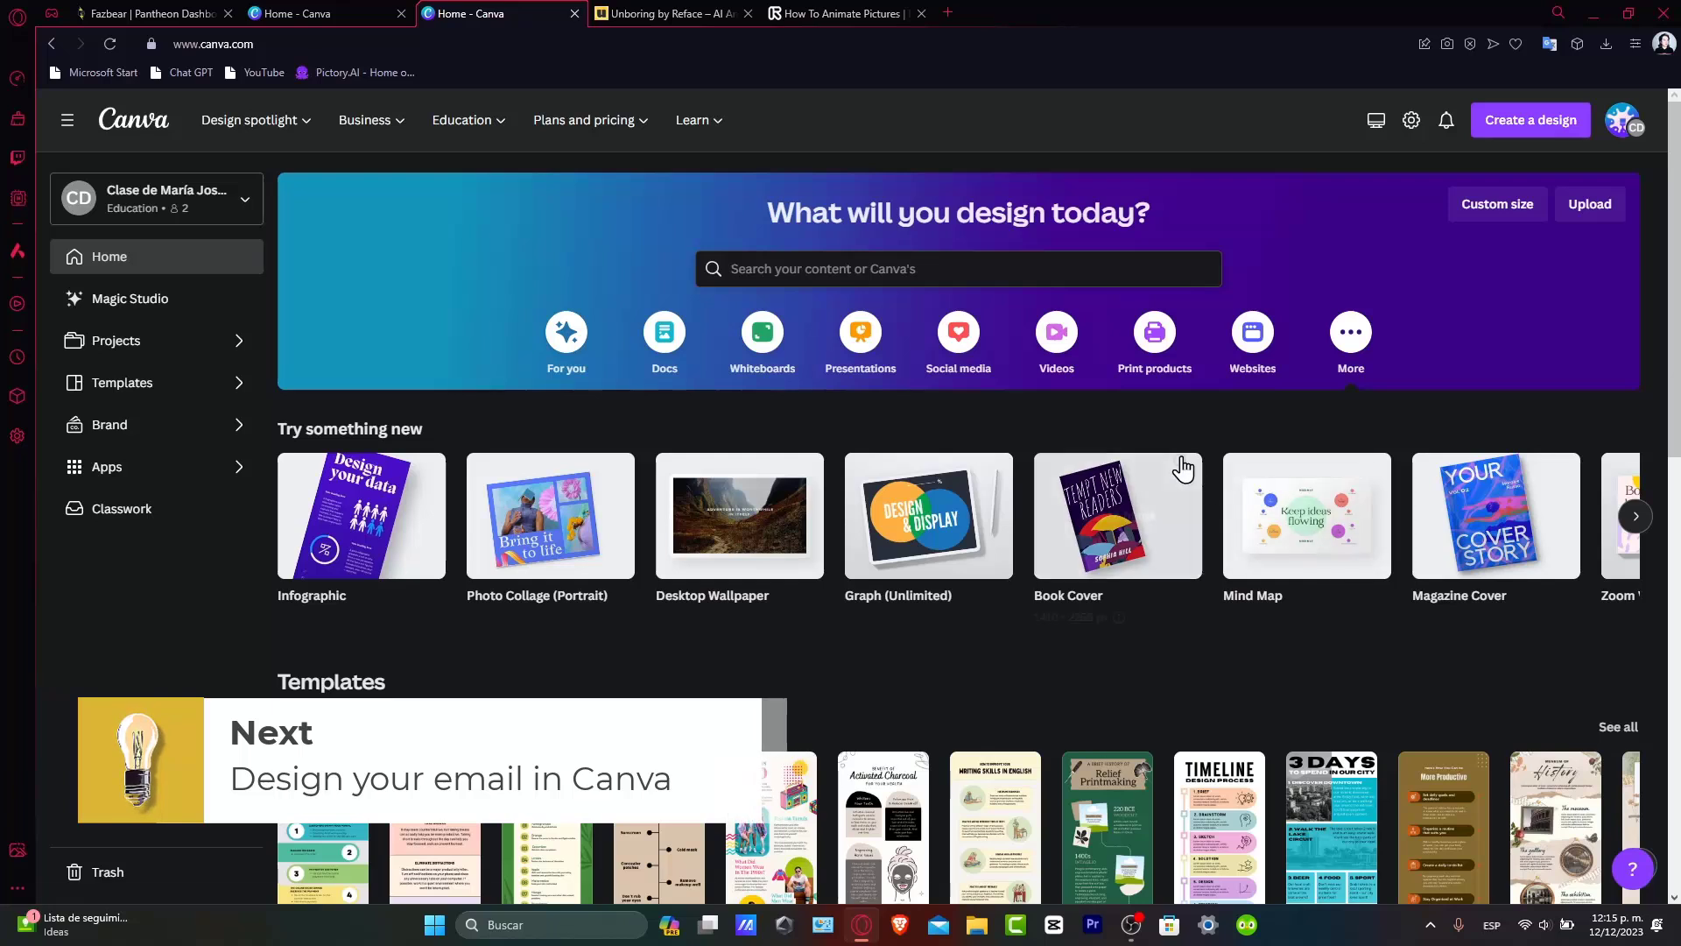
mouse_move(1319, 714)
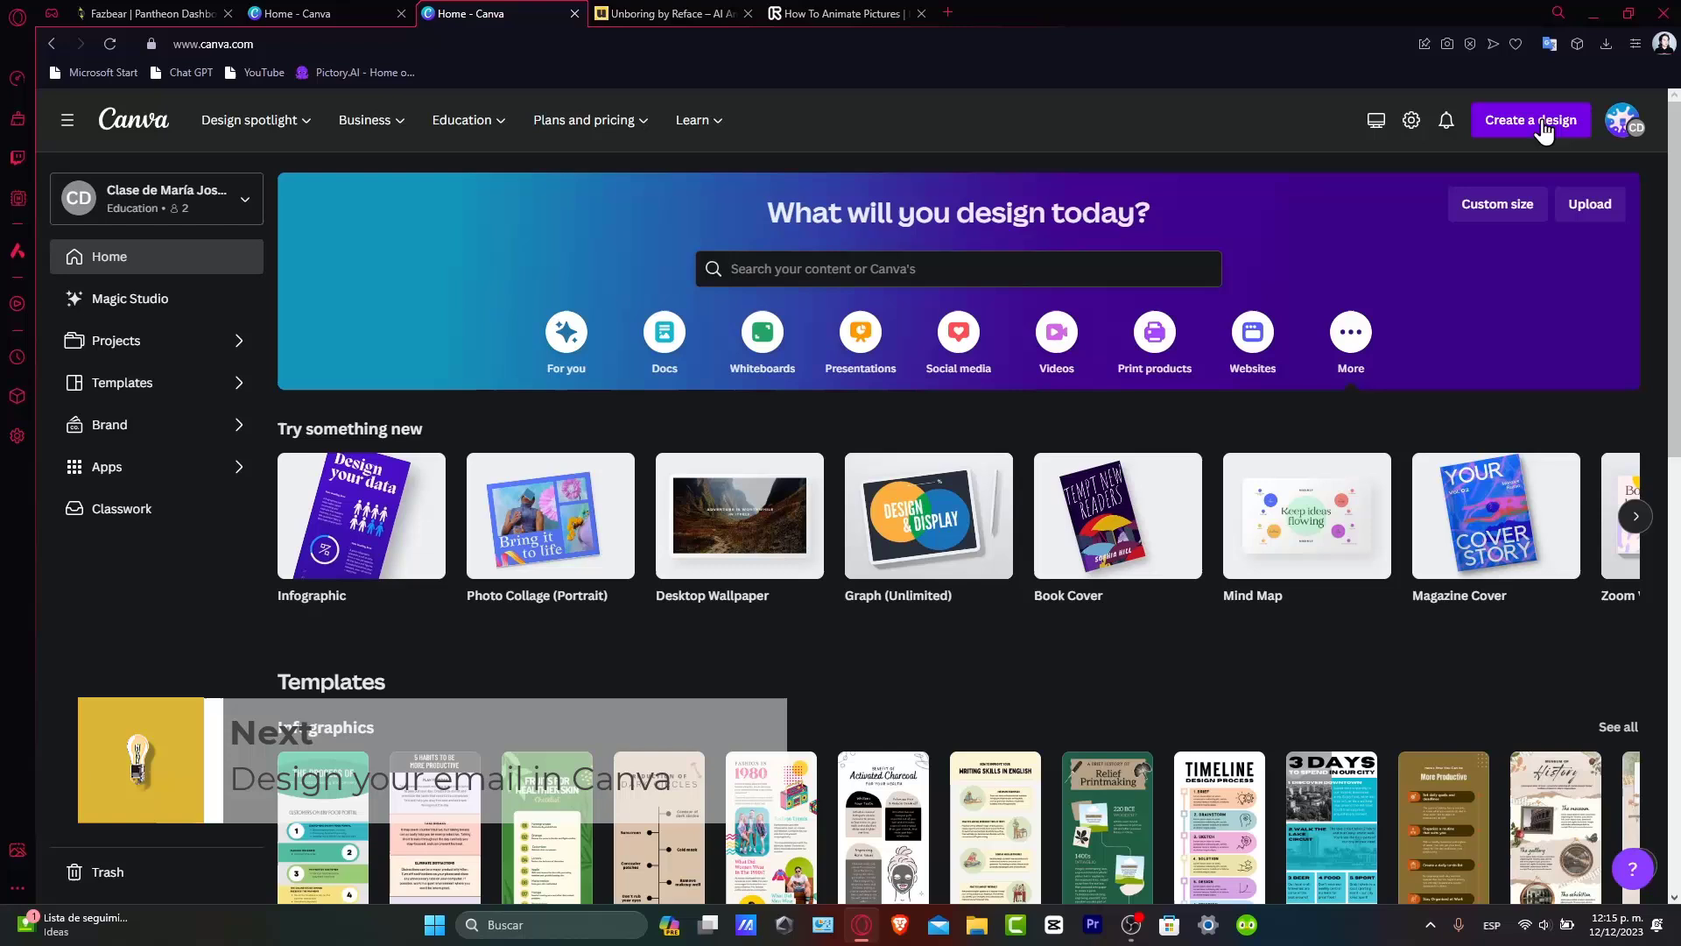
Start a new blank Email Header design from the 'email' design search.
click(1538, 120)
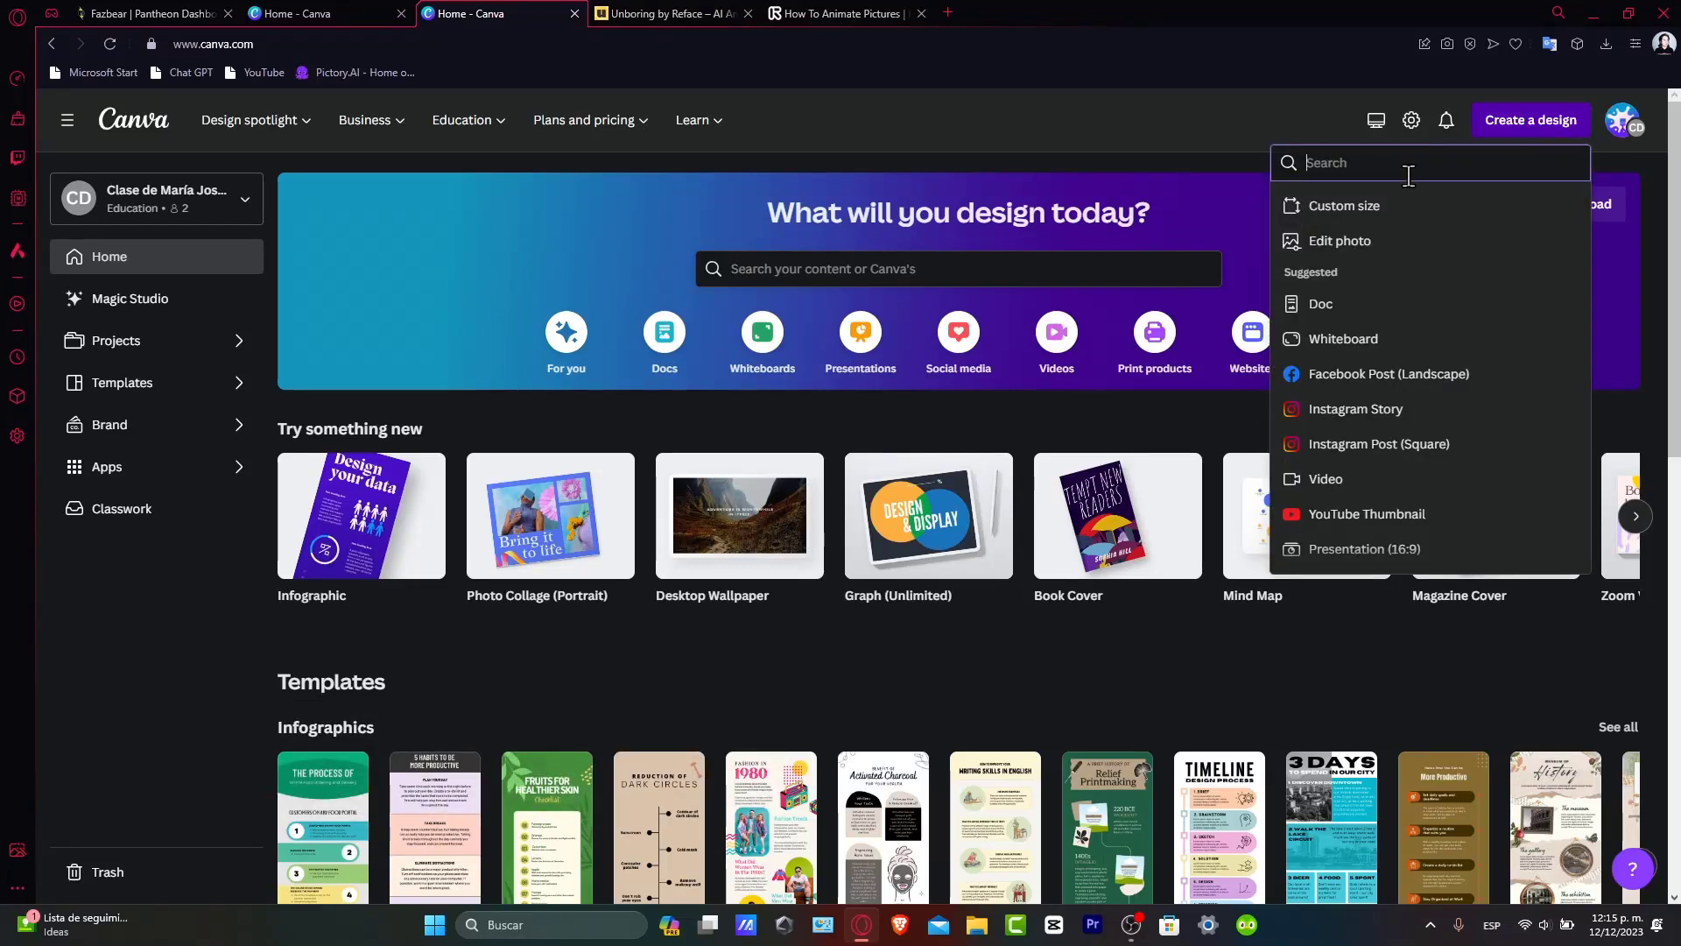
text(email e)
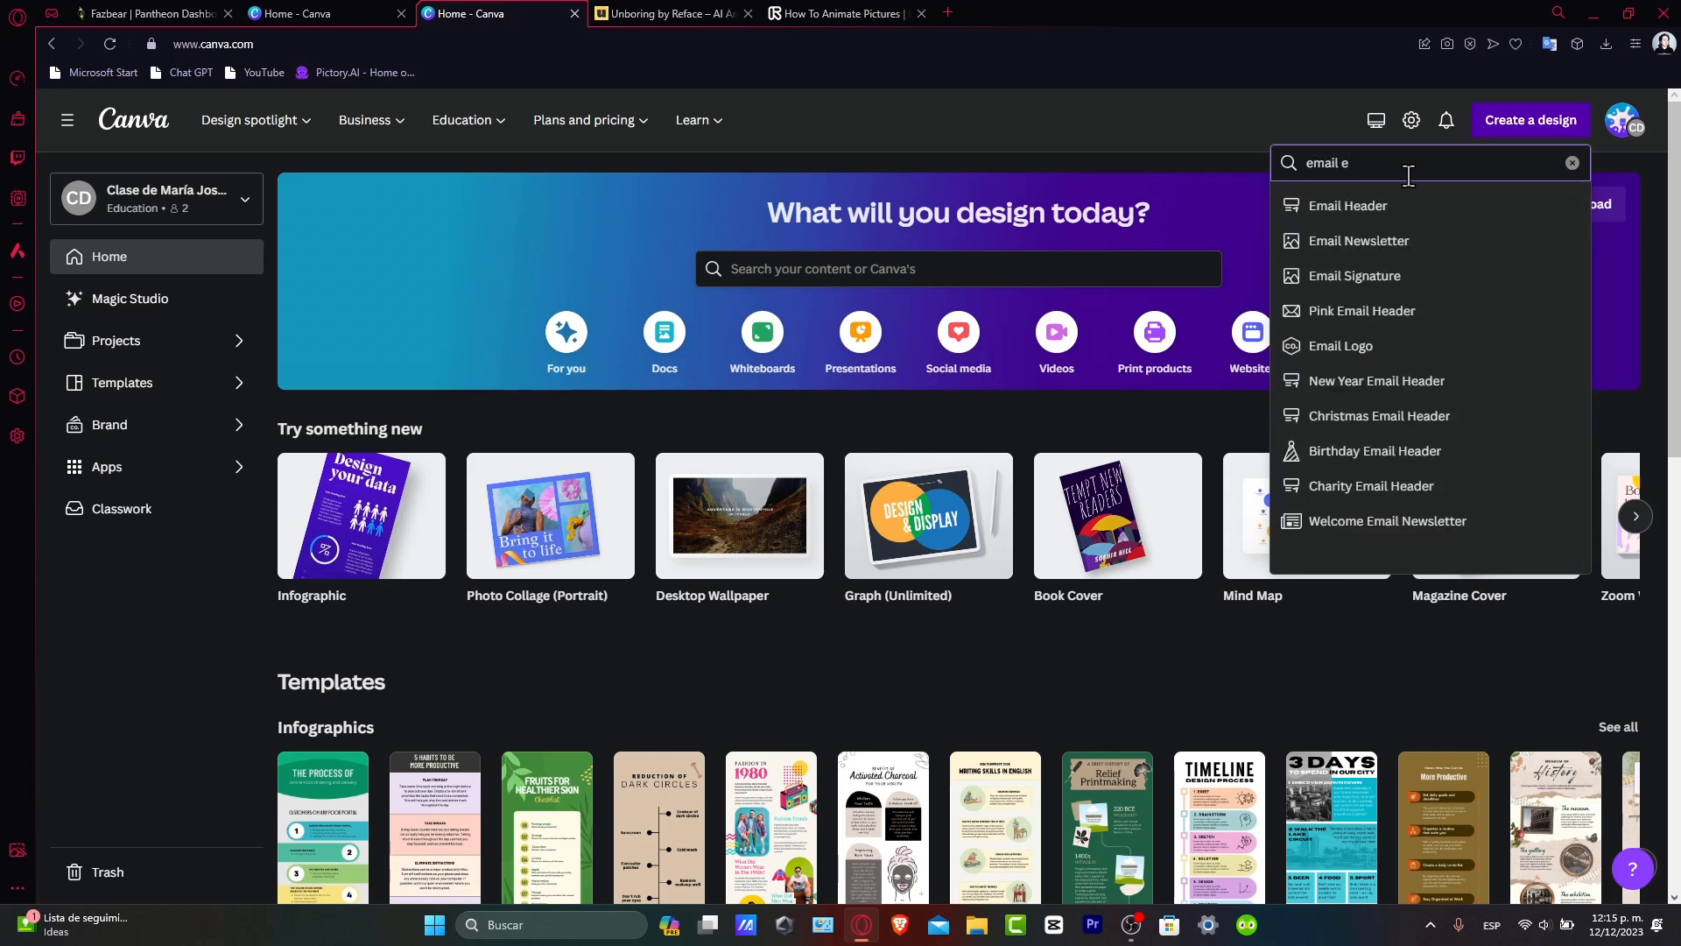
mouse_move(1401, 214)
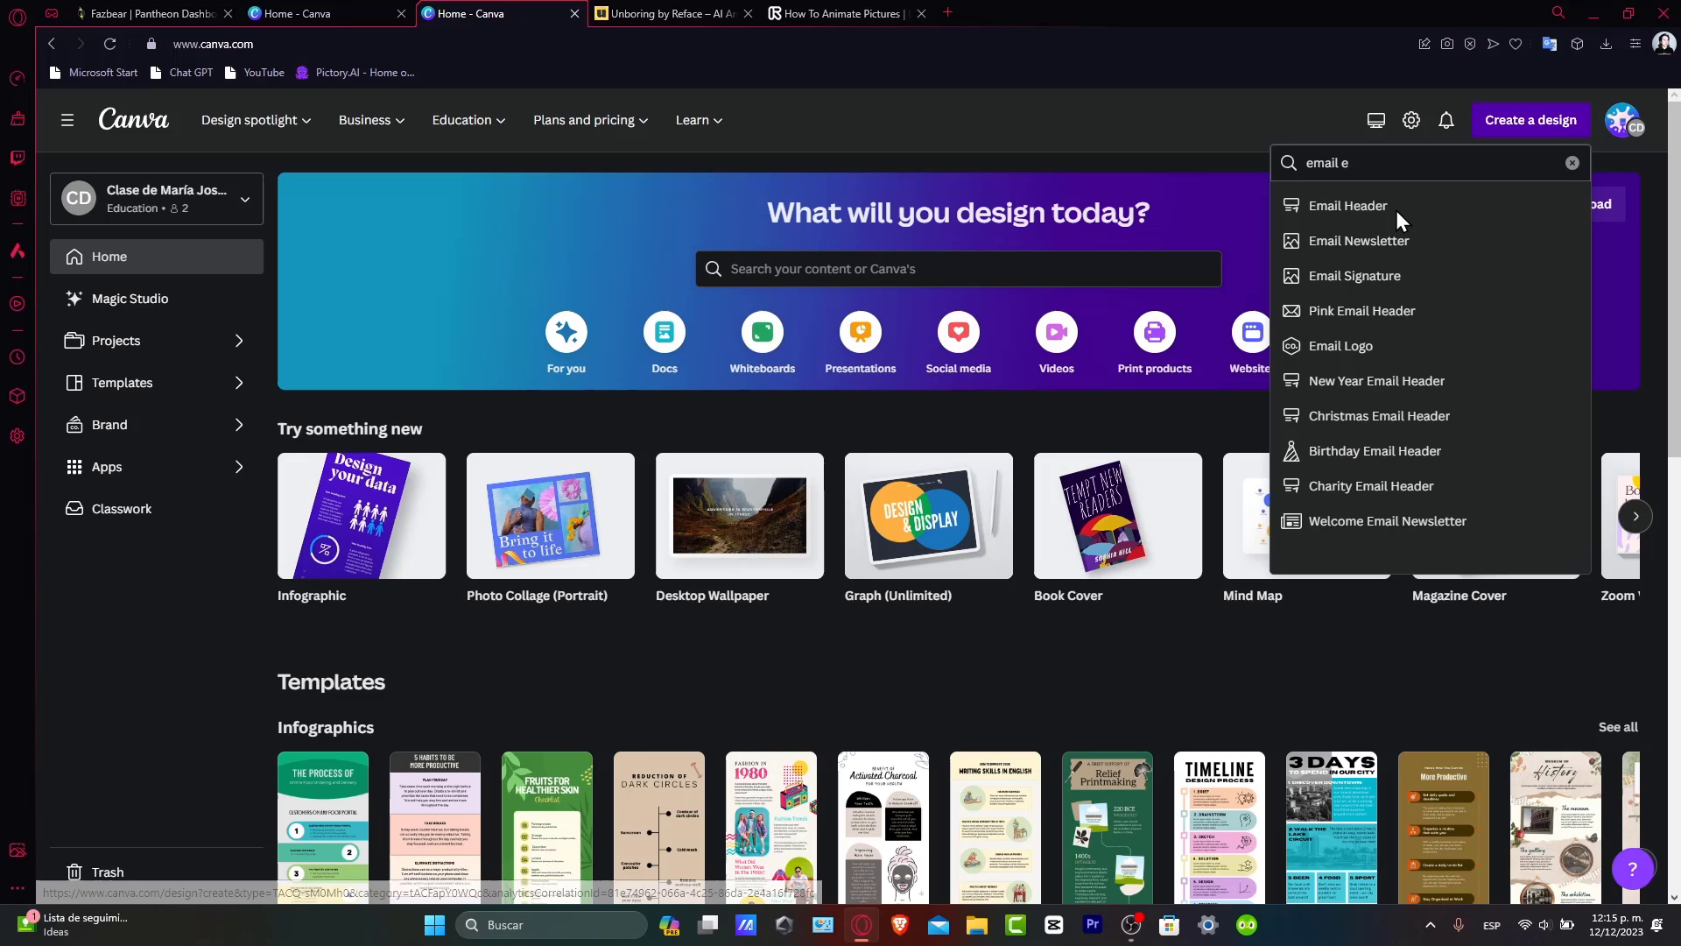
click(1347, 206)
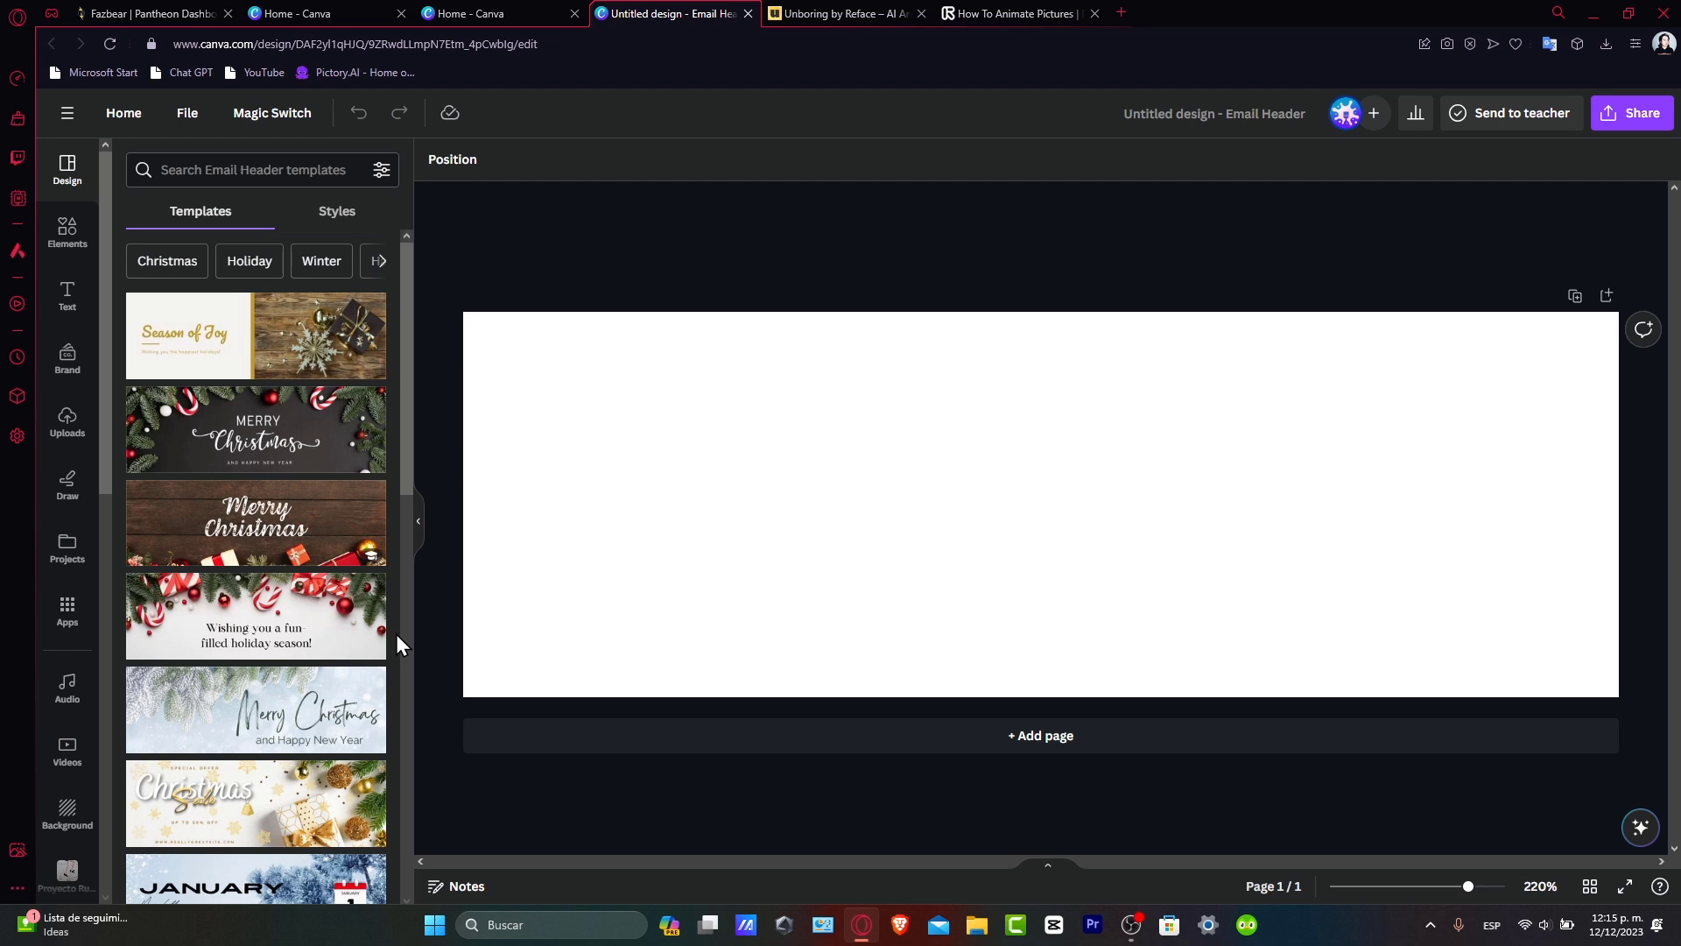
Apply the Winter Wonder Sale bauble header template to the banner.
scroll(down, 3)
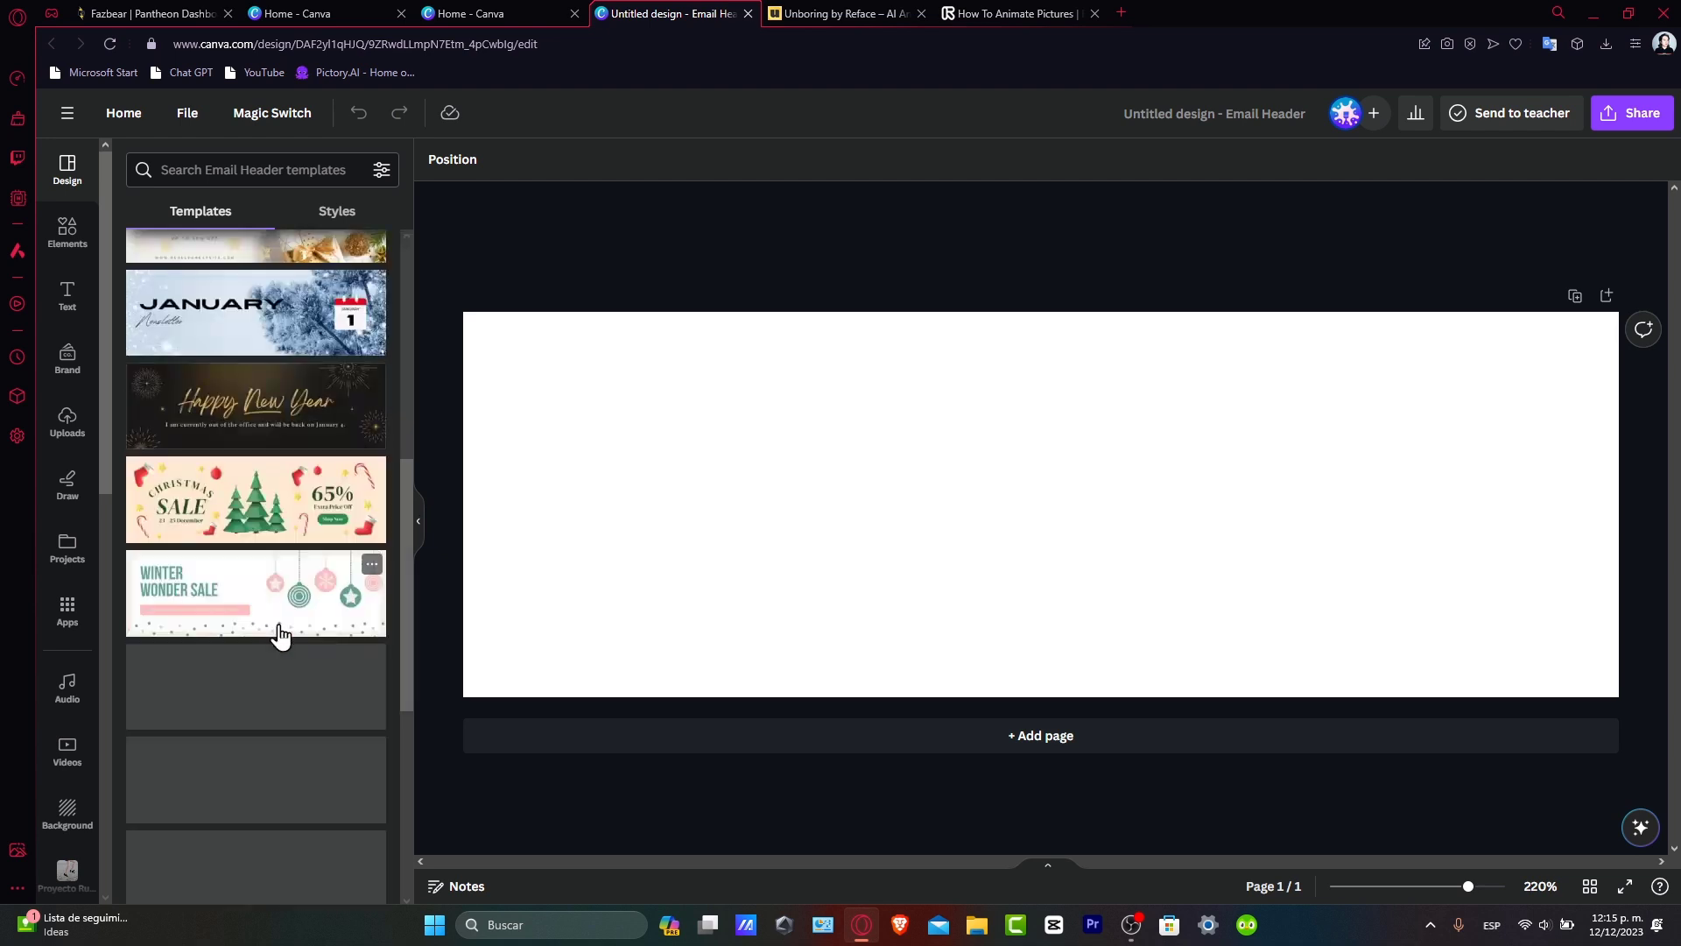
scroll(down, 3)
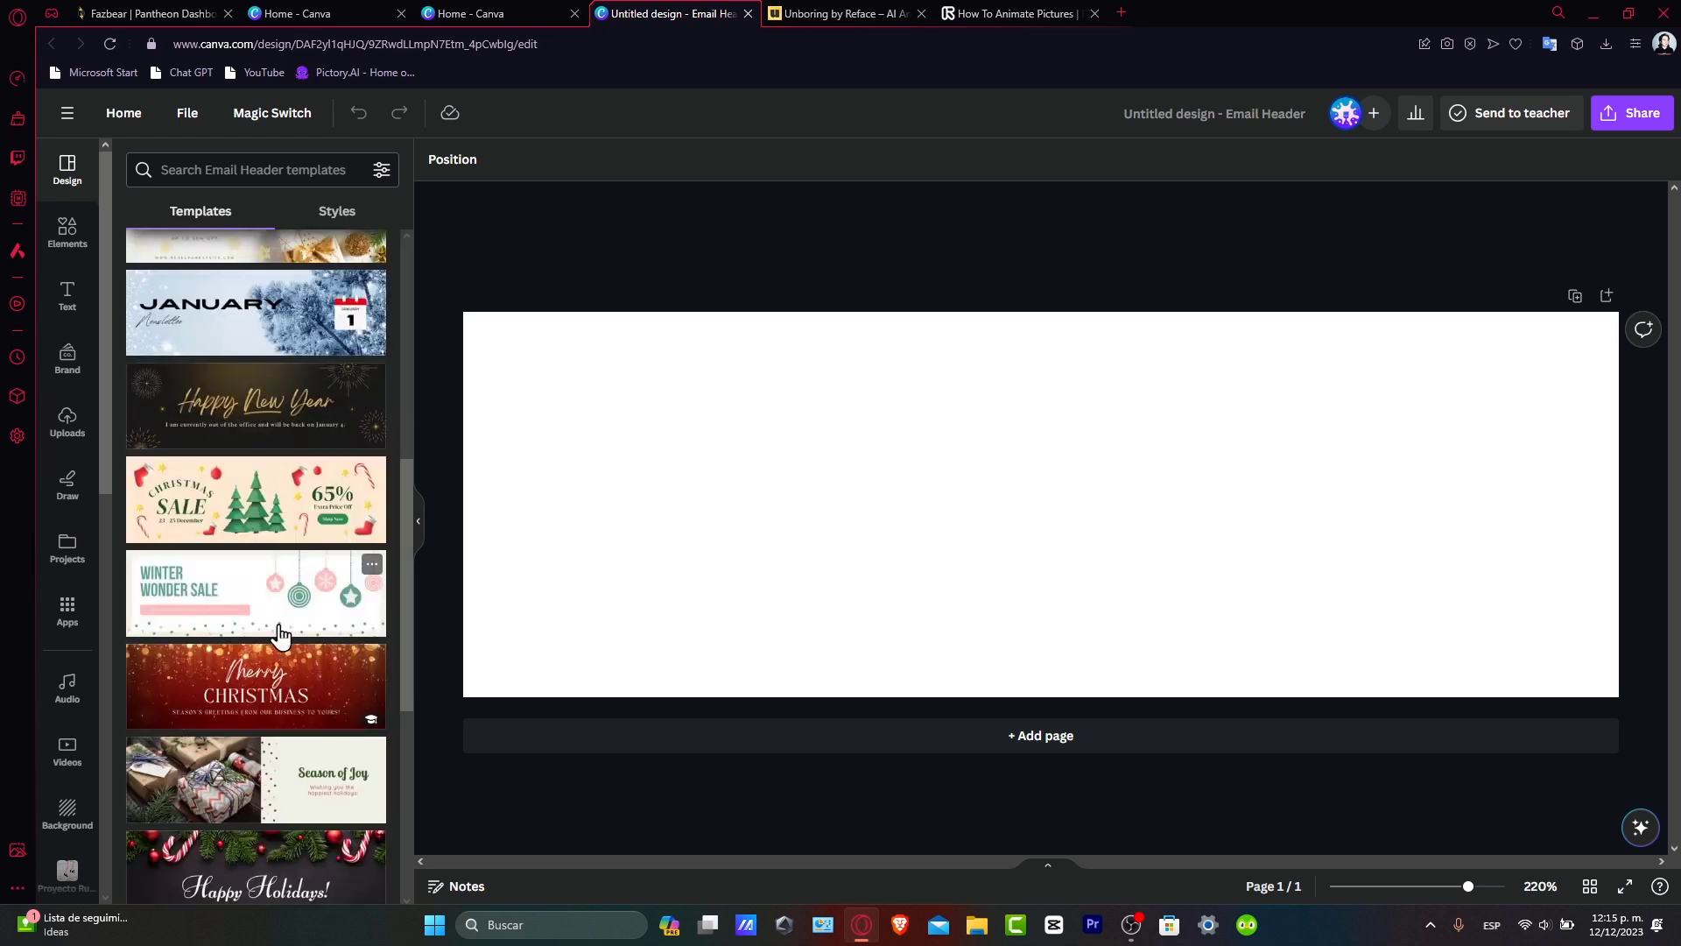
mouse_move(289, 702)
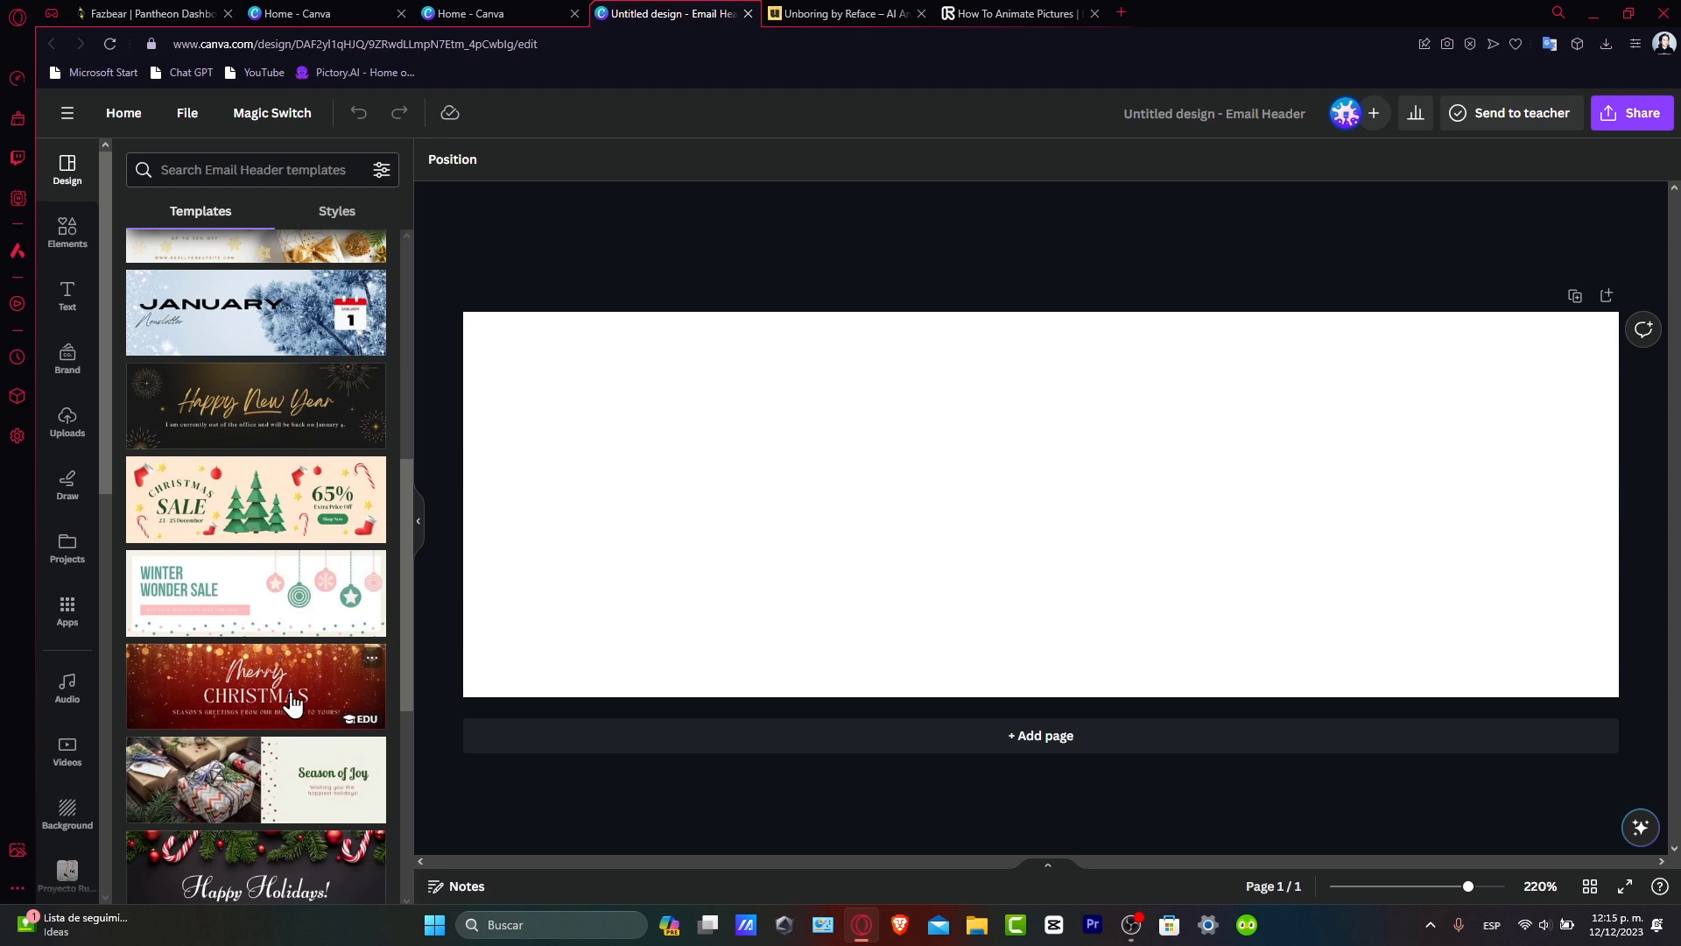
mouse_move(284, 643)
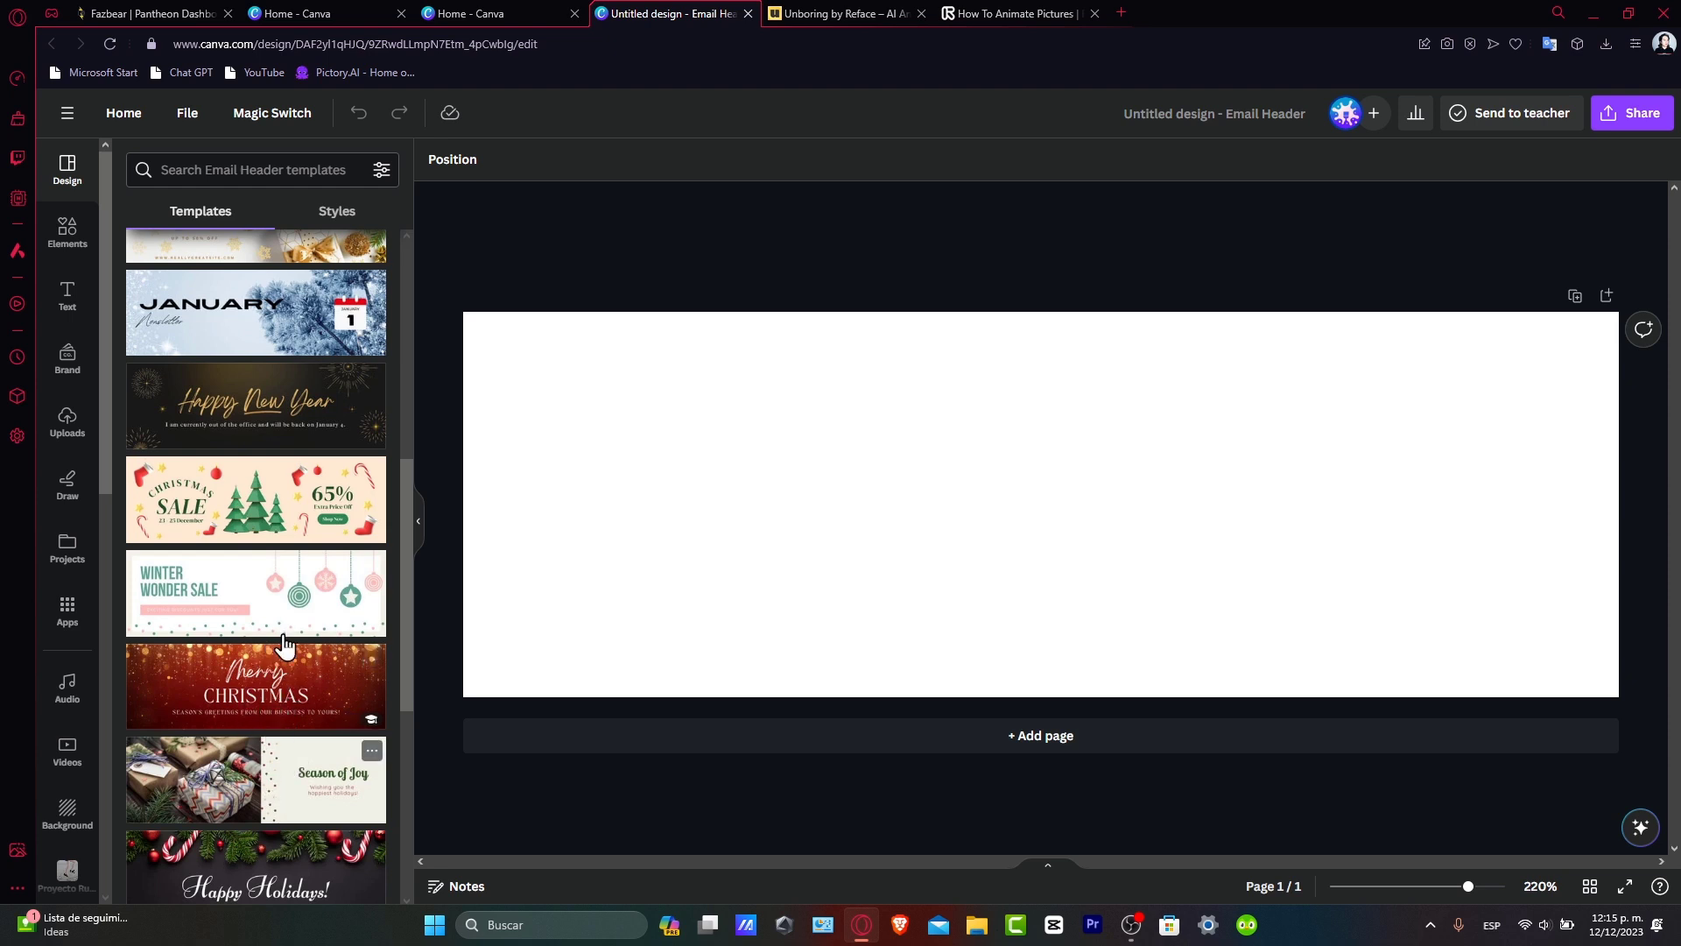
click(255, 593)
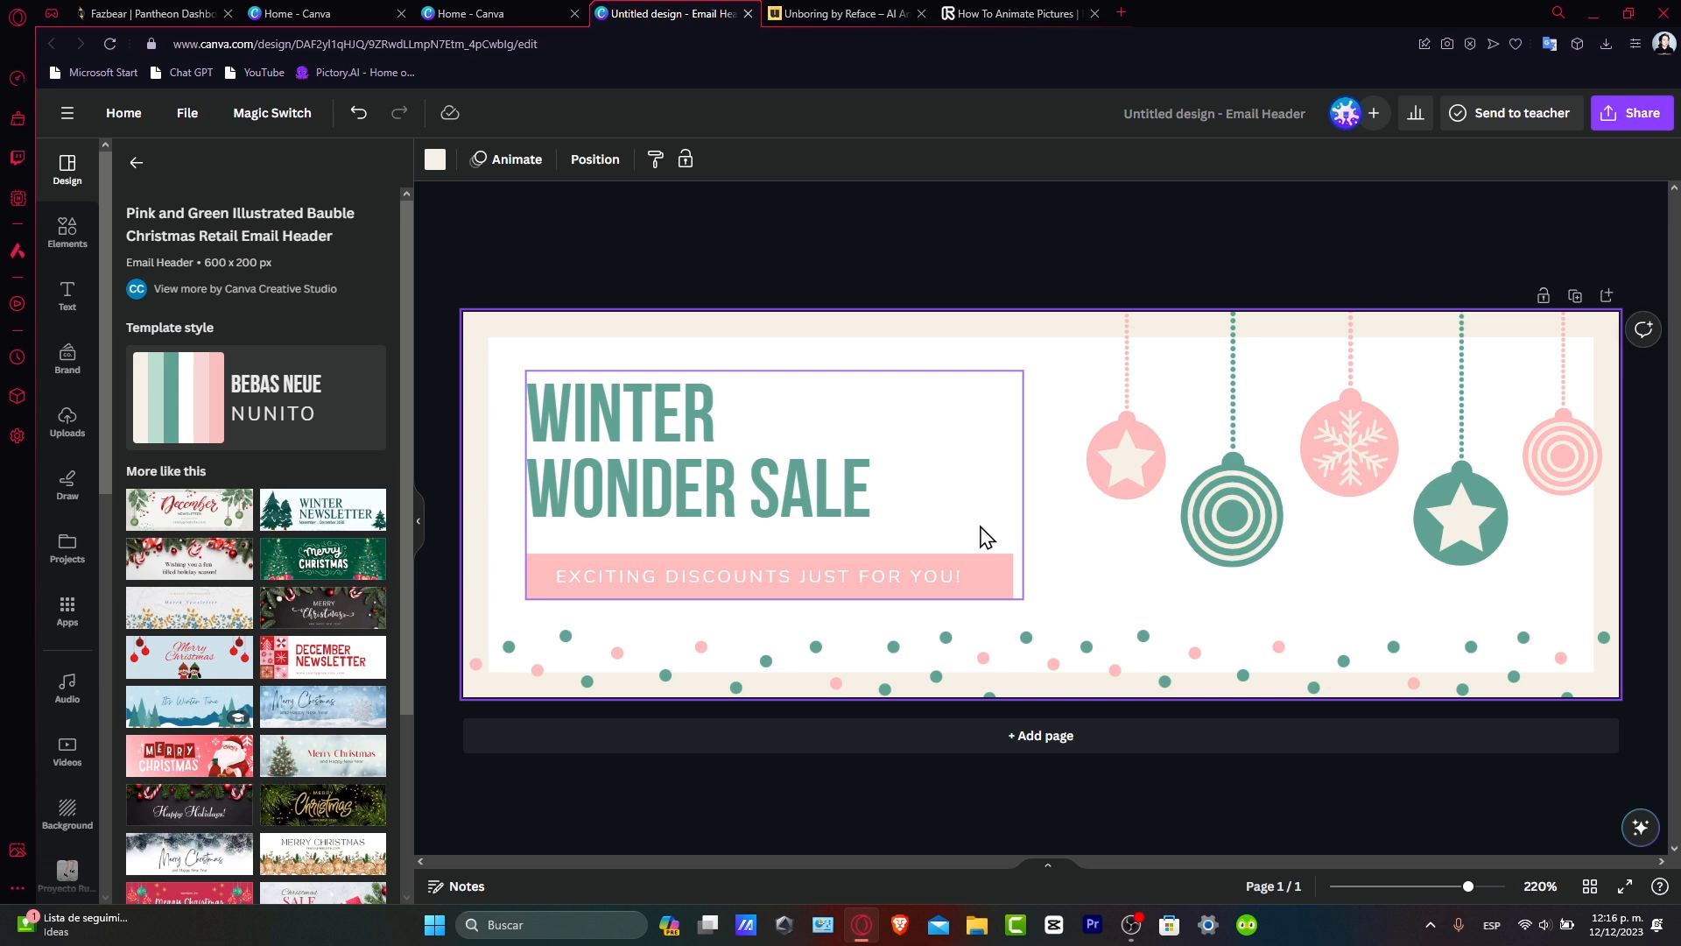
click(1475, 552)
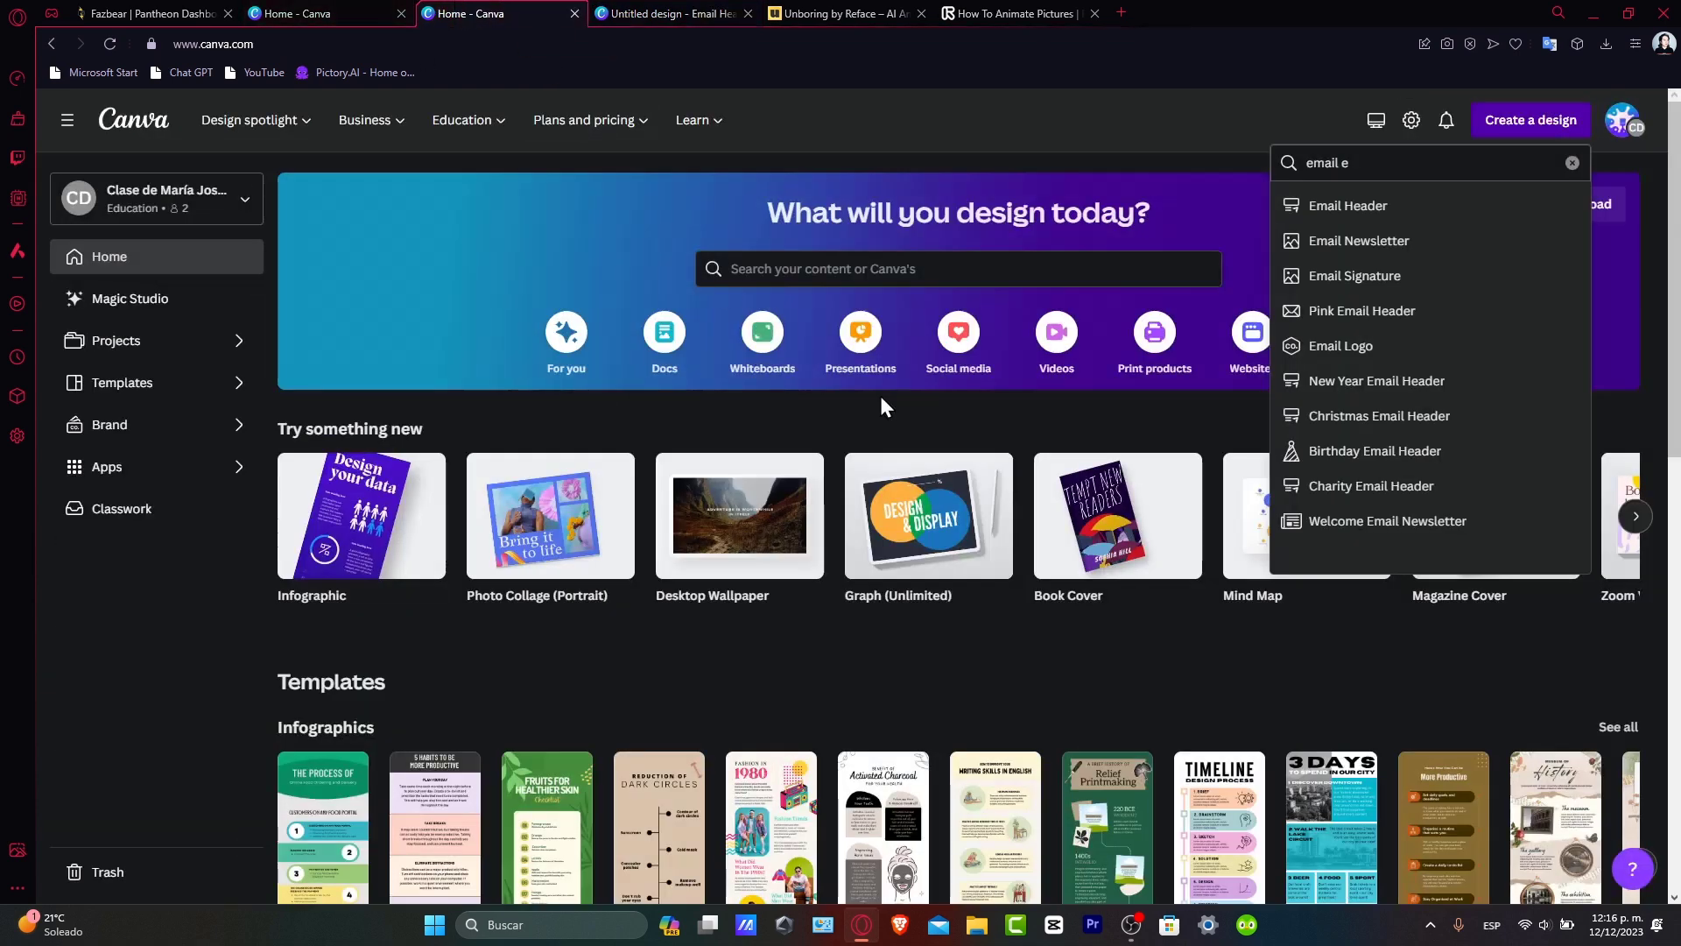
mouse_move(1454, 333)
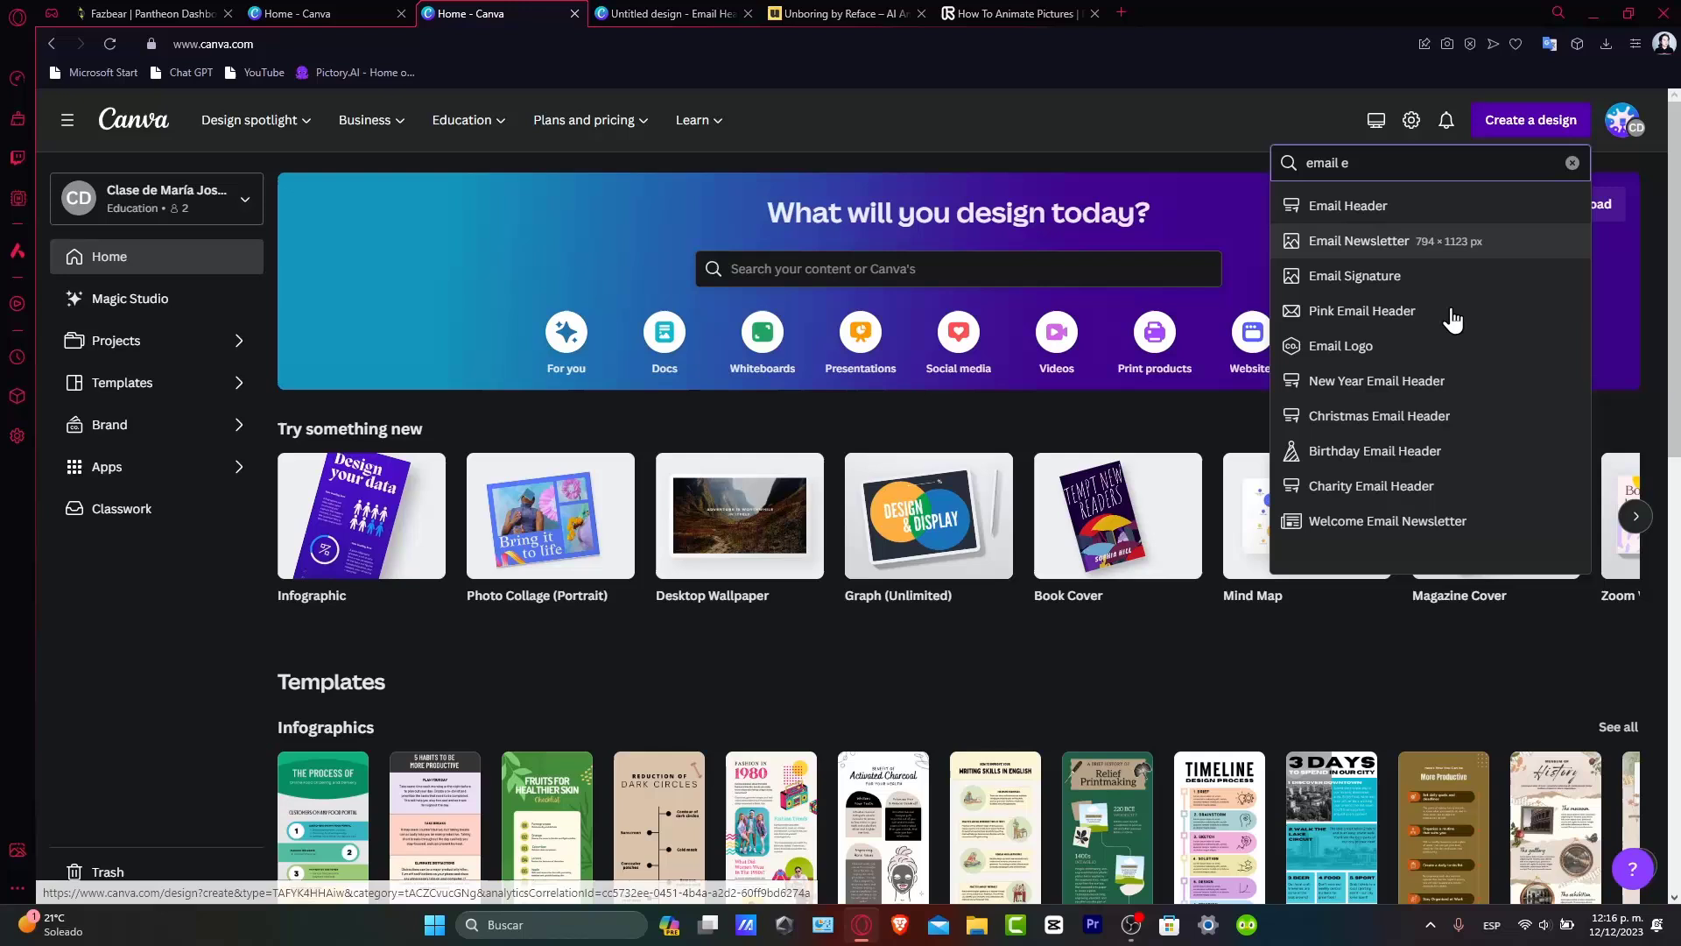
mouse_move(1467, 226)
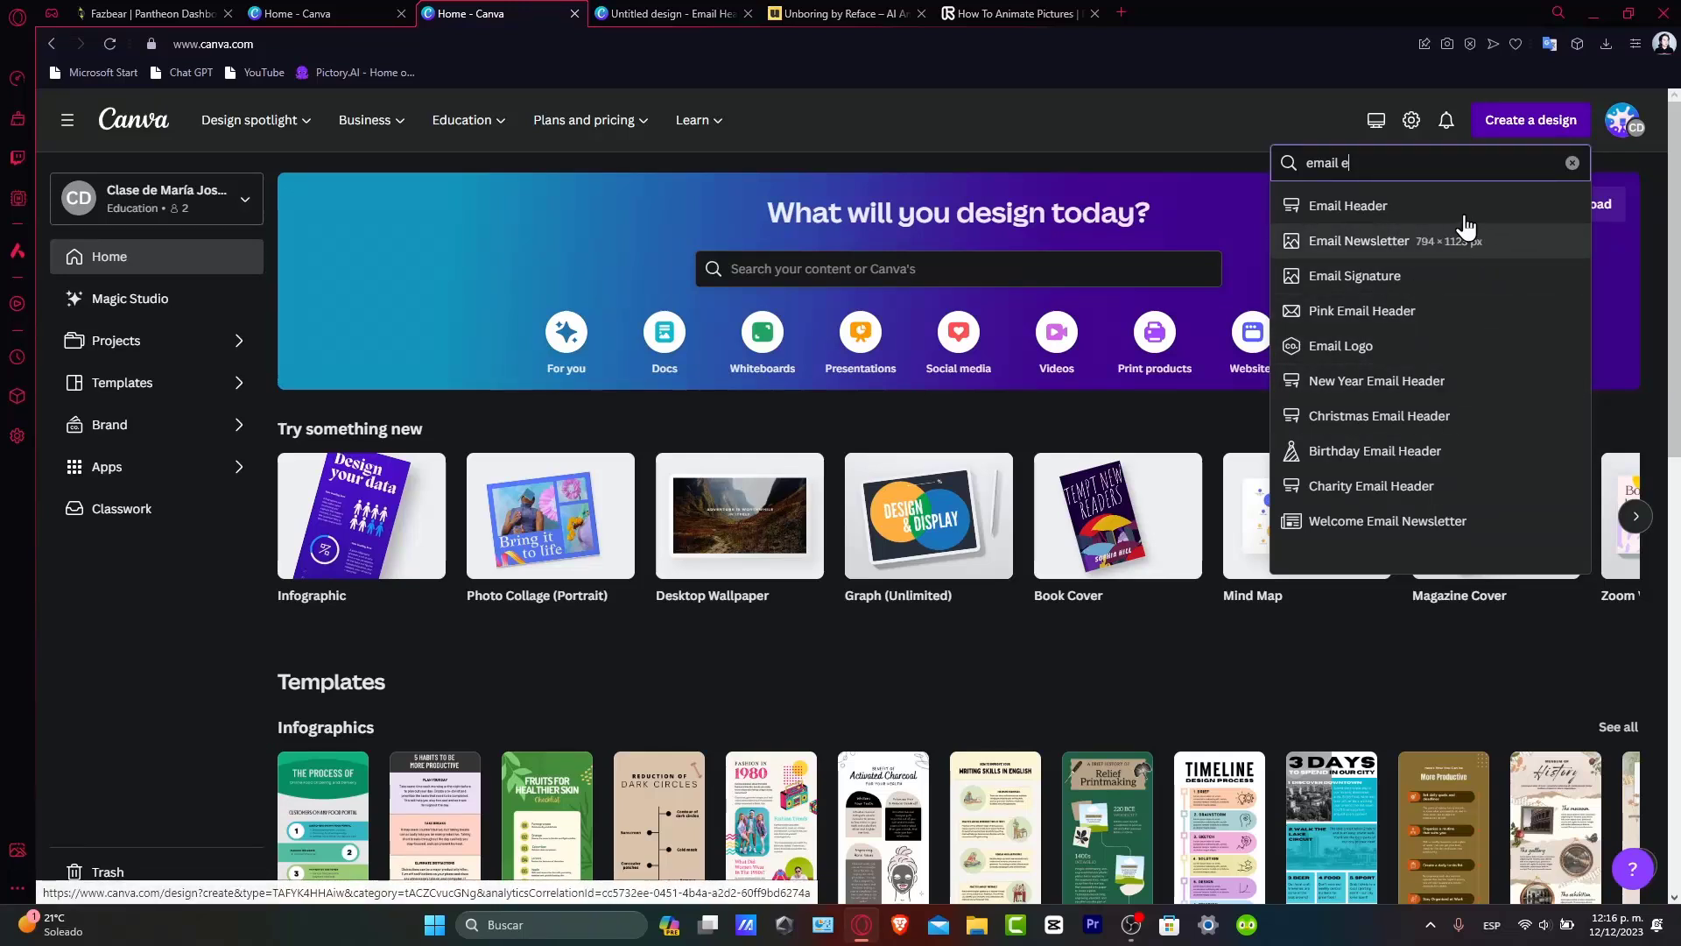
Create an Email Newsletter design using the Green Winter and Christmas Collection's Winter Collection page.
click(1359, 245)
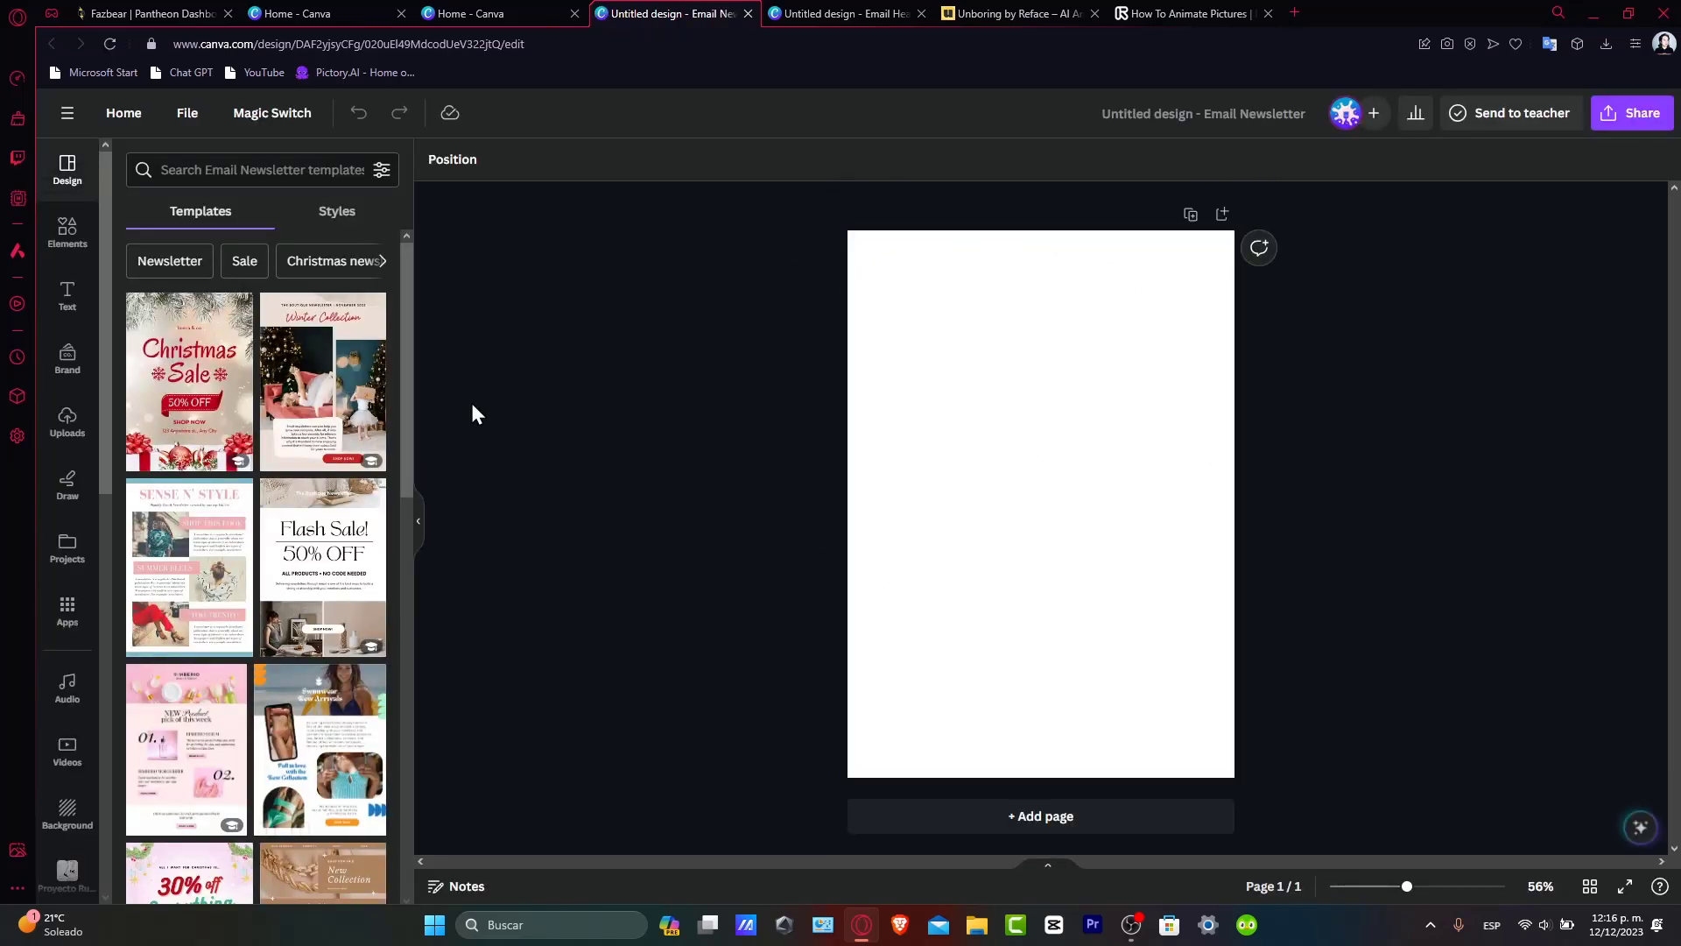
click(322, 381)
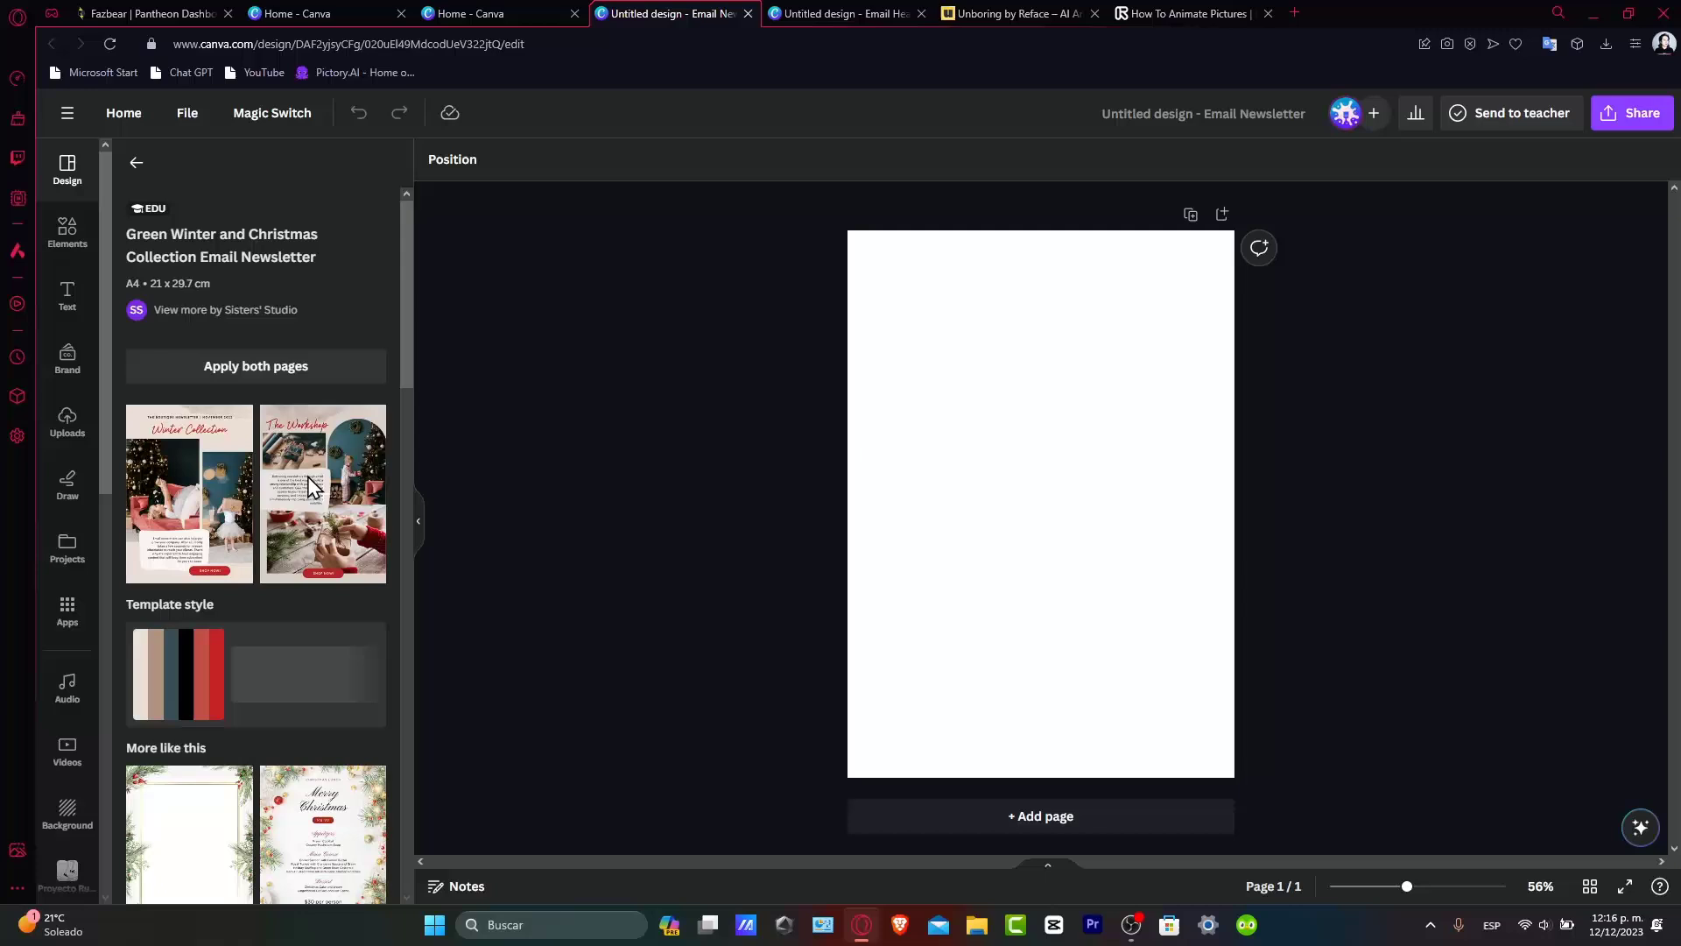
click(190, 492)
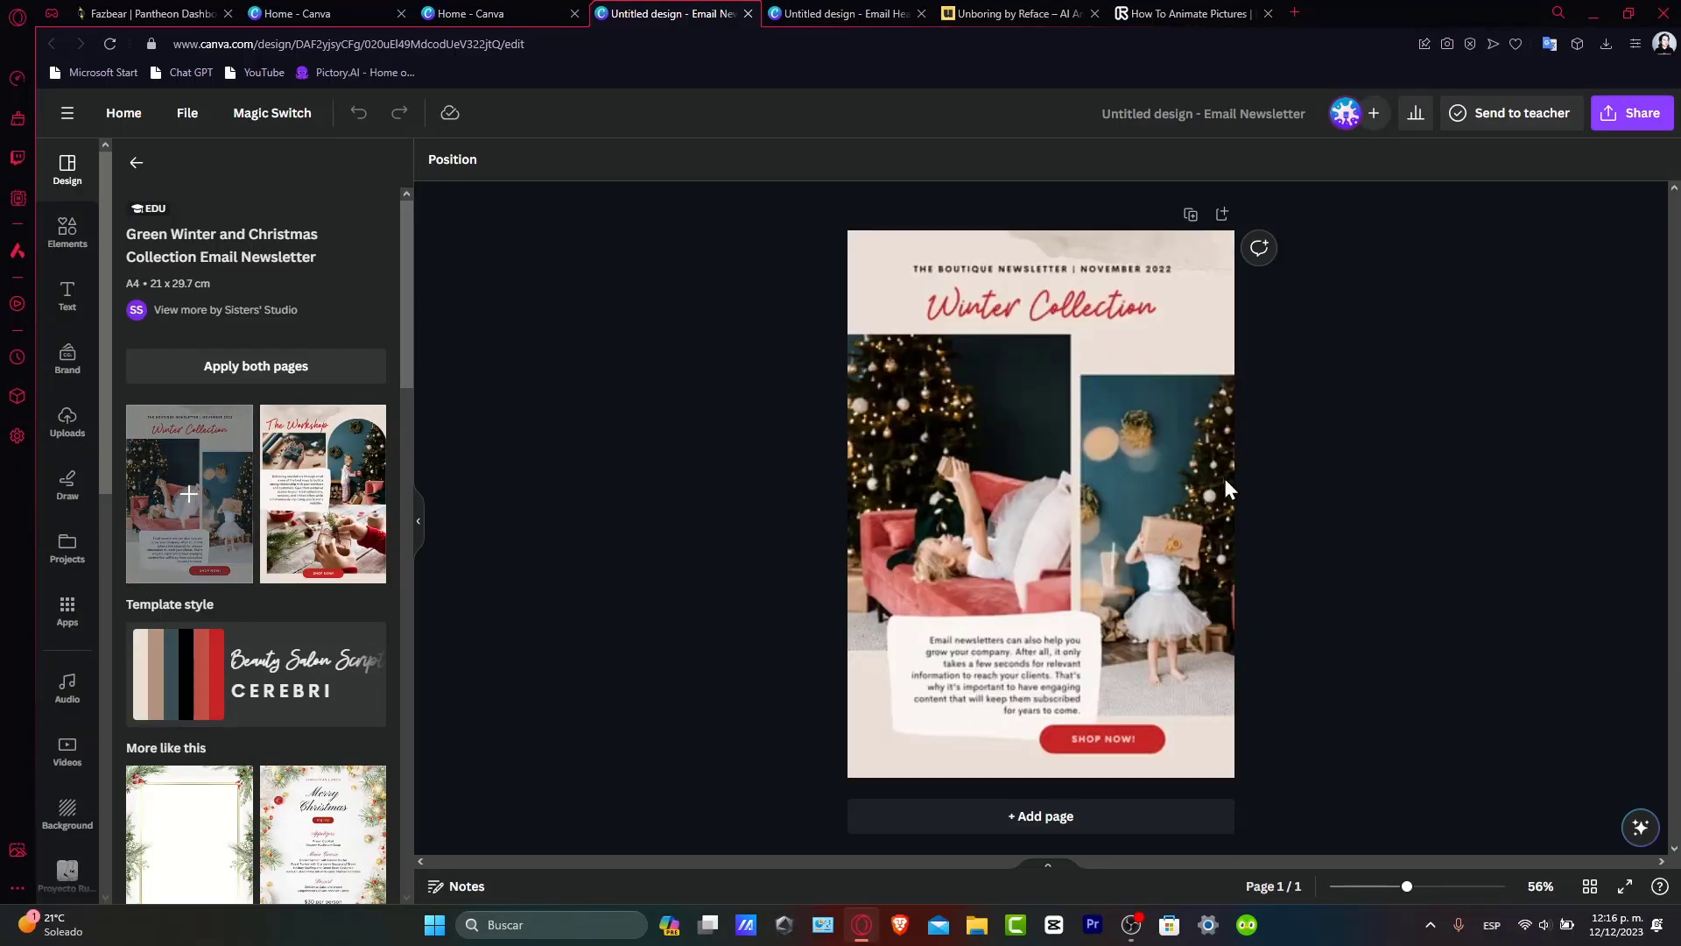
click(1041, 504)
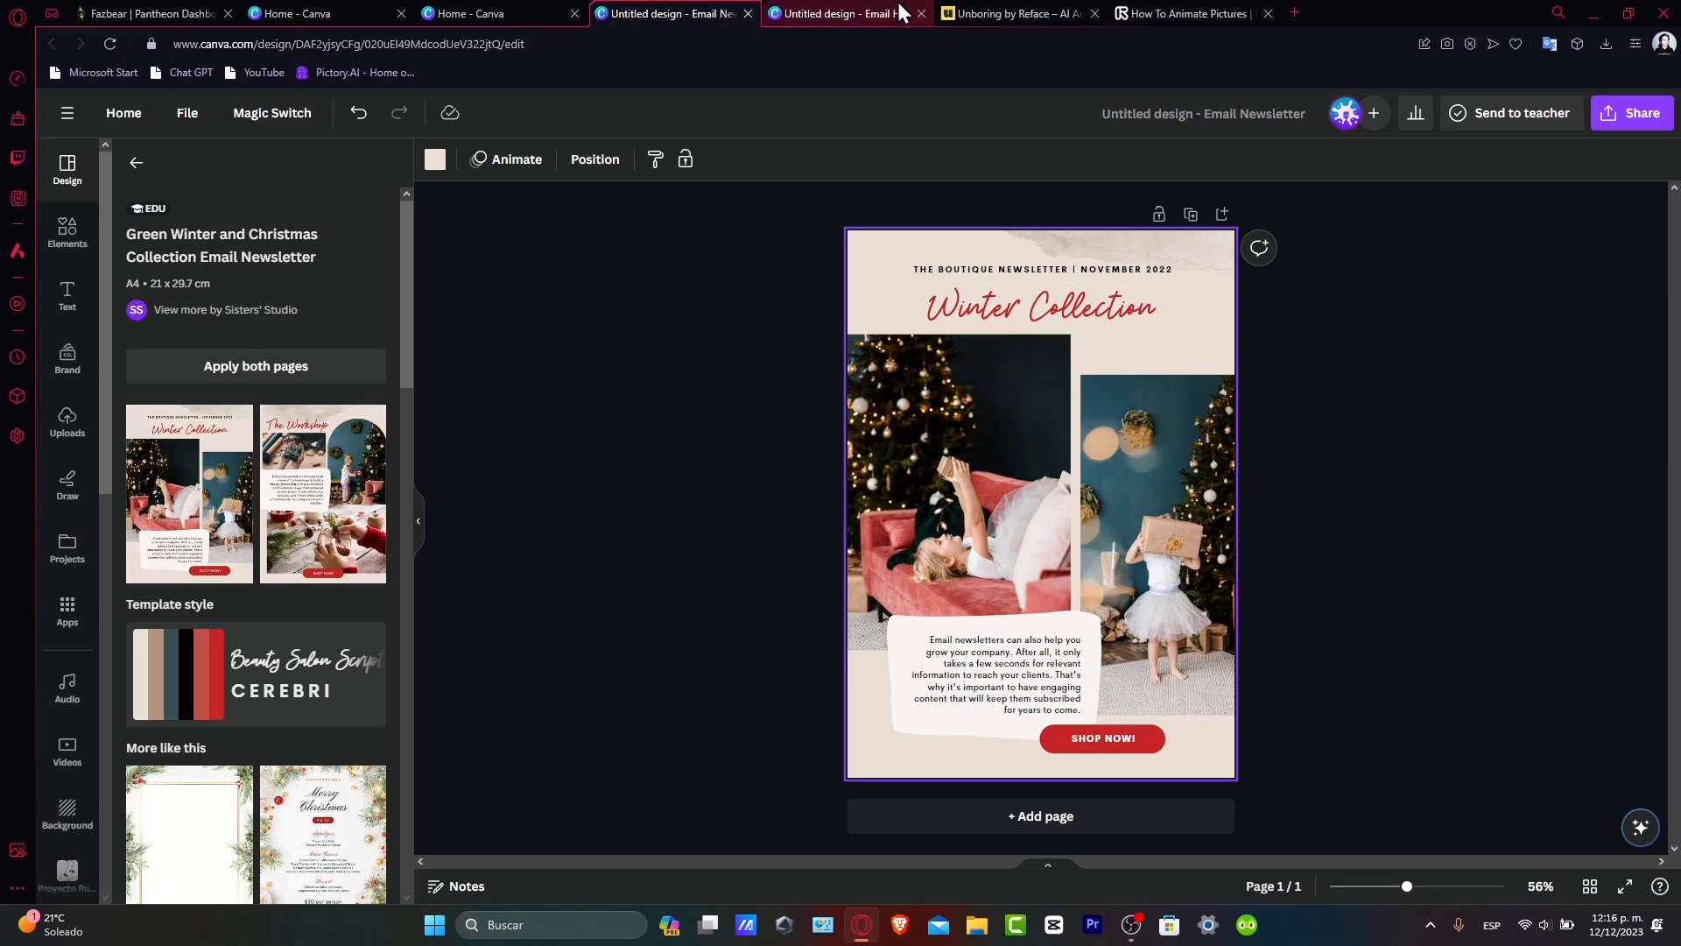
click(847, 13)
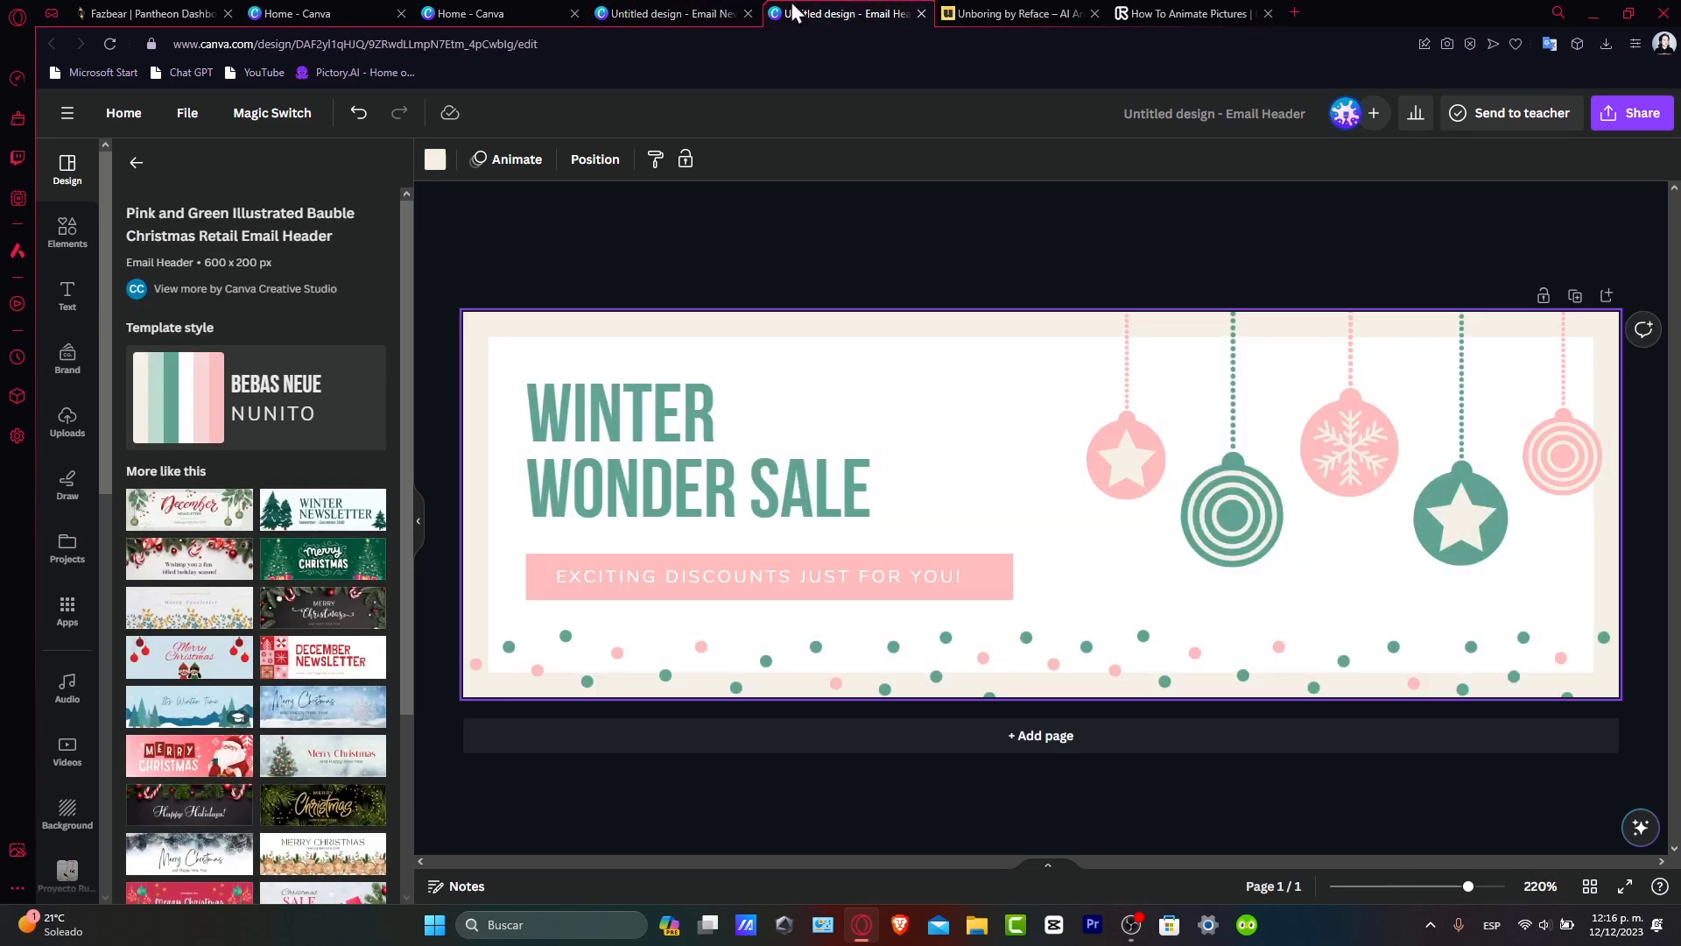
mouse_move(681, 14)
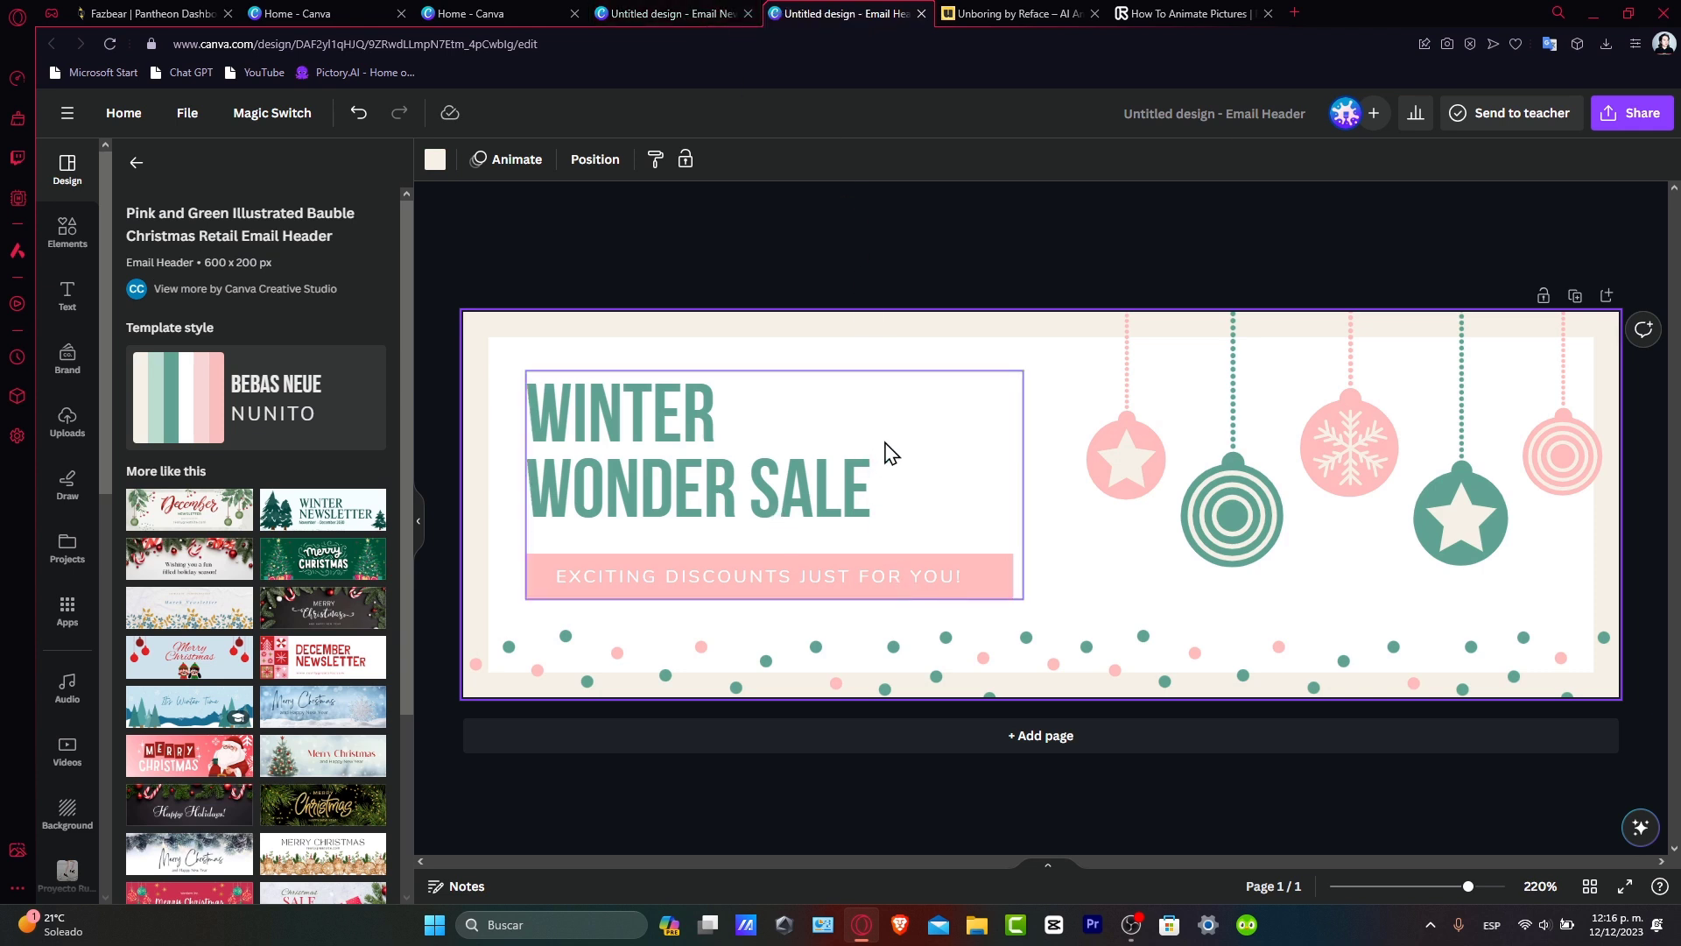
Download the bauble header and the Winter Collection newsletter each as PNG files.
click(1631, 112)
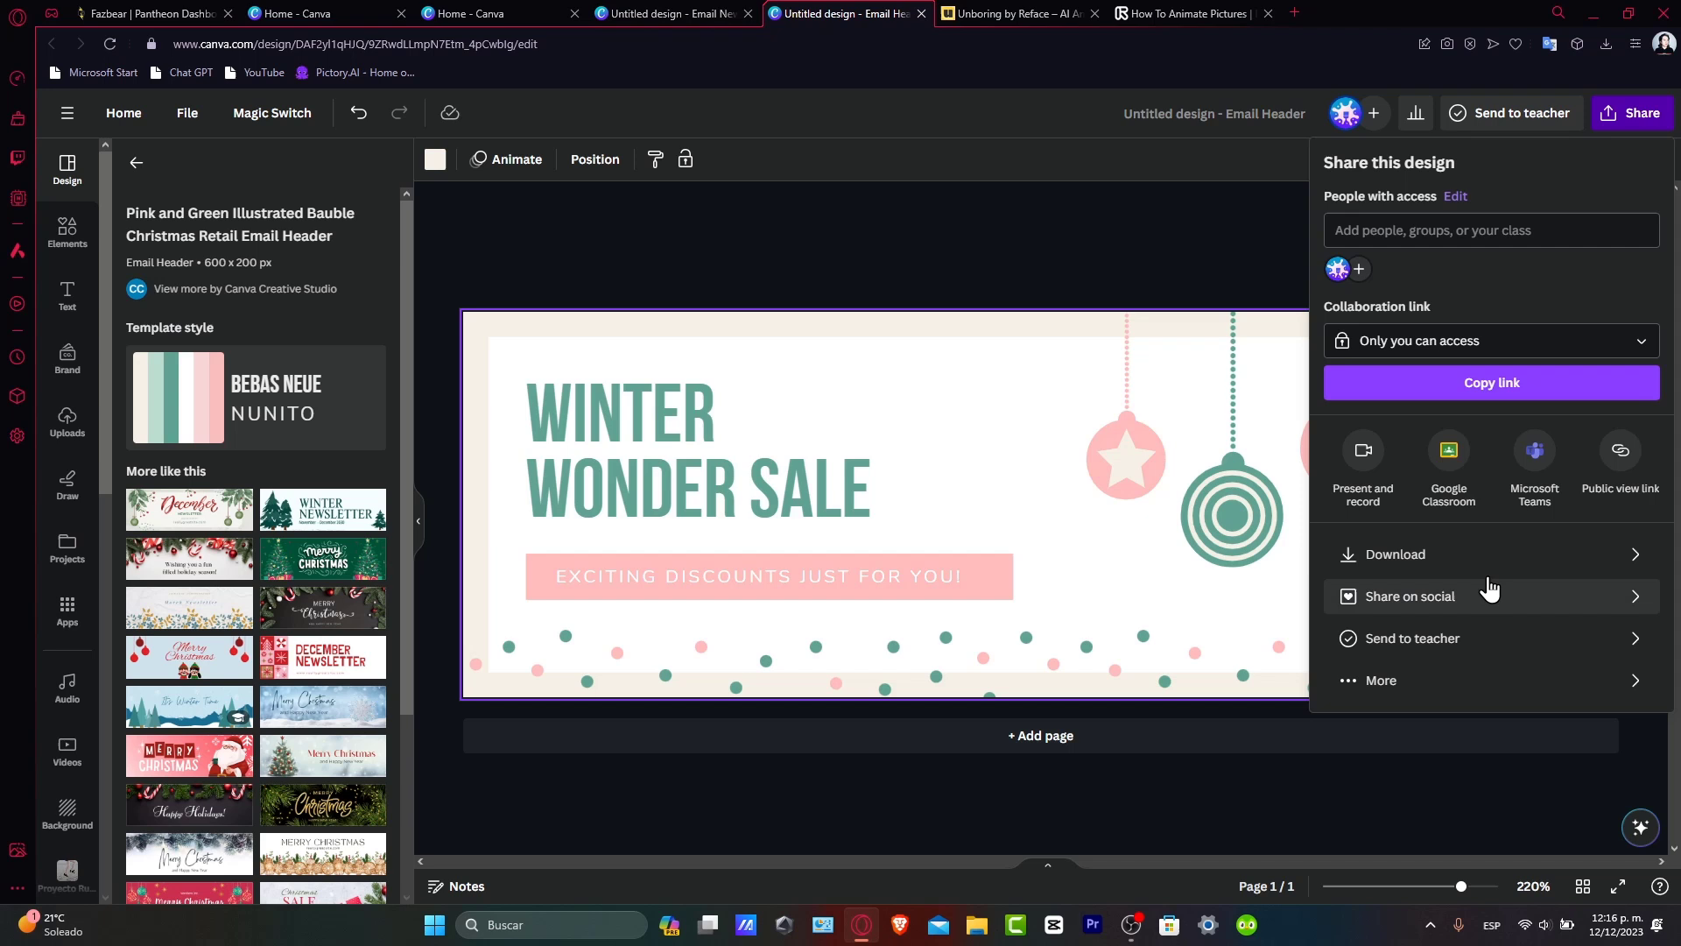
click(1396, 554)
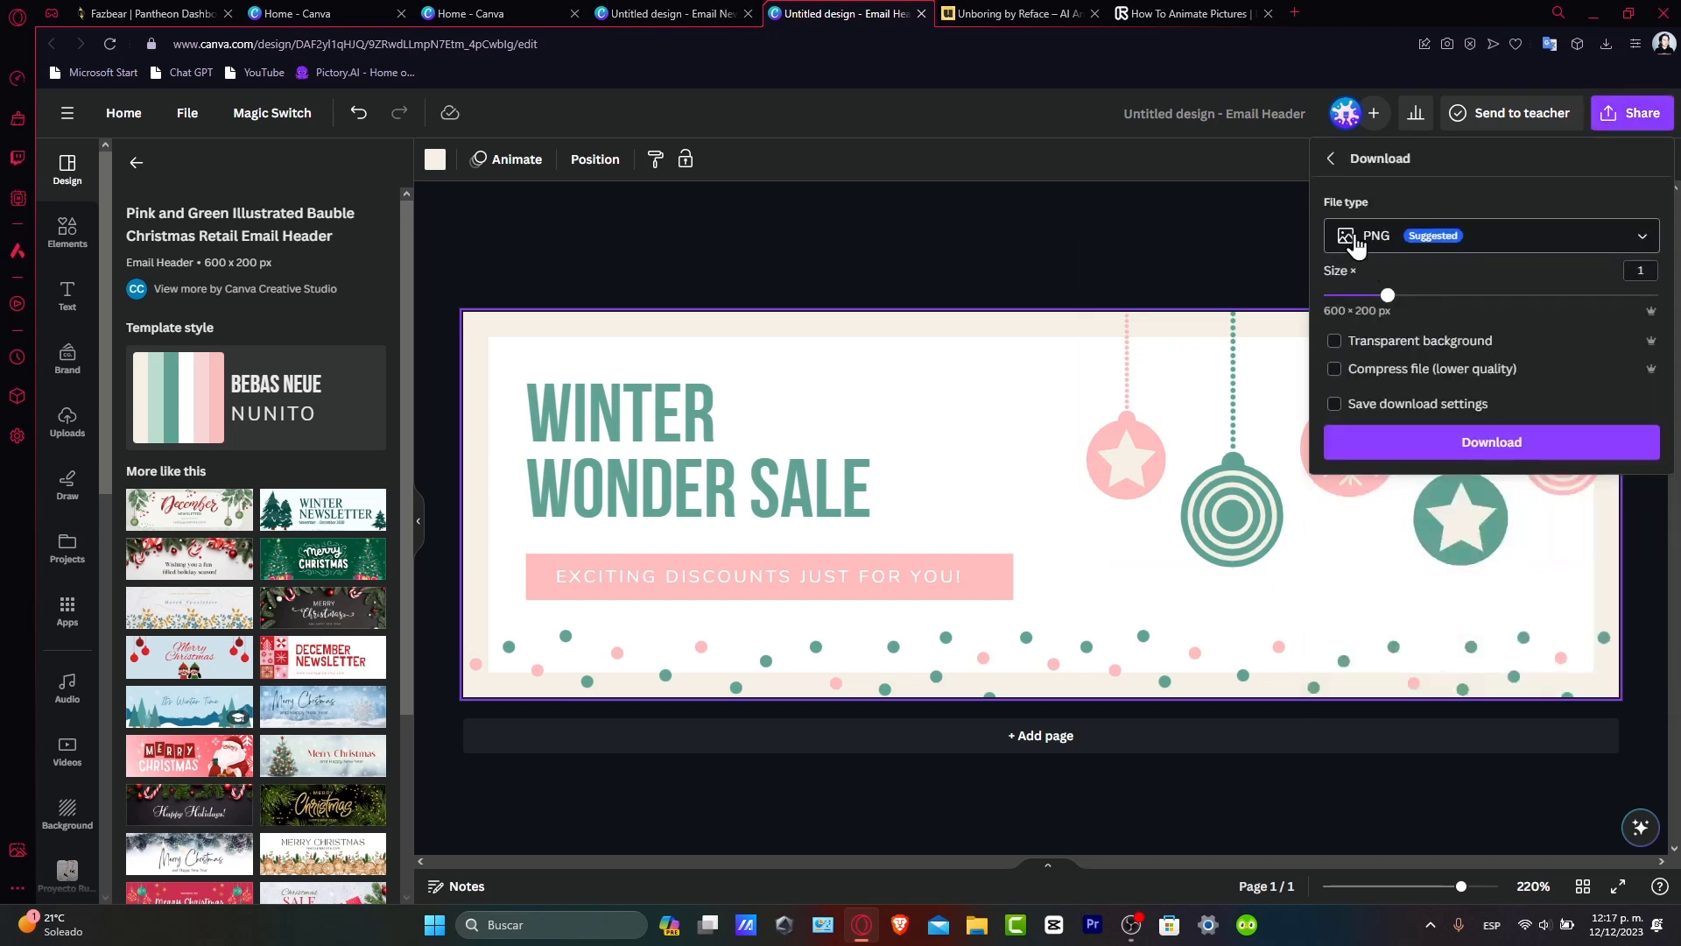
mouse_move(1491, 442)
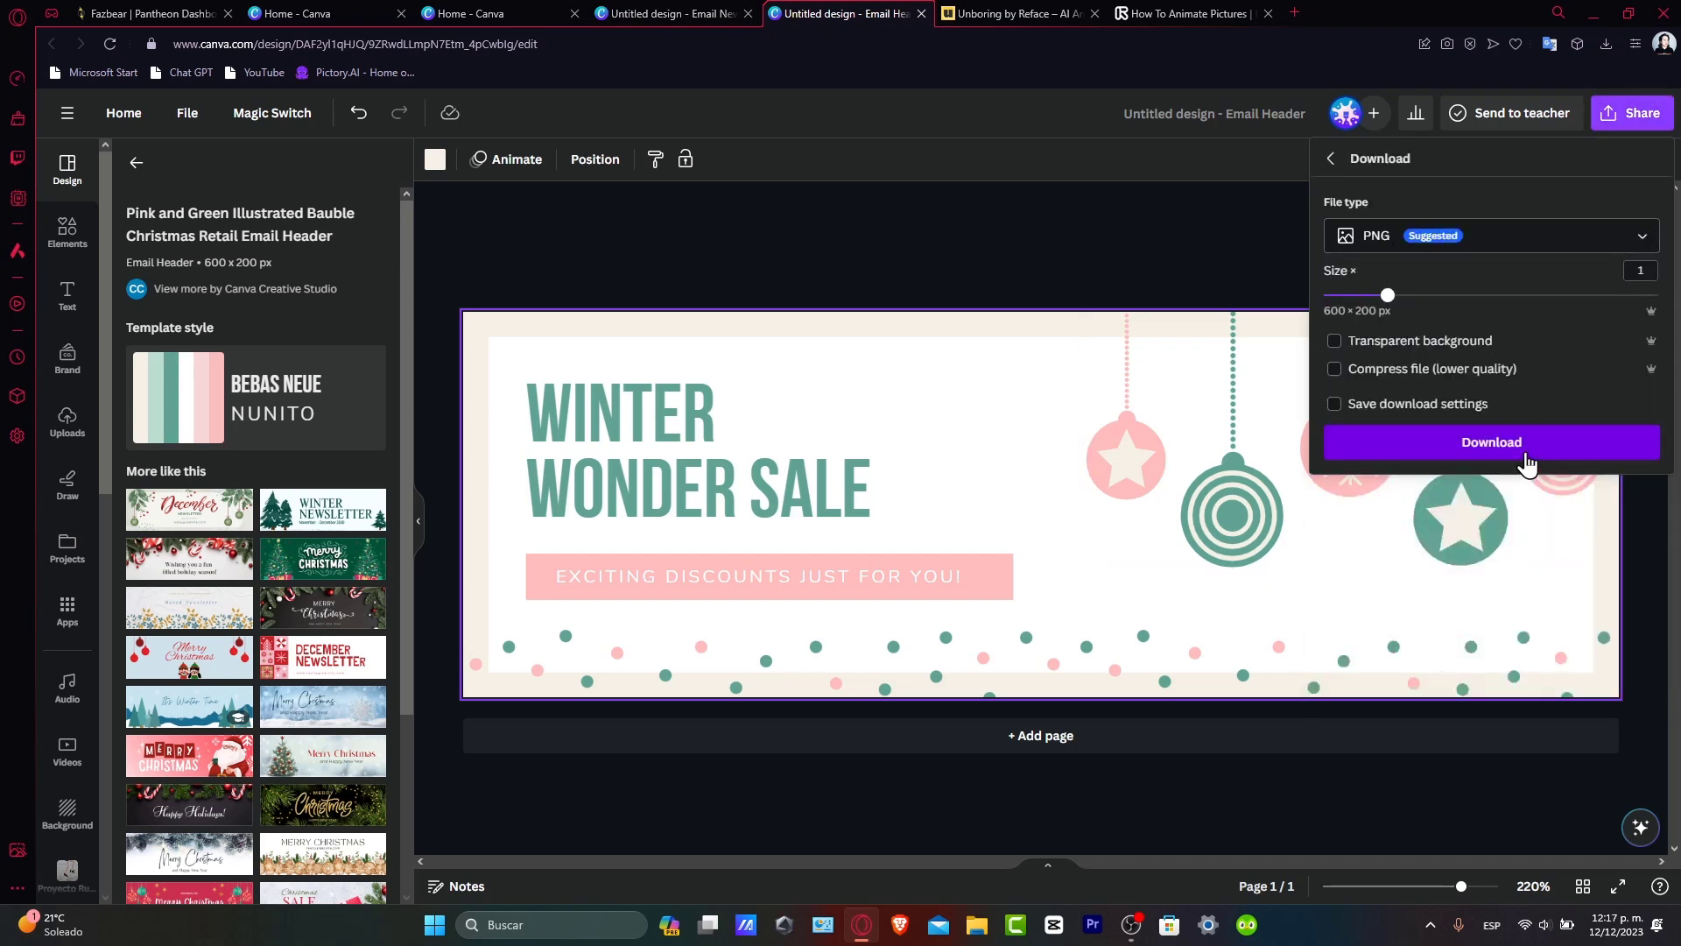
click(1490, 442)
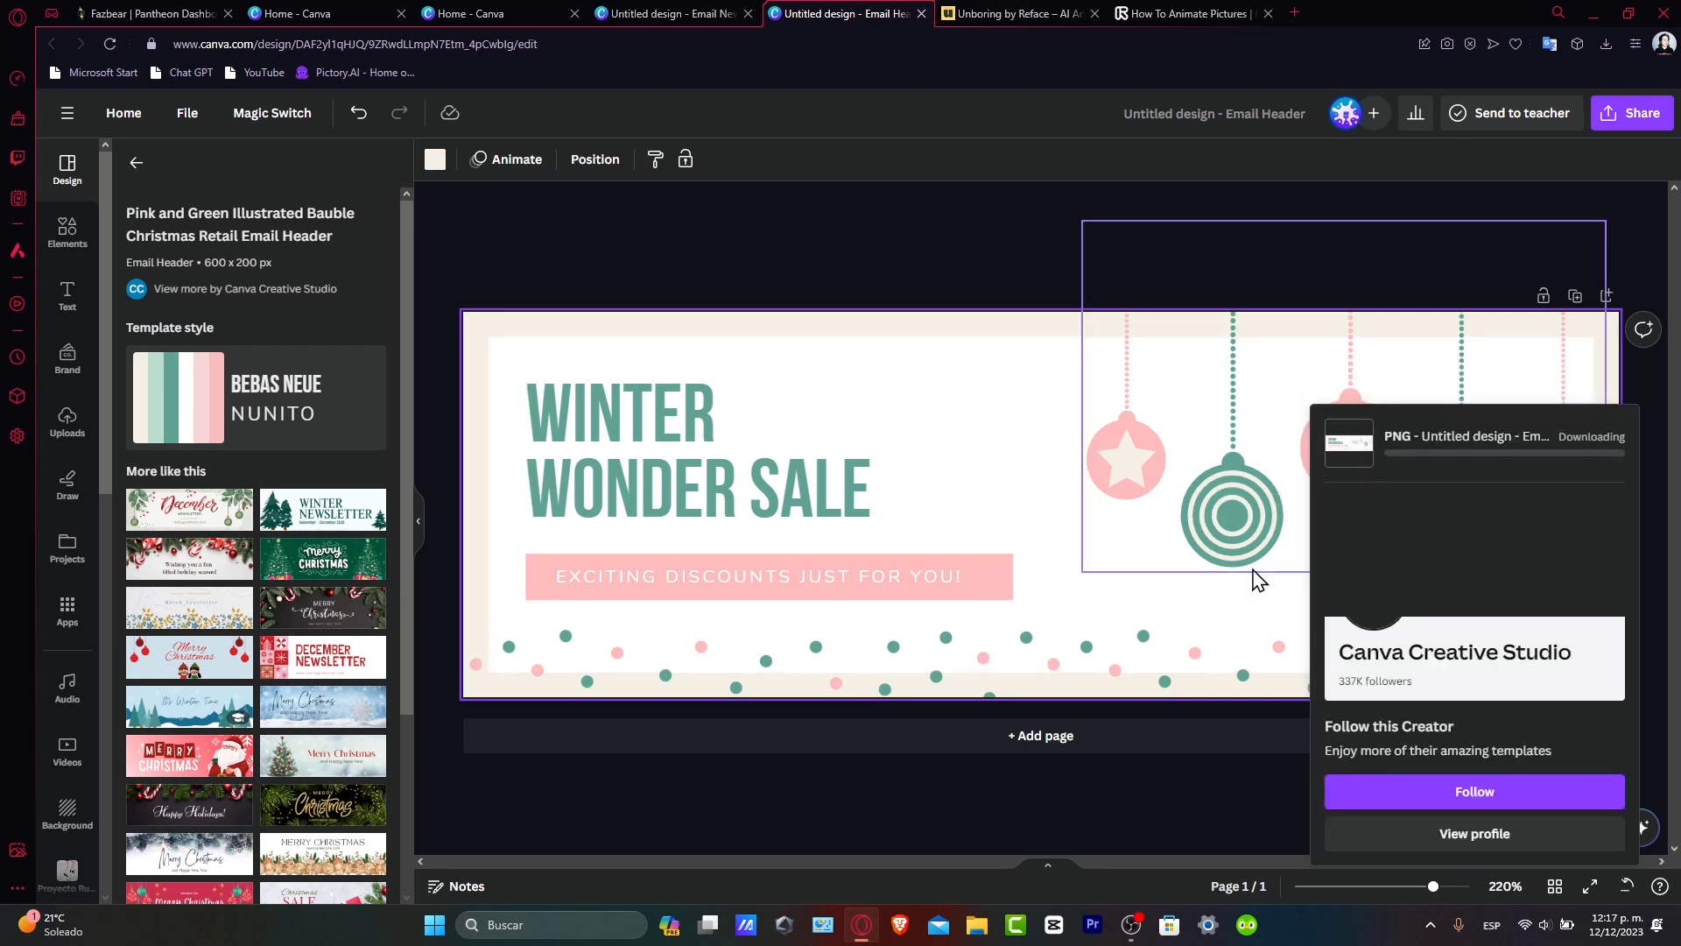
click(662, 14)
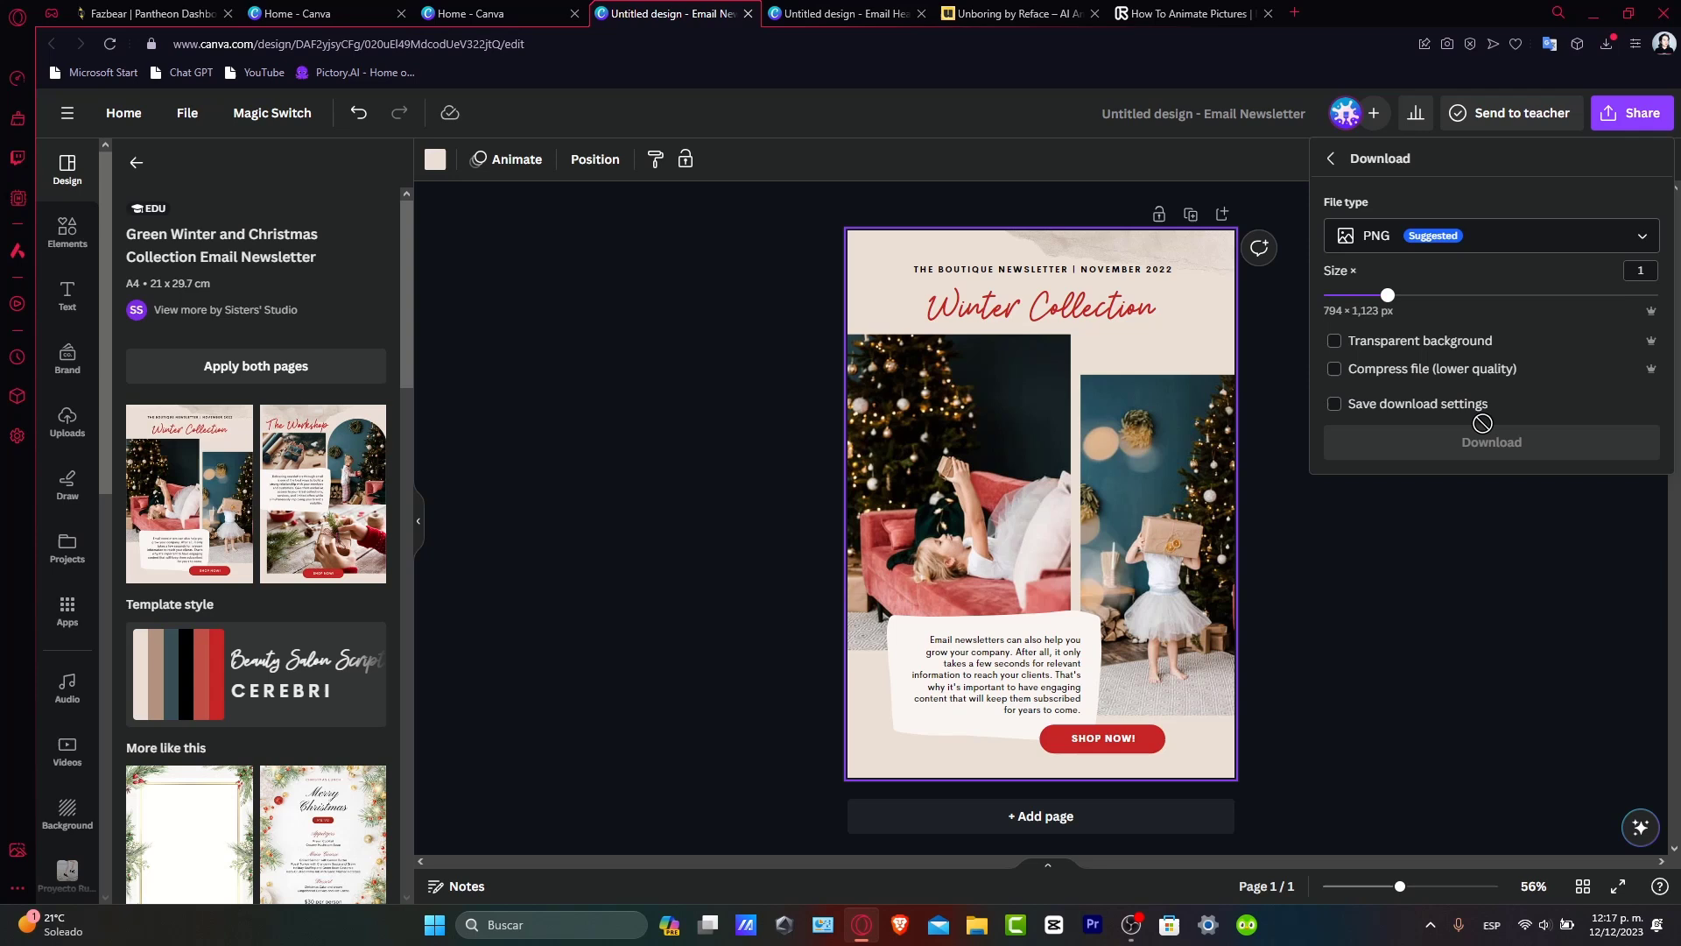
click(1489, 441)
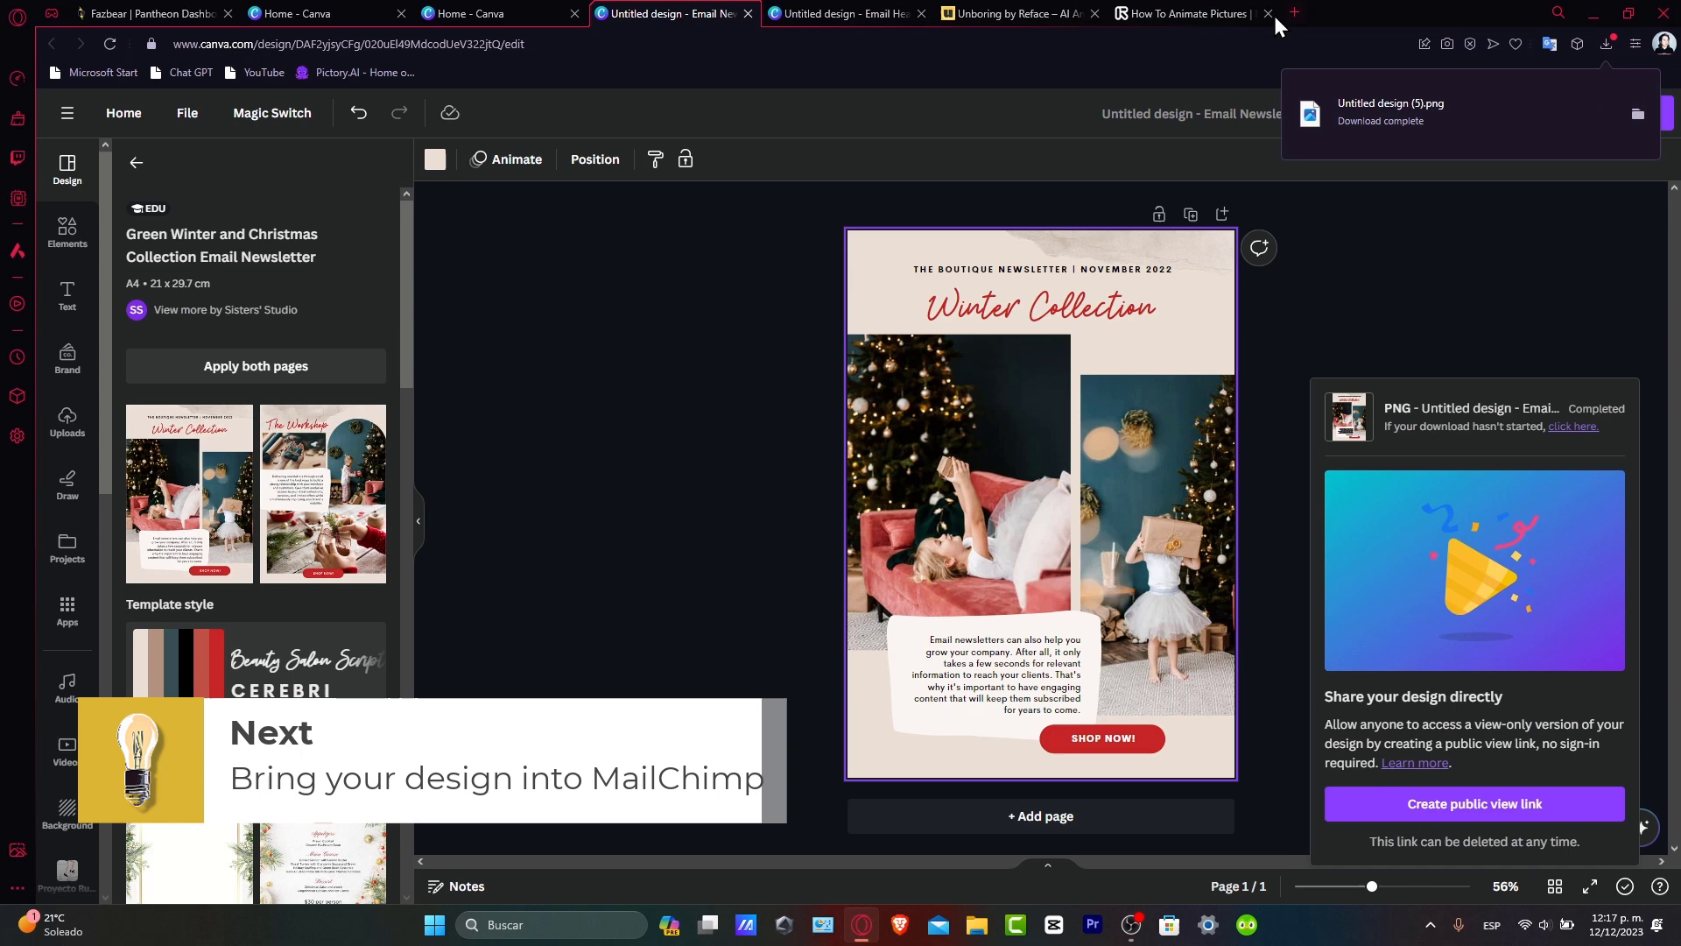
Go to Mailchimp Campaigns and create a new Regular email campaign draft.
click(1186, 12)
text(mailchimp)
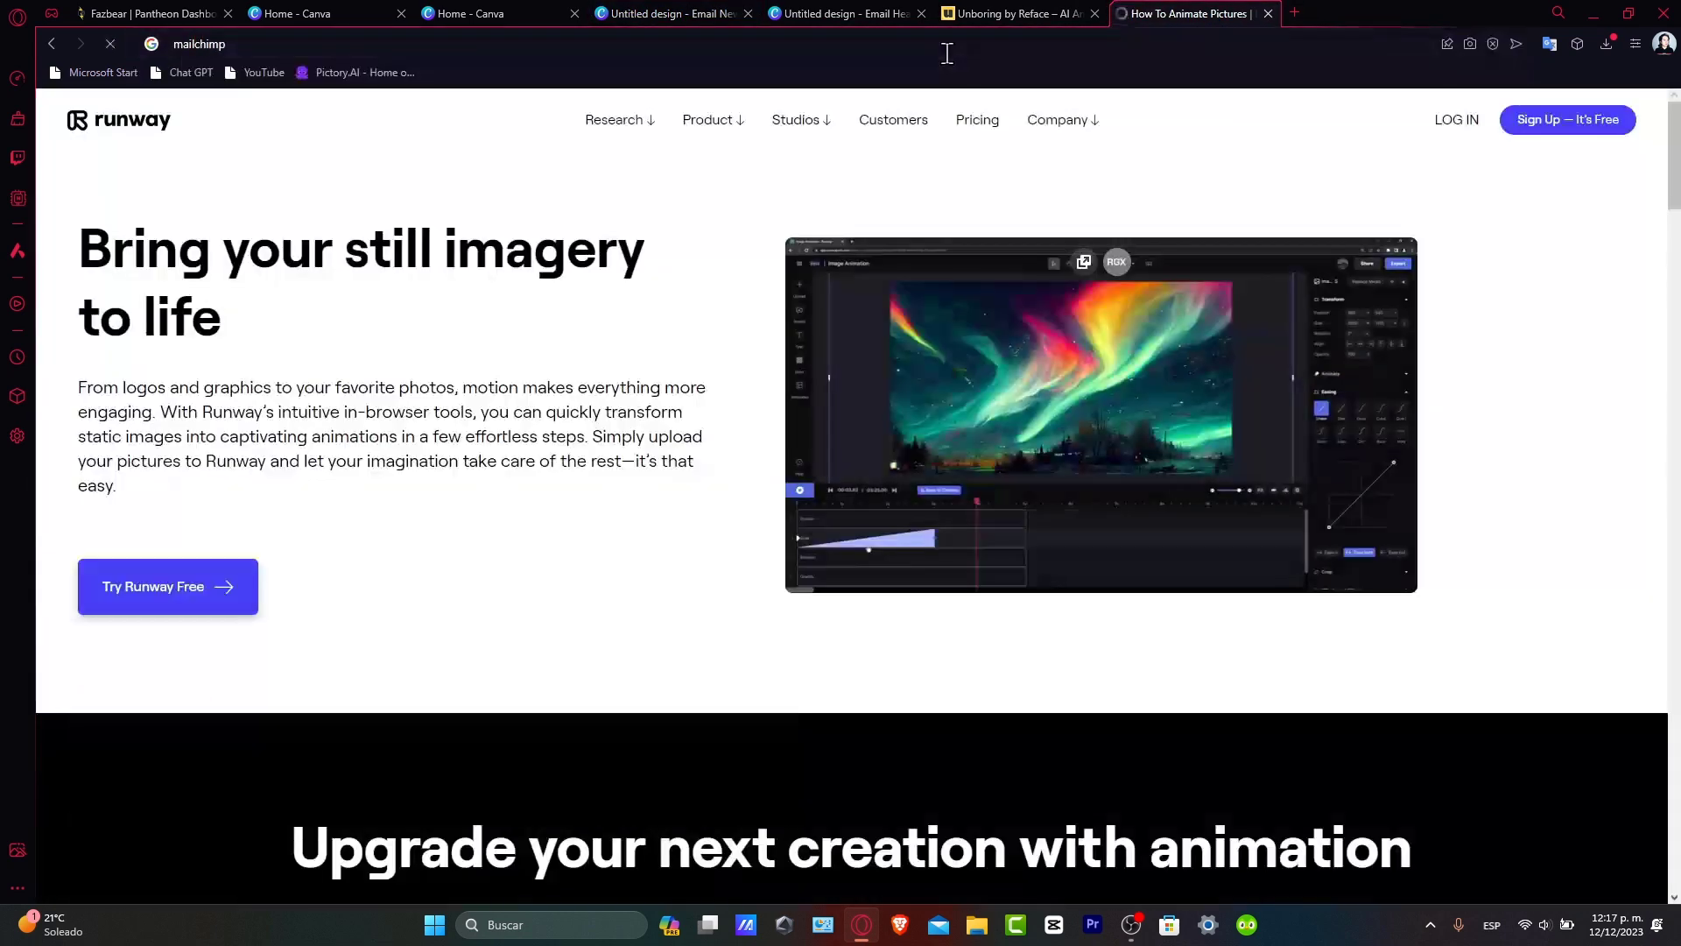
key(Return)
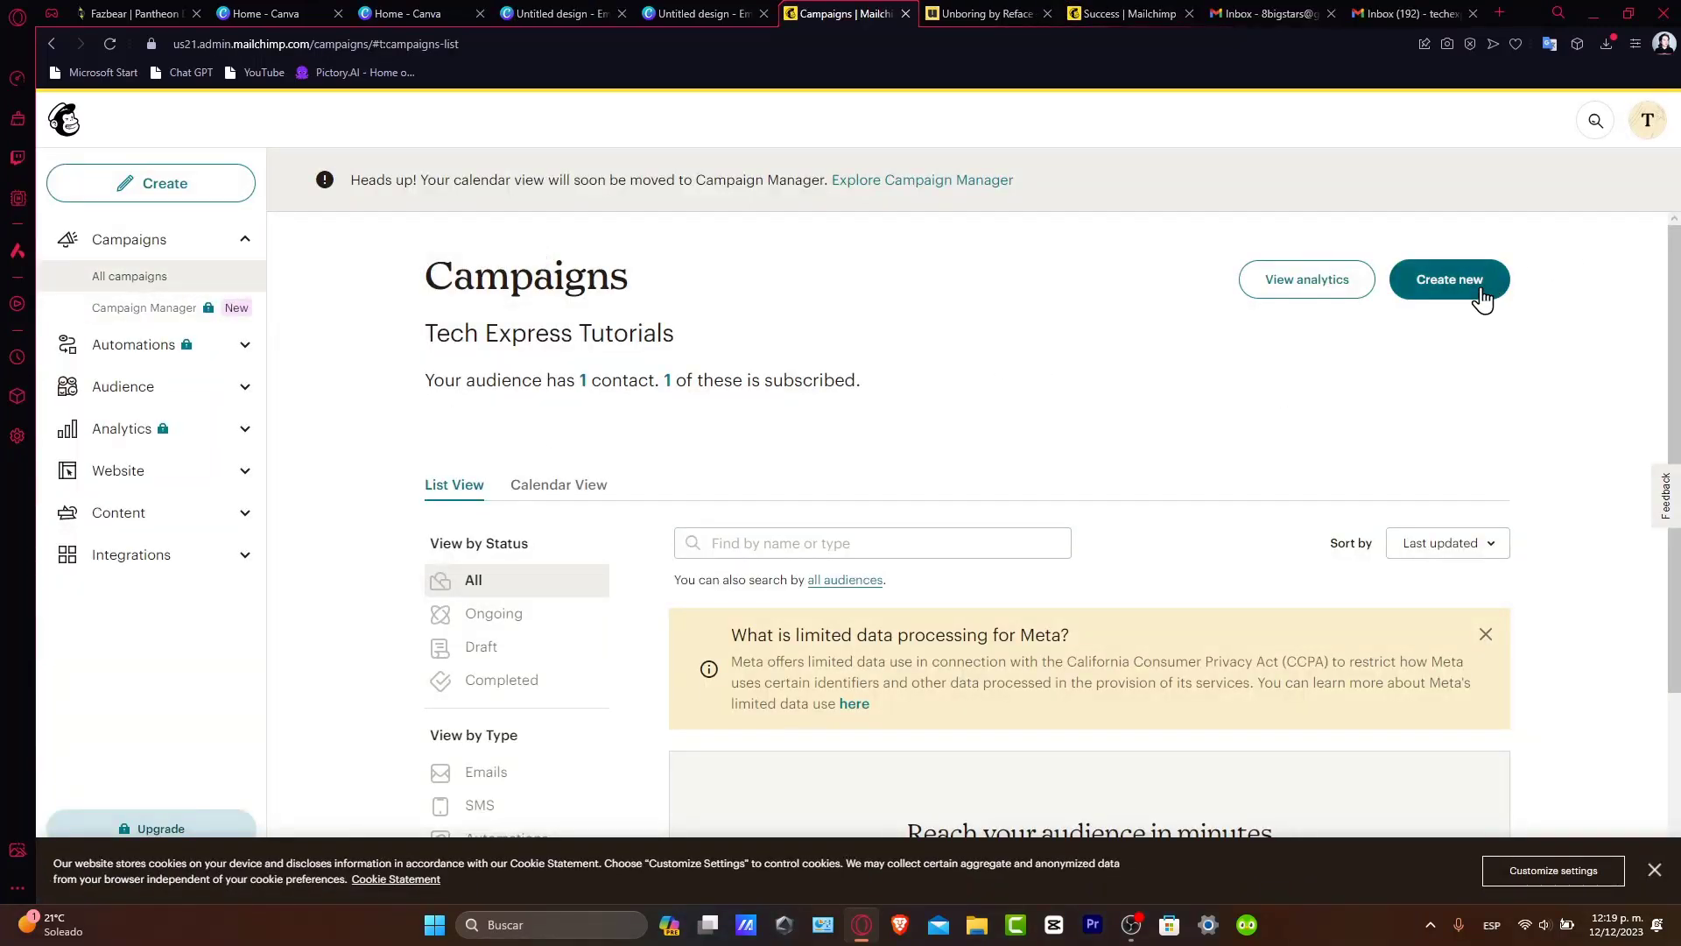
click(1448, 279)
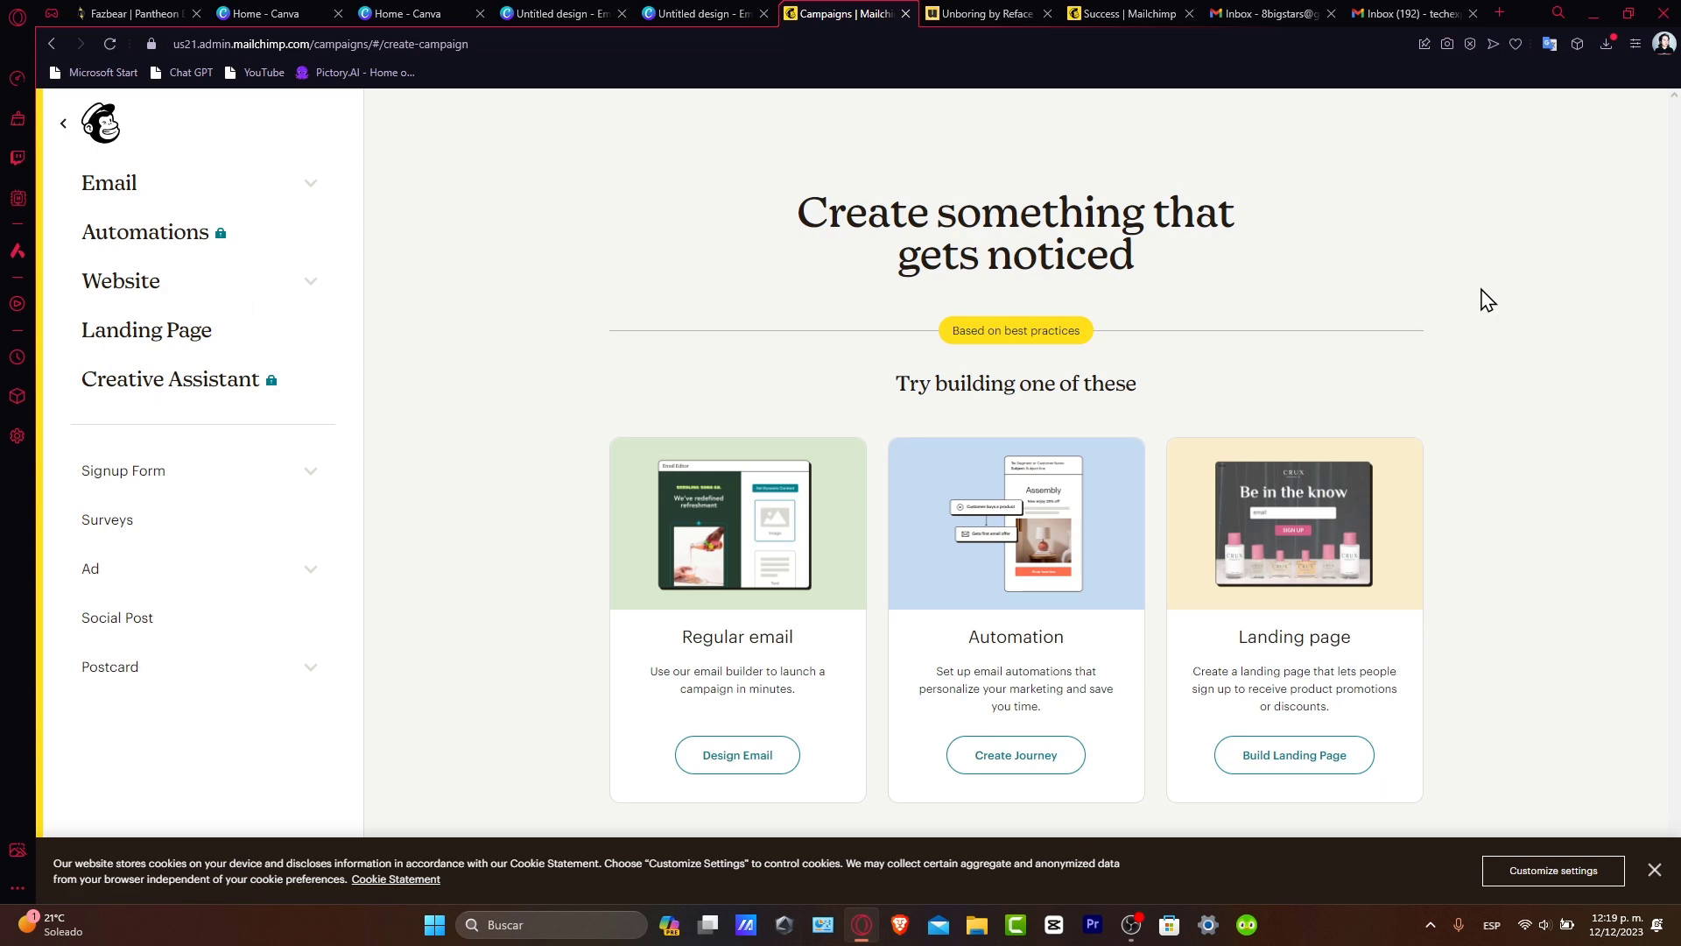
mouse_move(1258, 546)
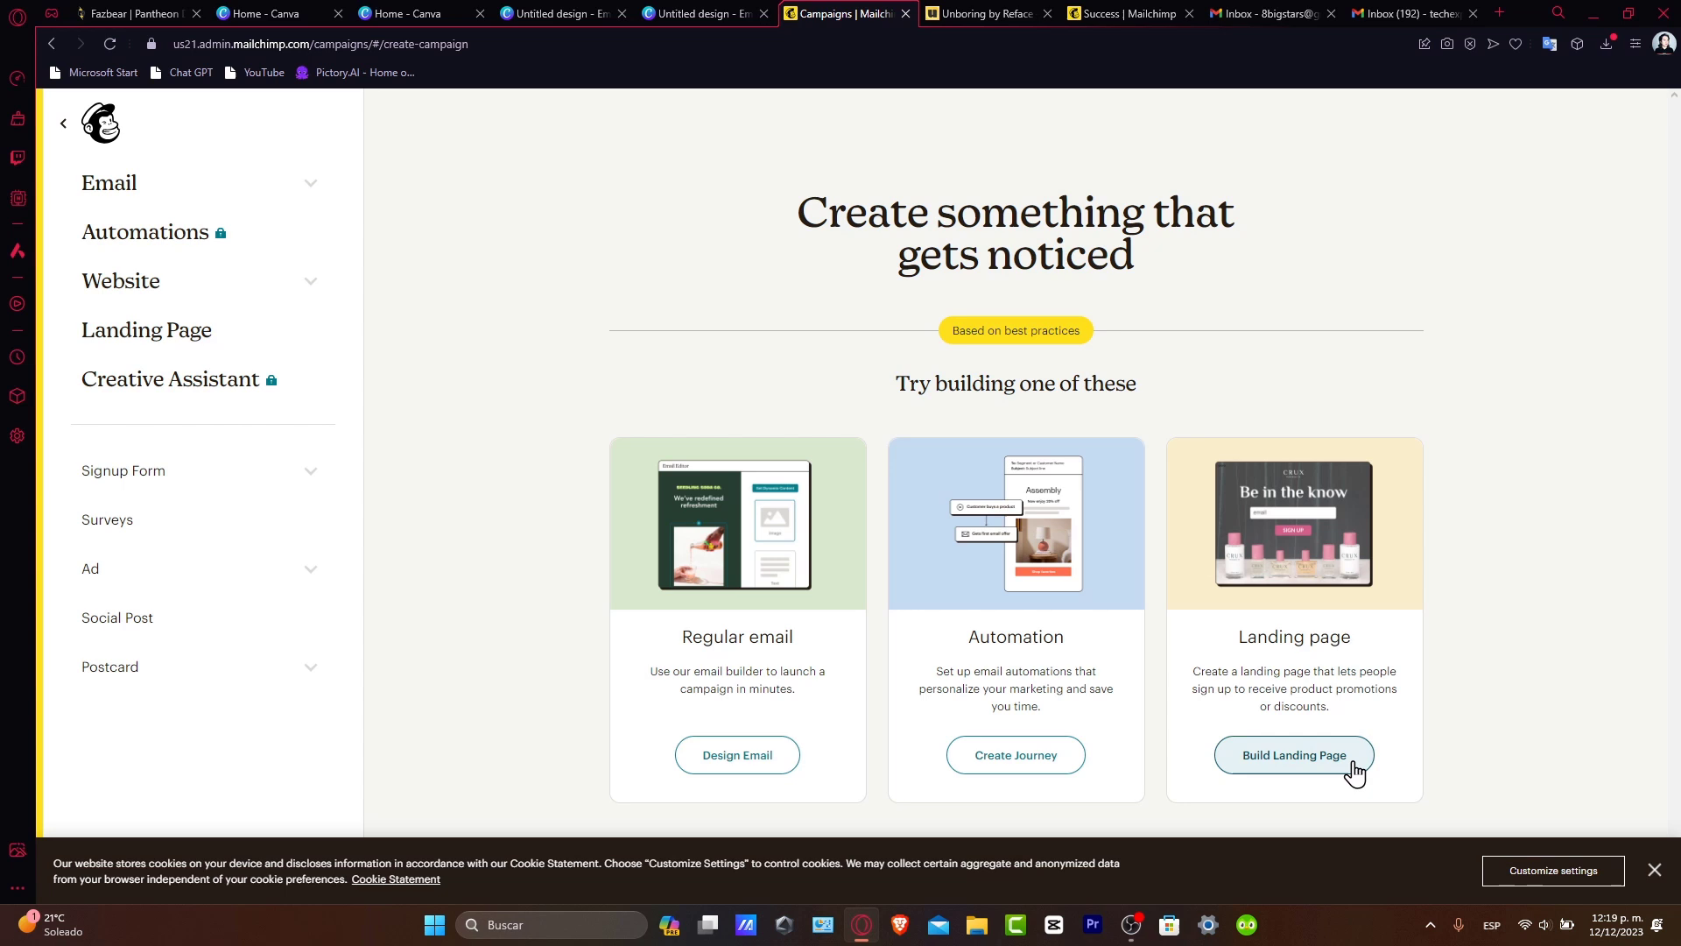
mouse_move(1380, 566)
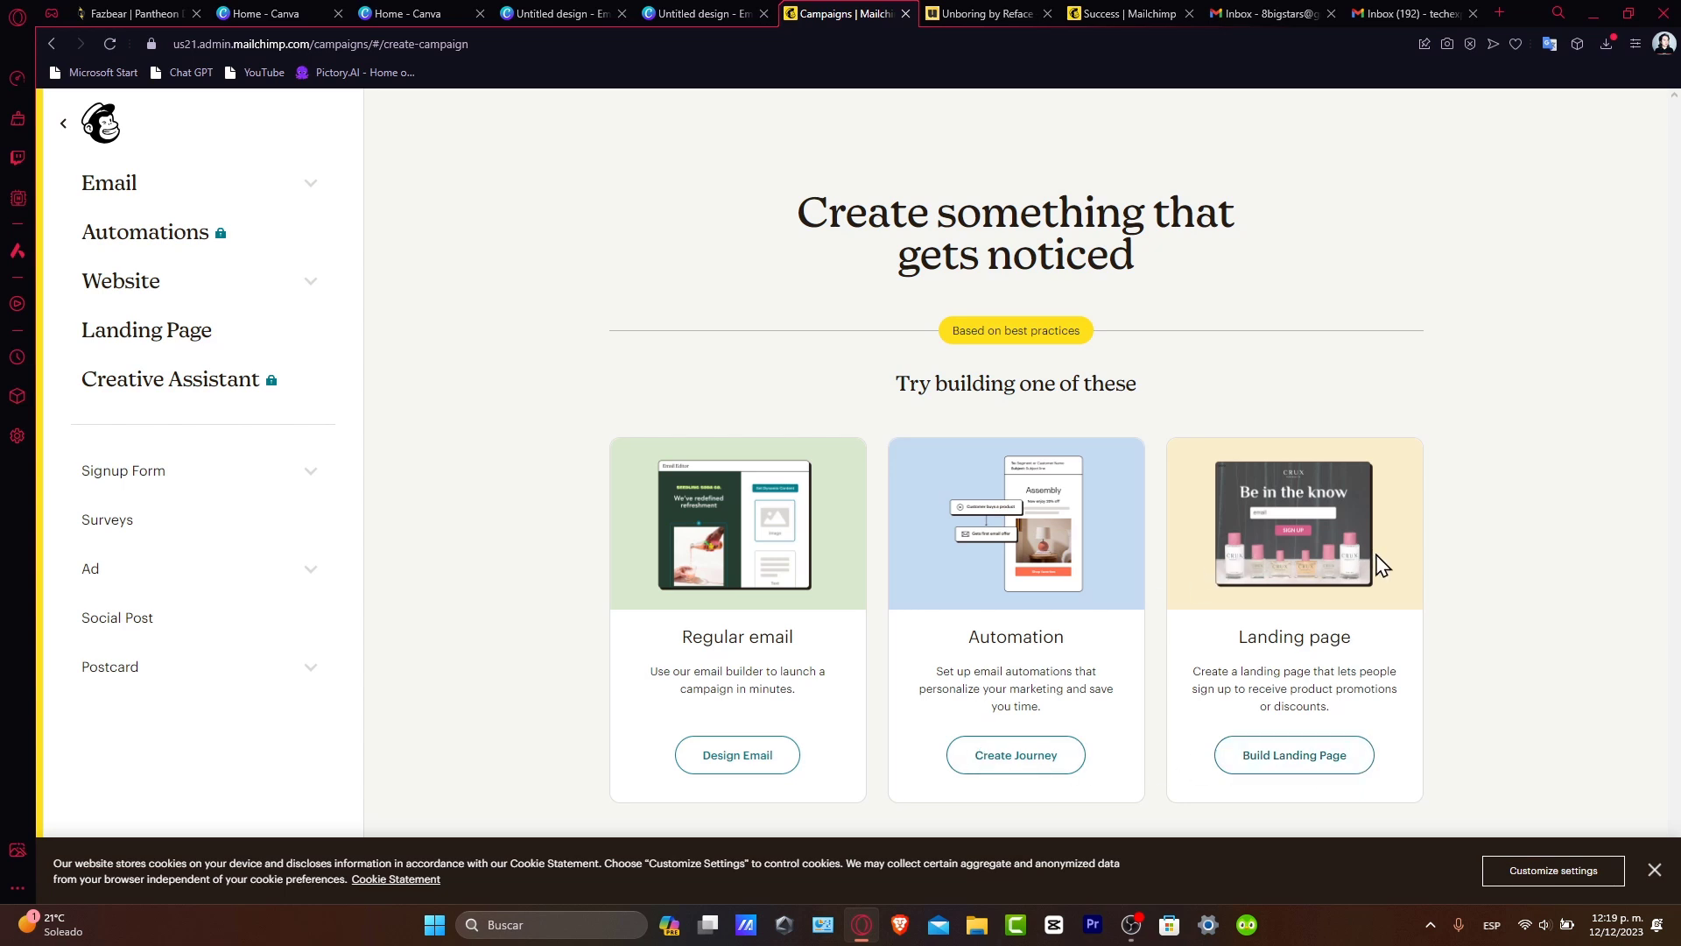
click(738, 755)
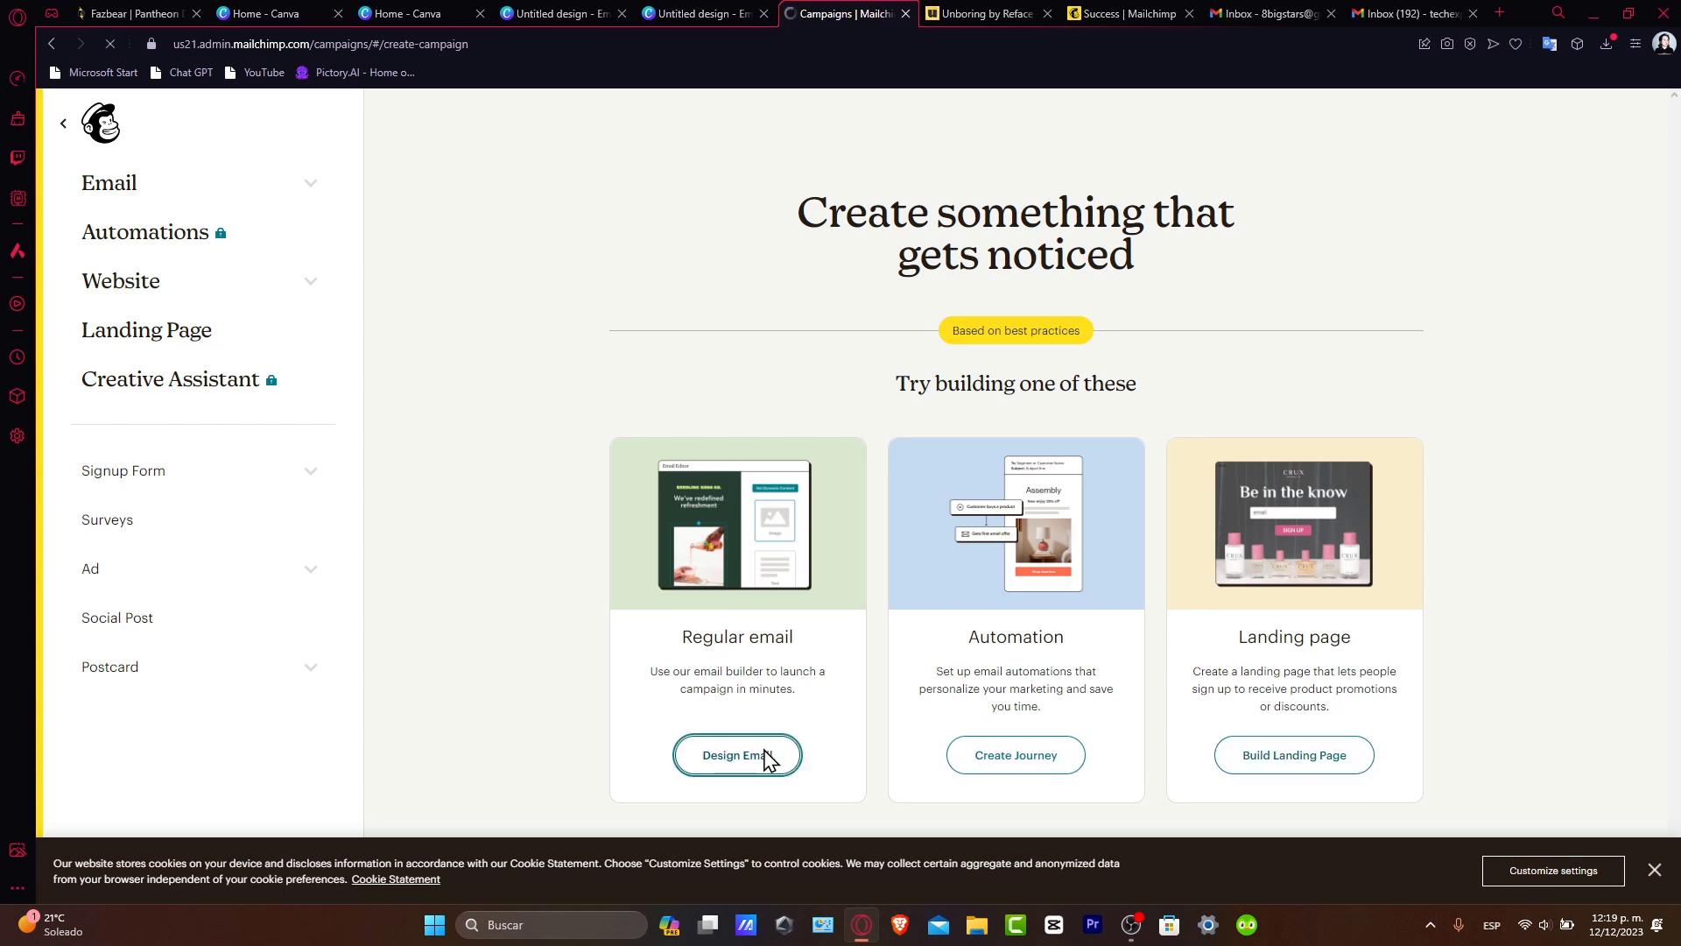
click(737, 753)
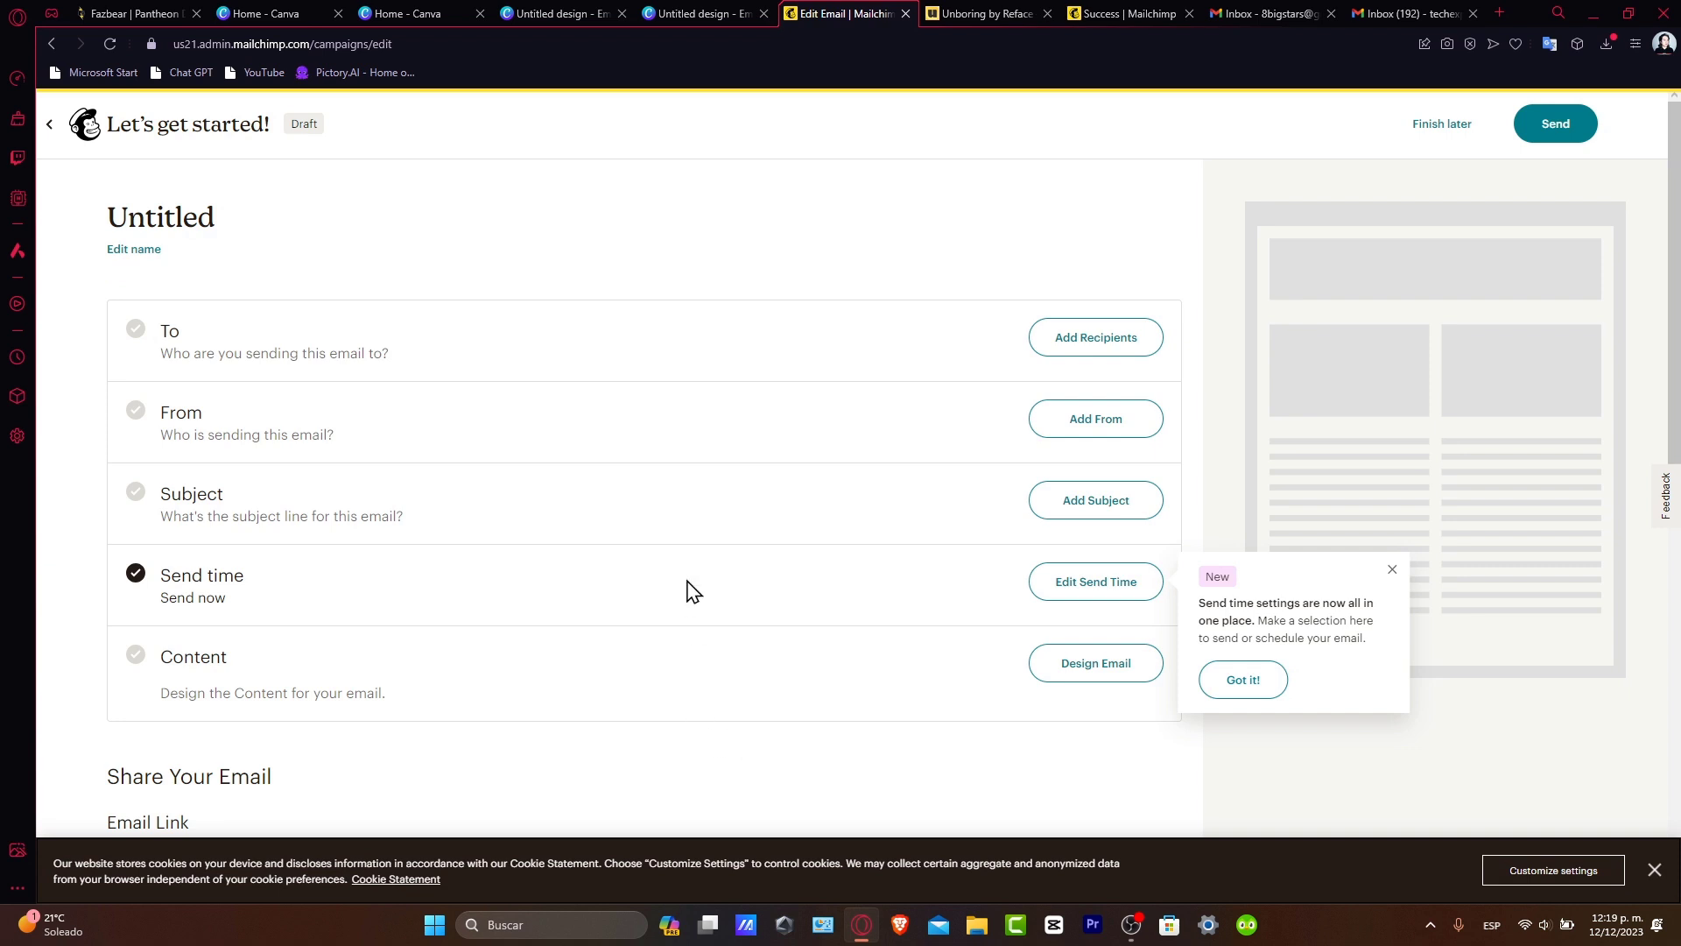
mouse_move(665, 683)
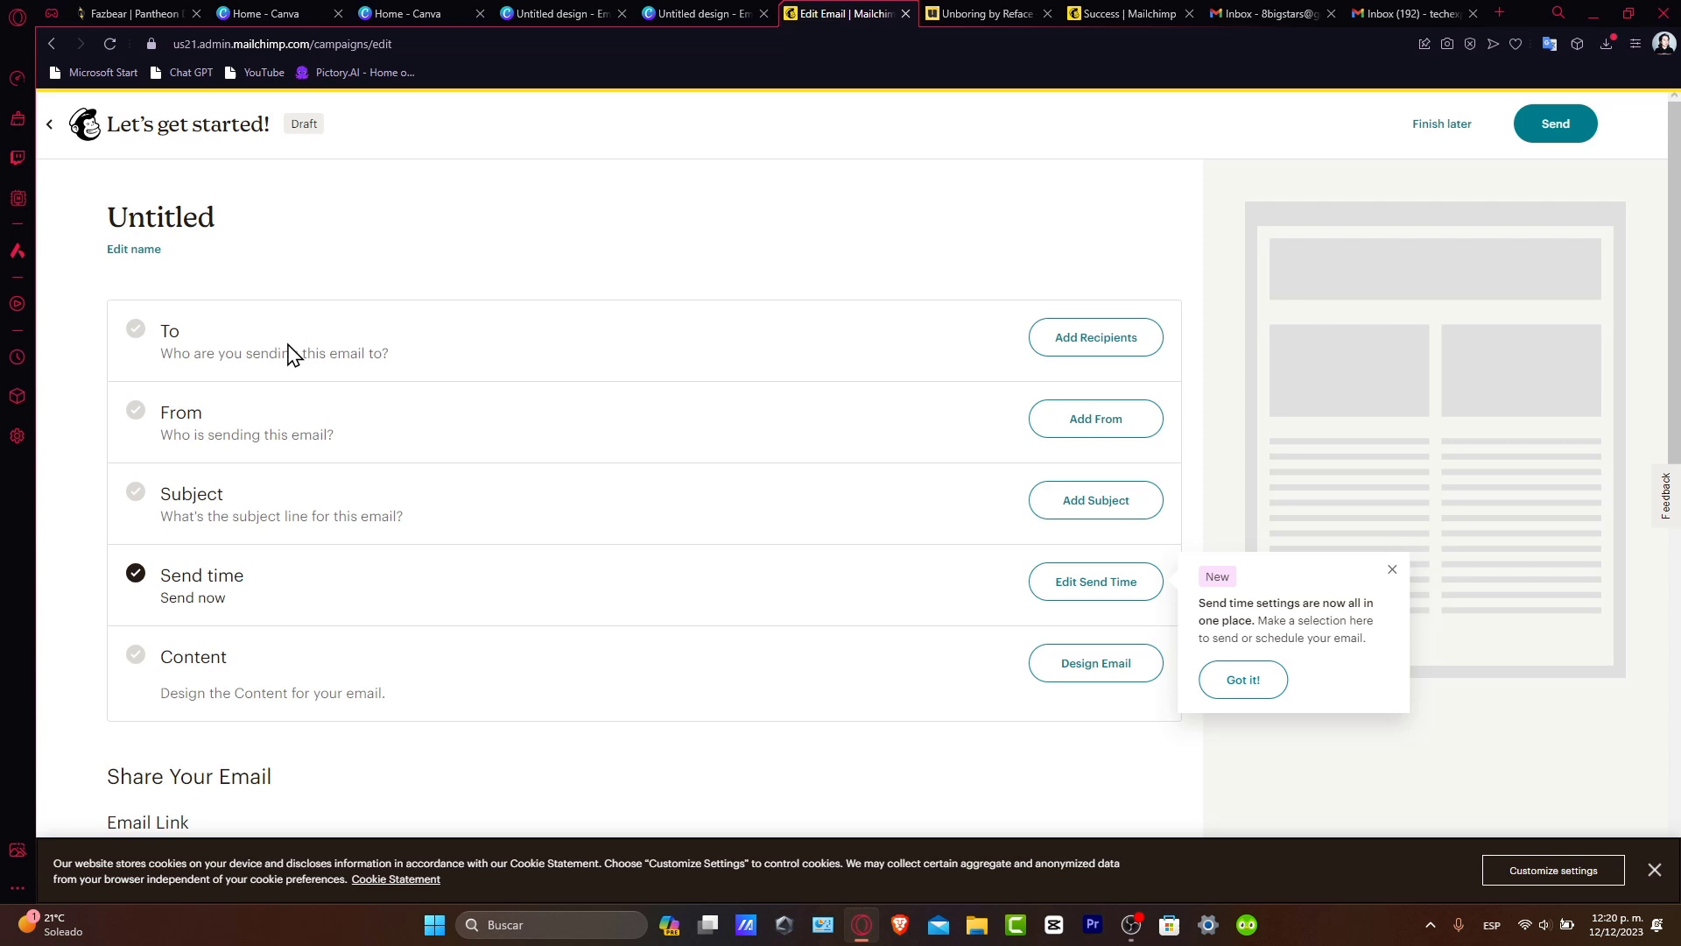
mouse_move(287, 574)
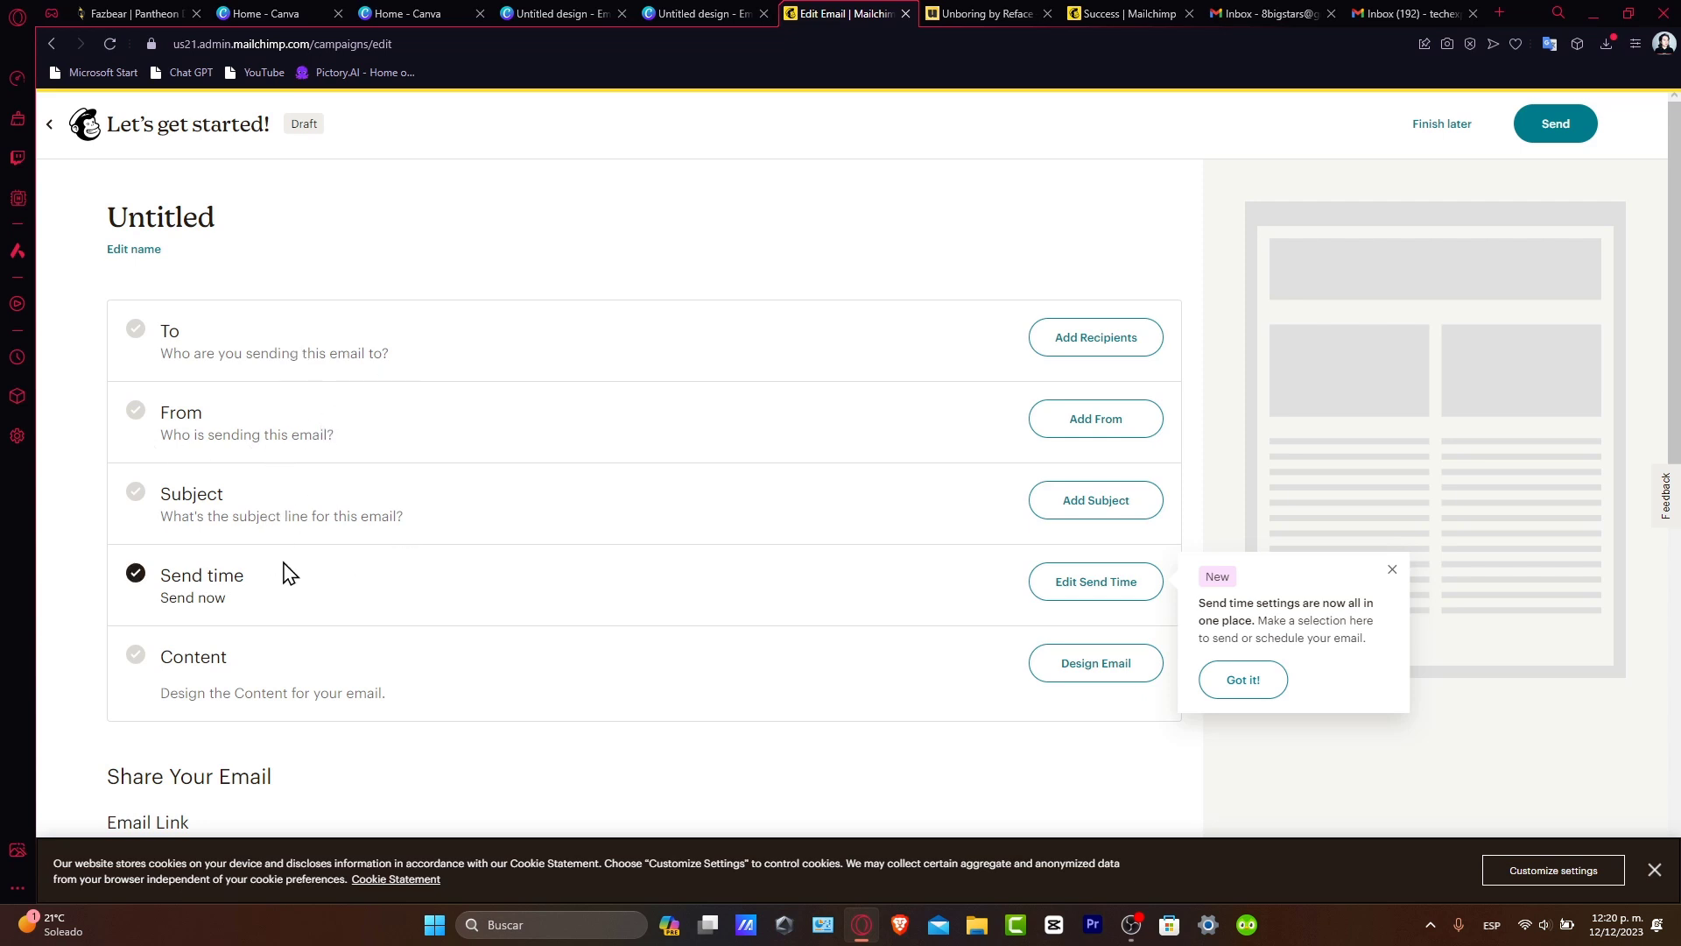
mouse_move(452, 673)
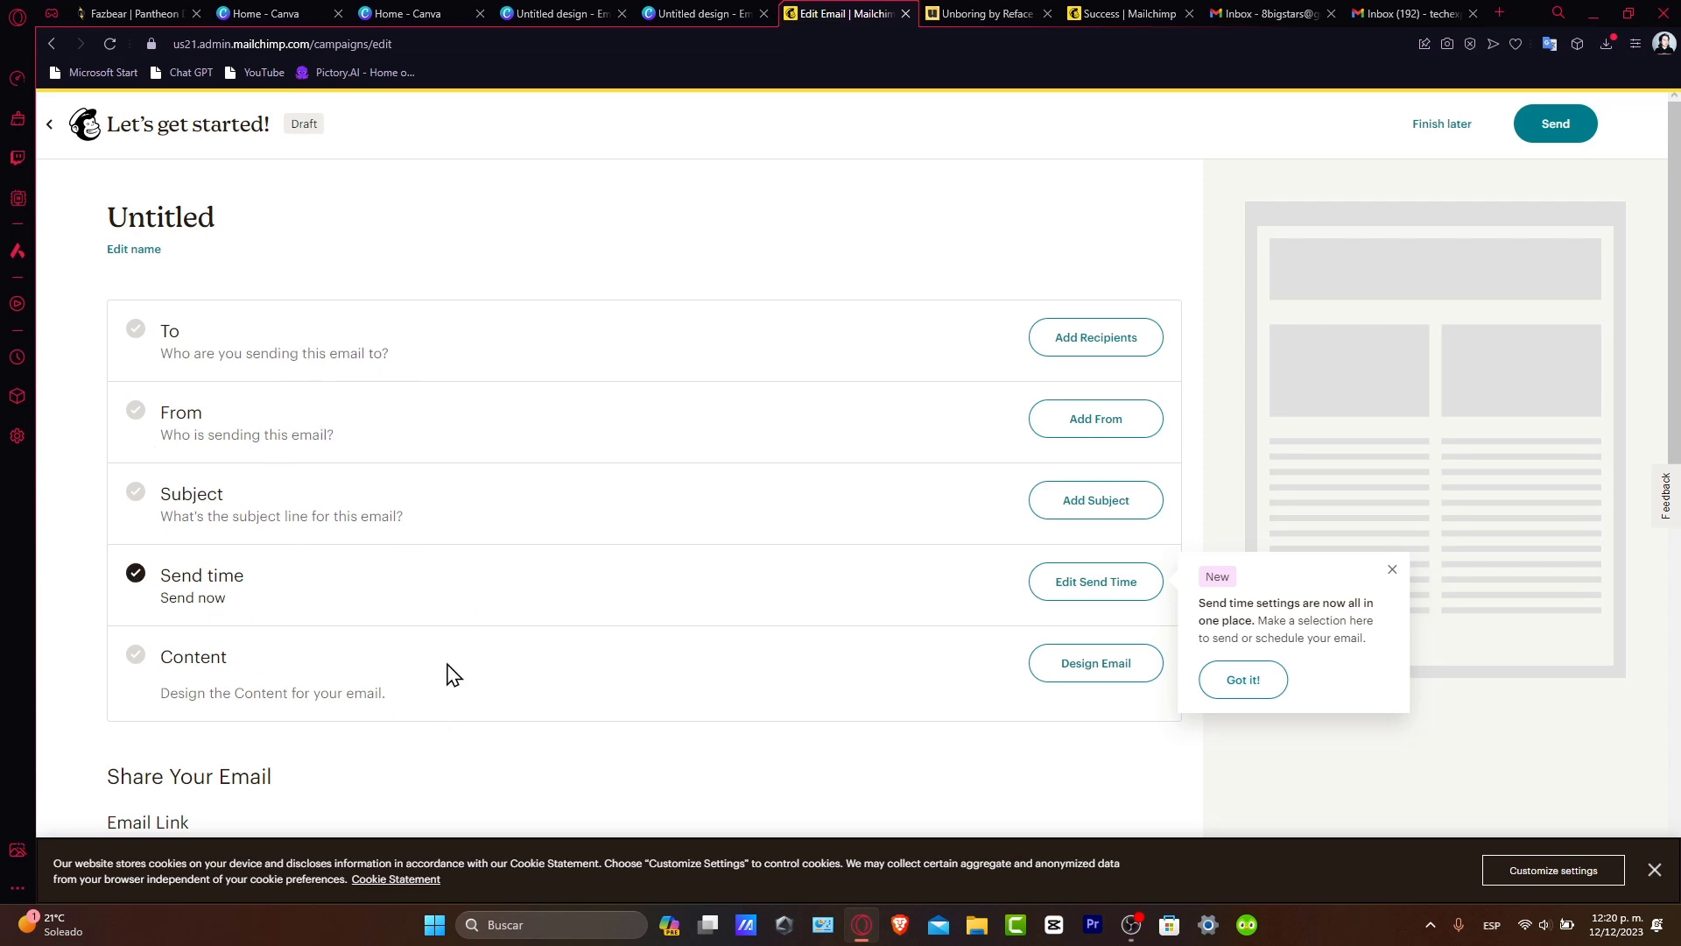
Design the email from scratch with the Winter Wonder Sale header PNG as the first block.
click(1095, 662)
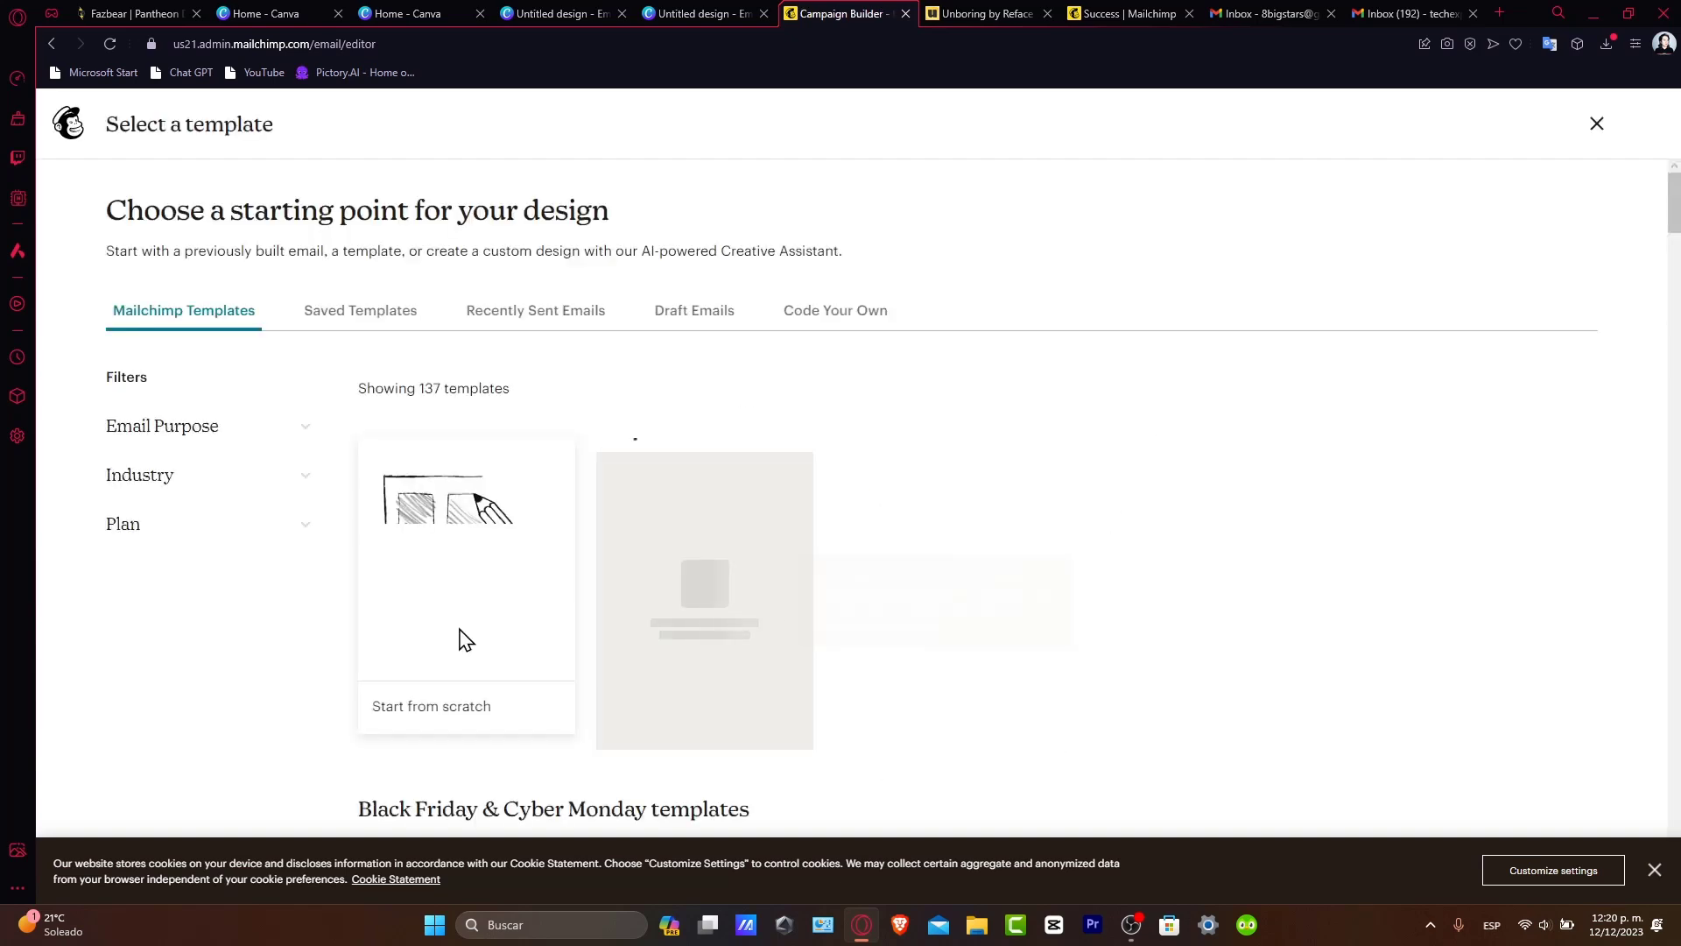
mouse_move(935, 445)
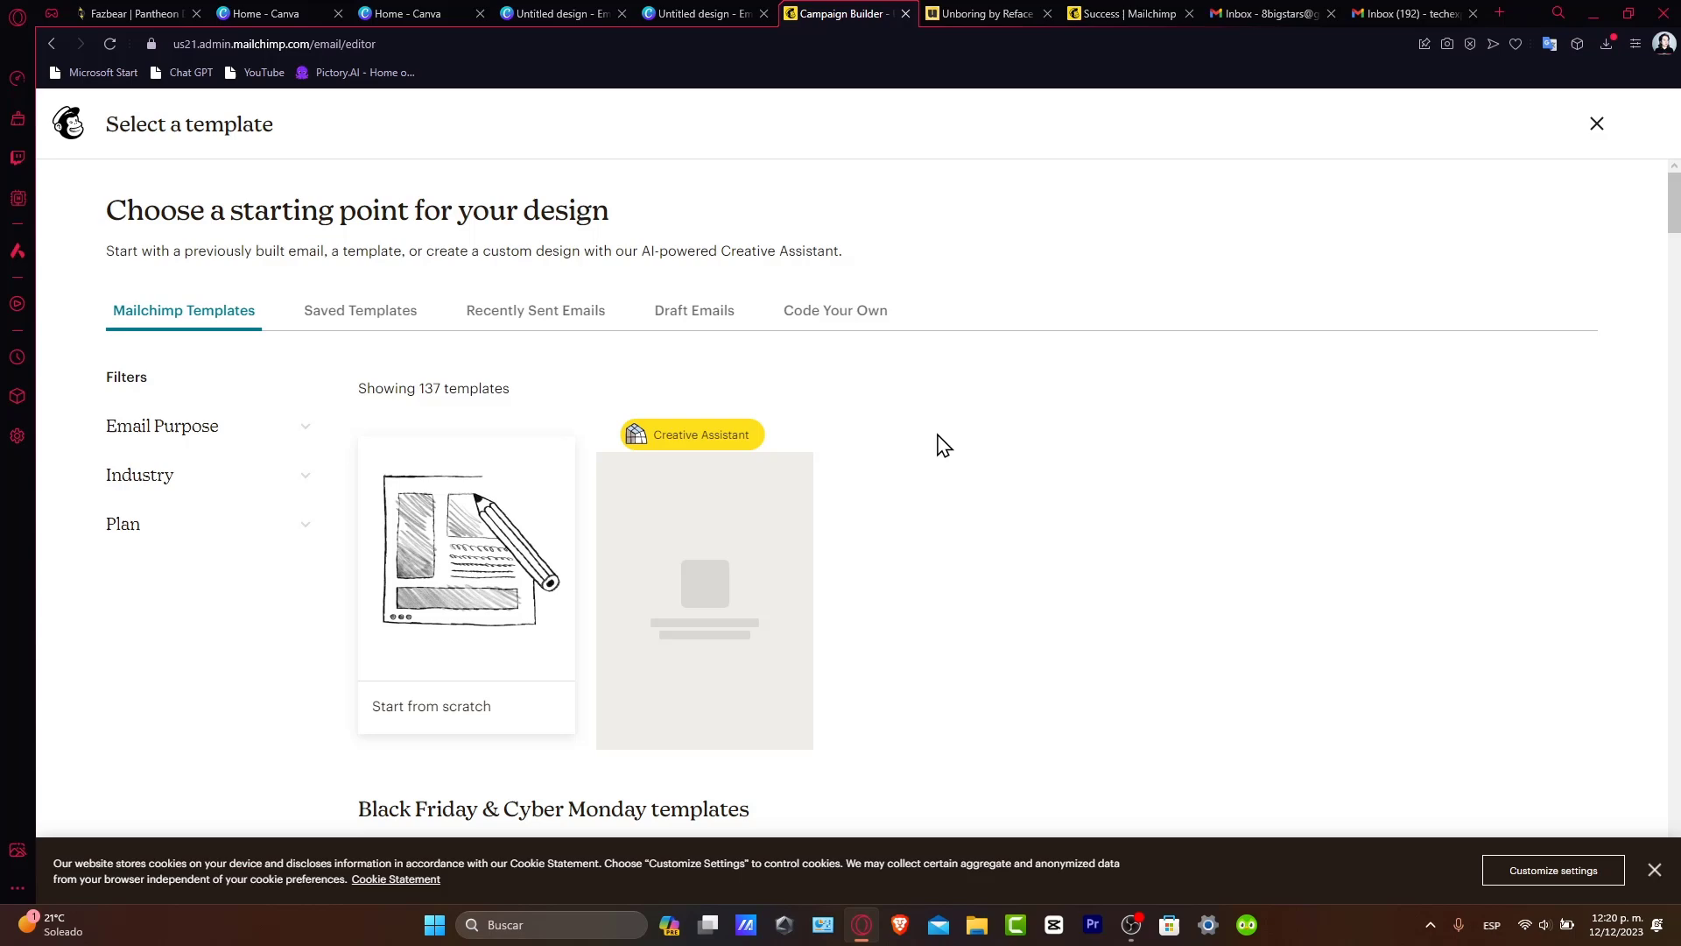
scroll(down, 3)
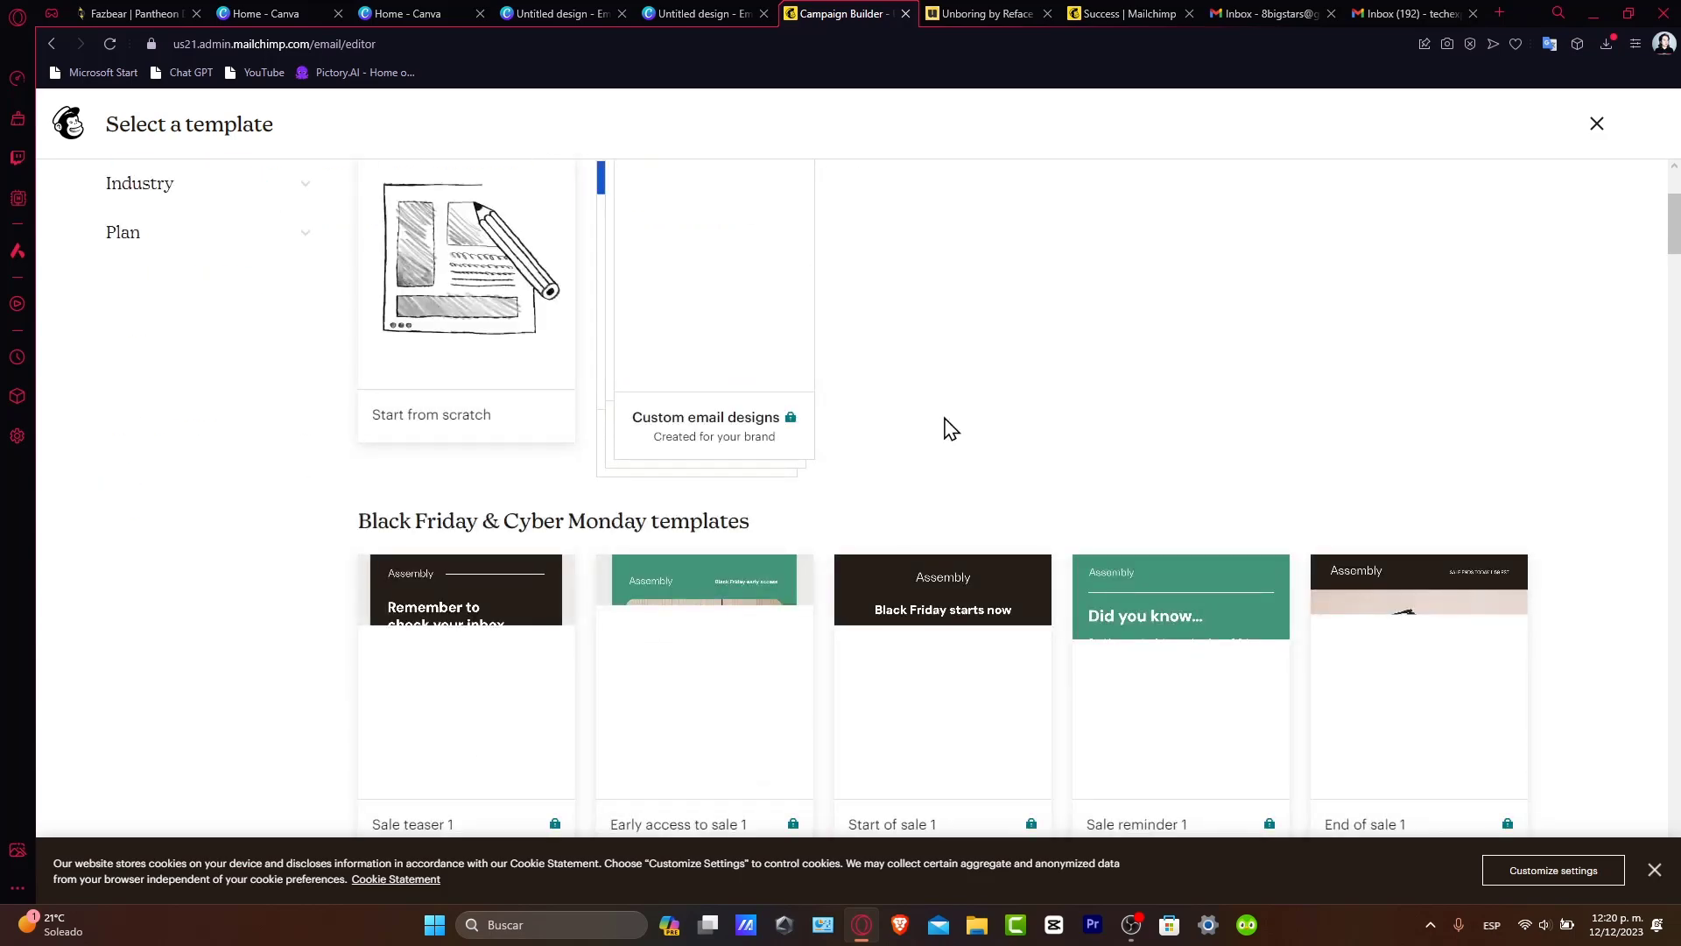
scroll(up, 3)
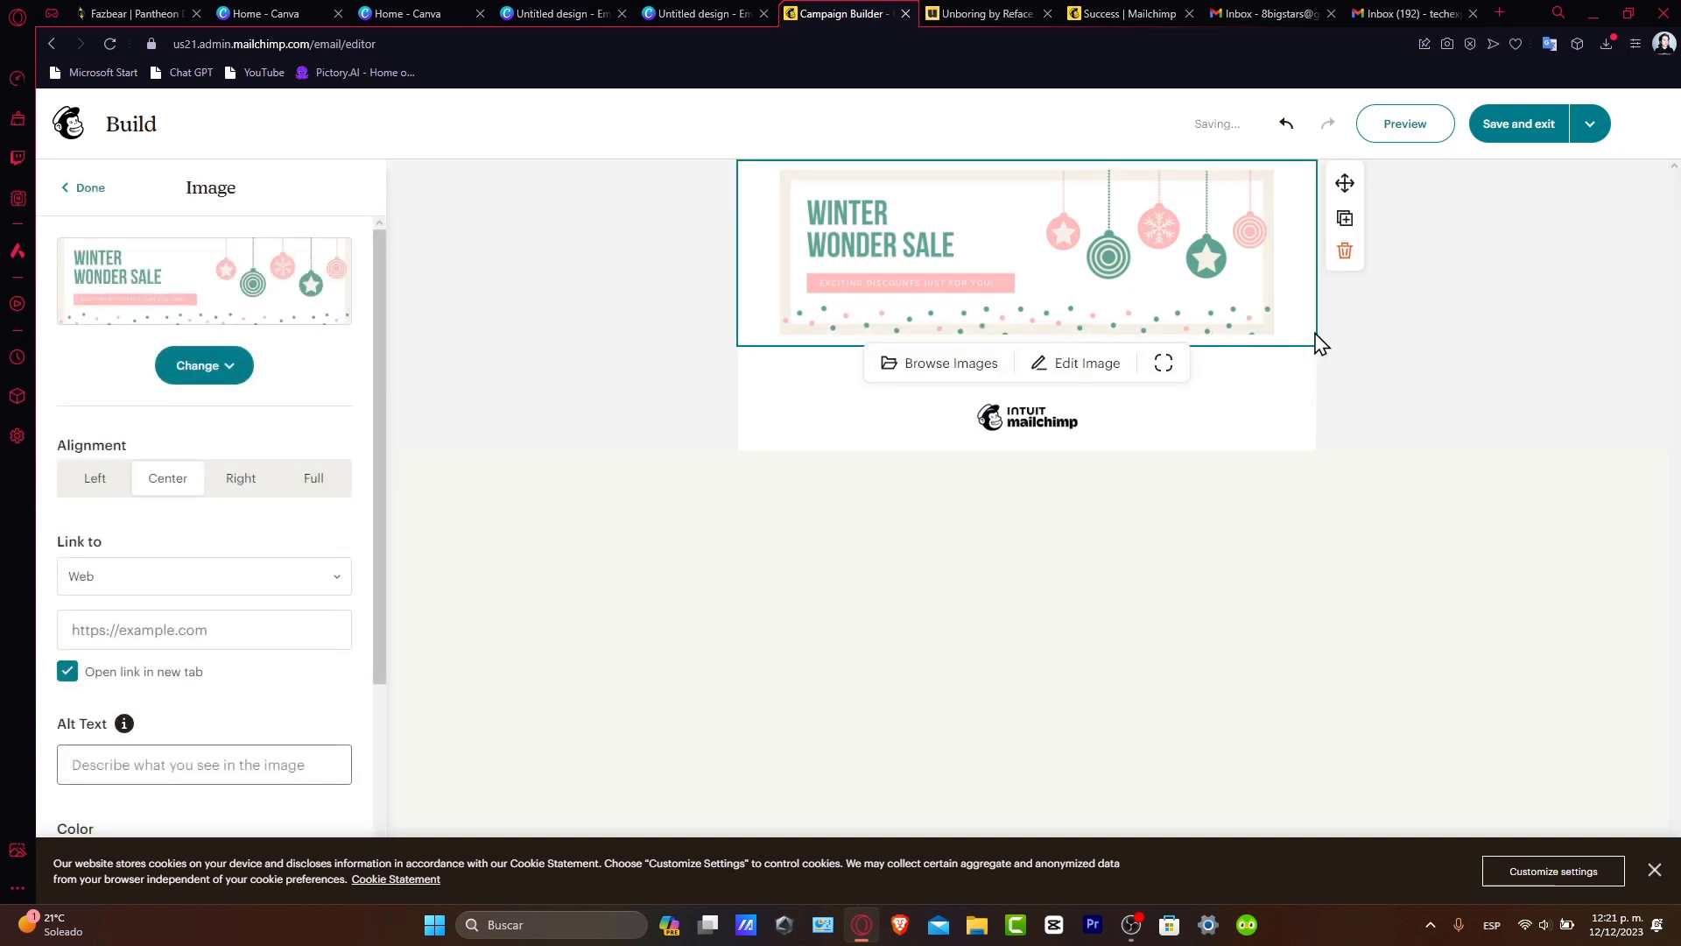
Place the Winter Collection newsletter PNG under the header with a Button block beneath it.
click(84, 190)
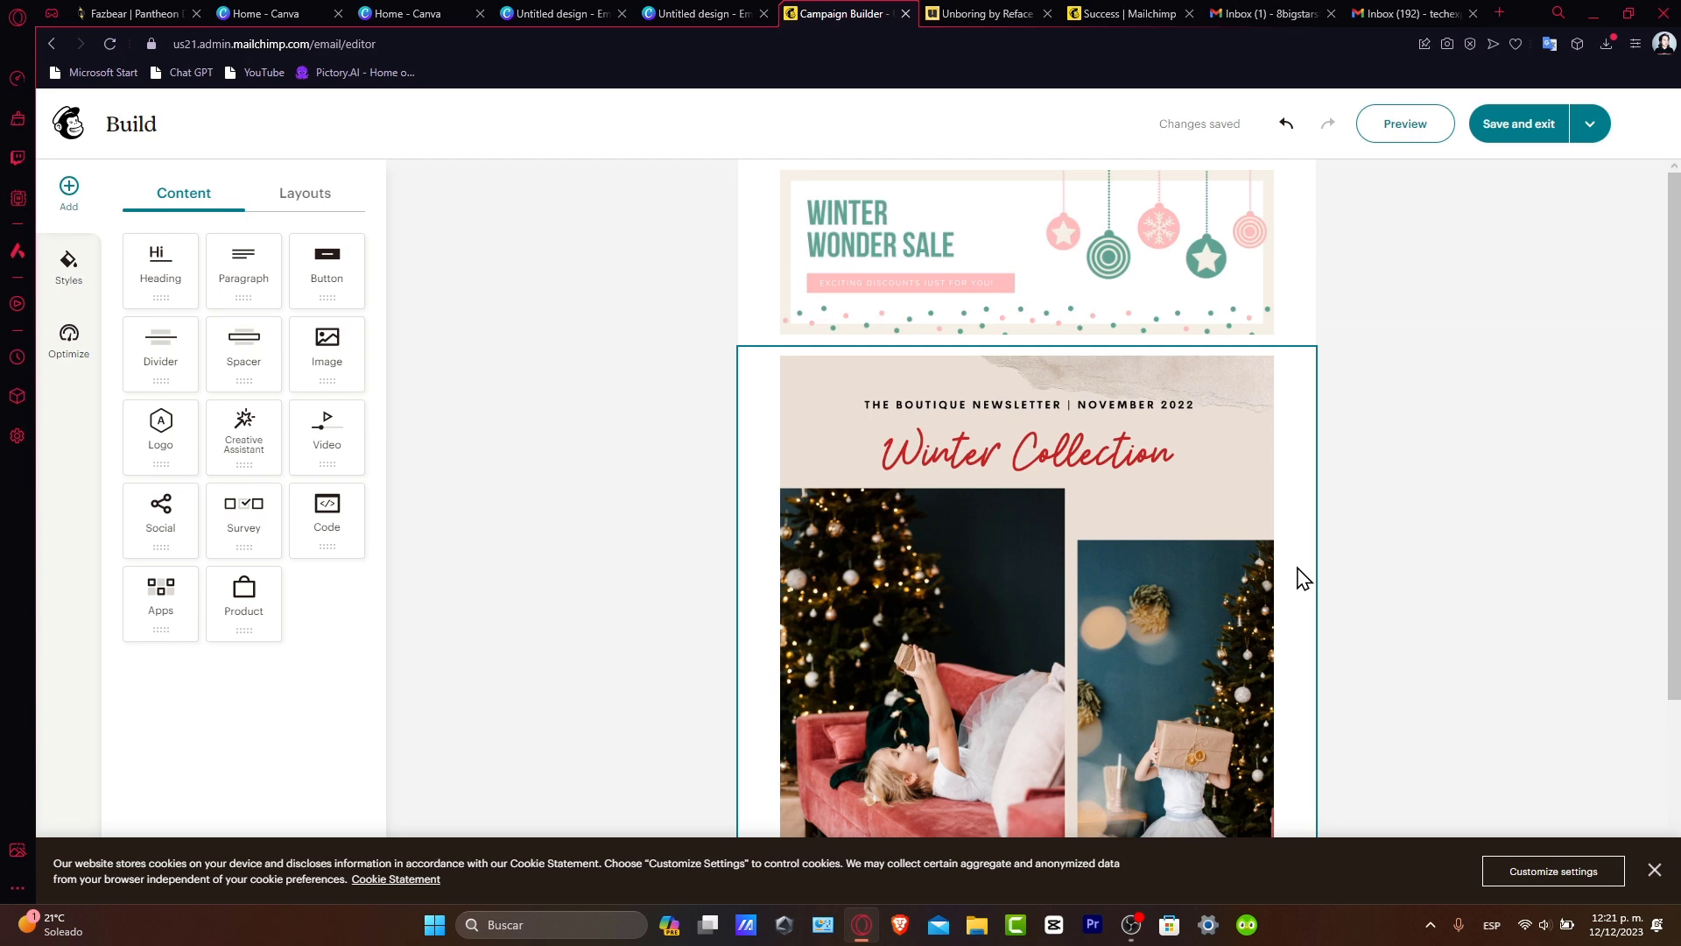
scroll(down, 3)
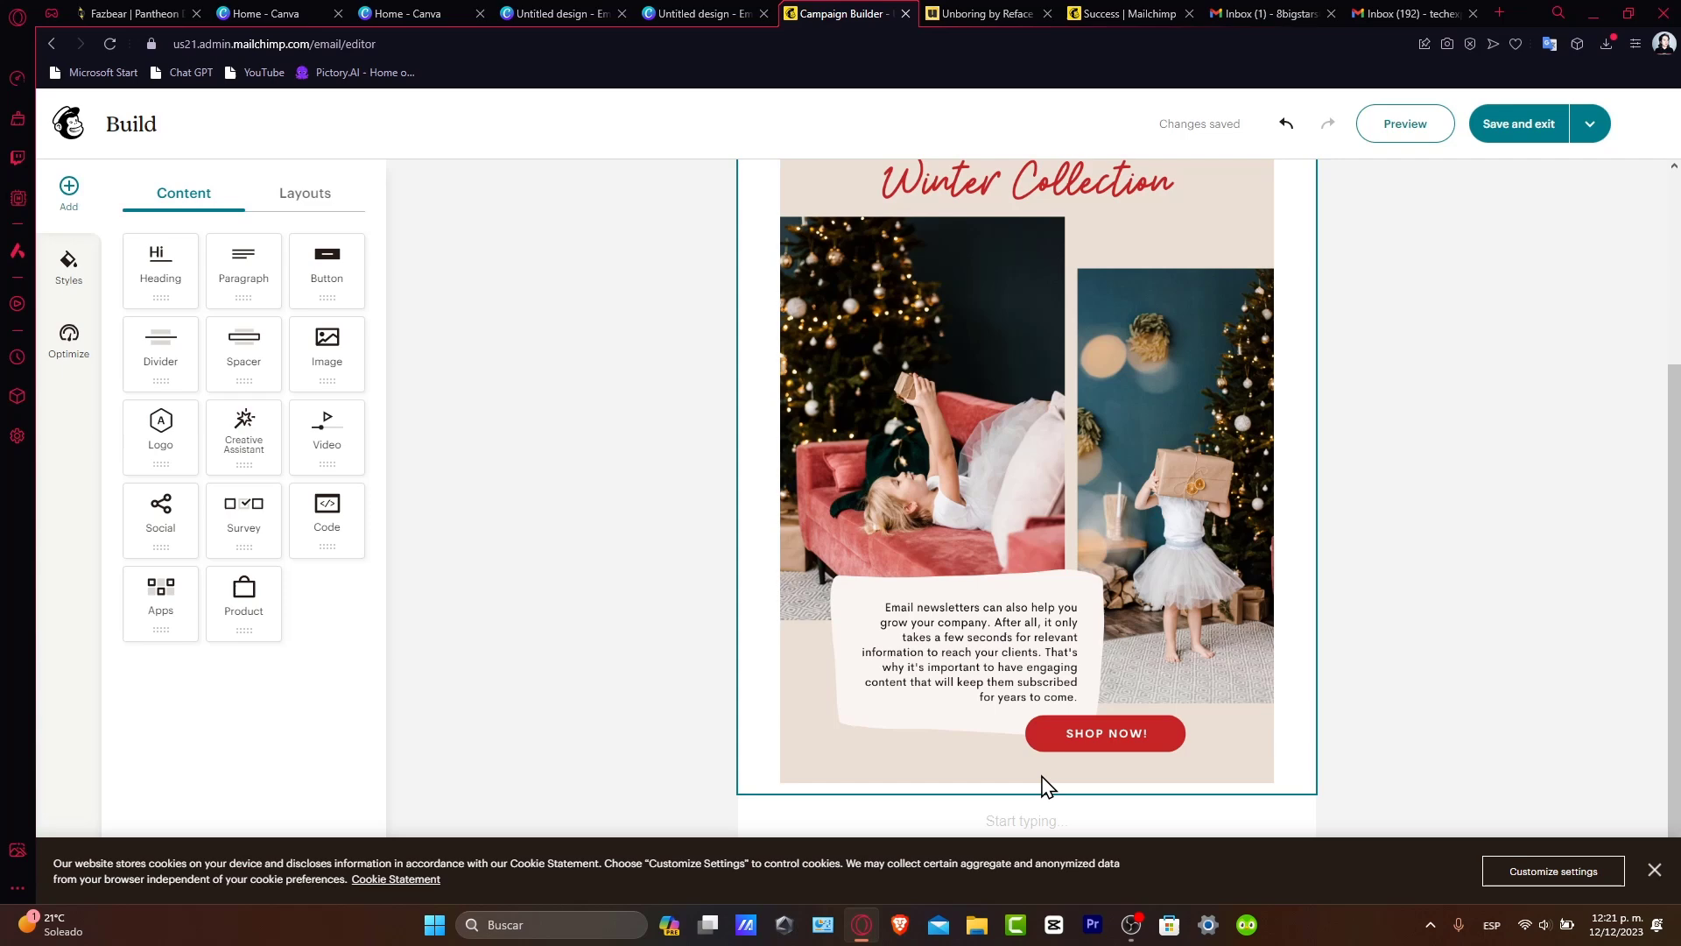
scroll(up, 3)
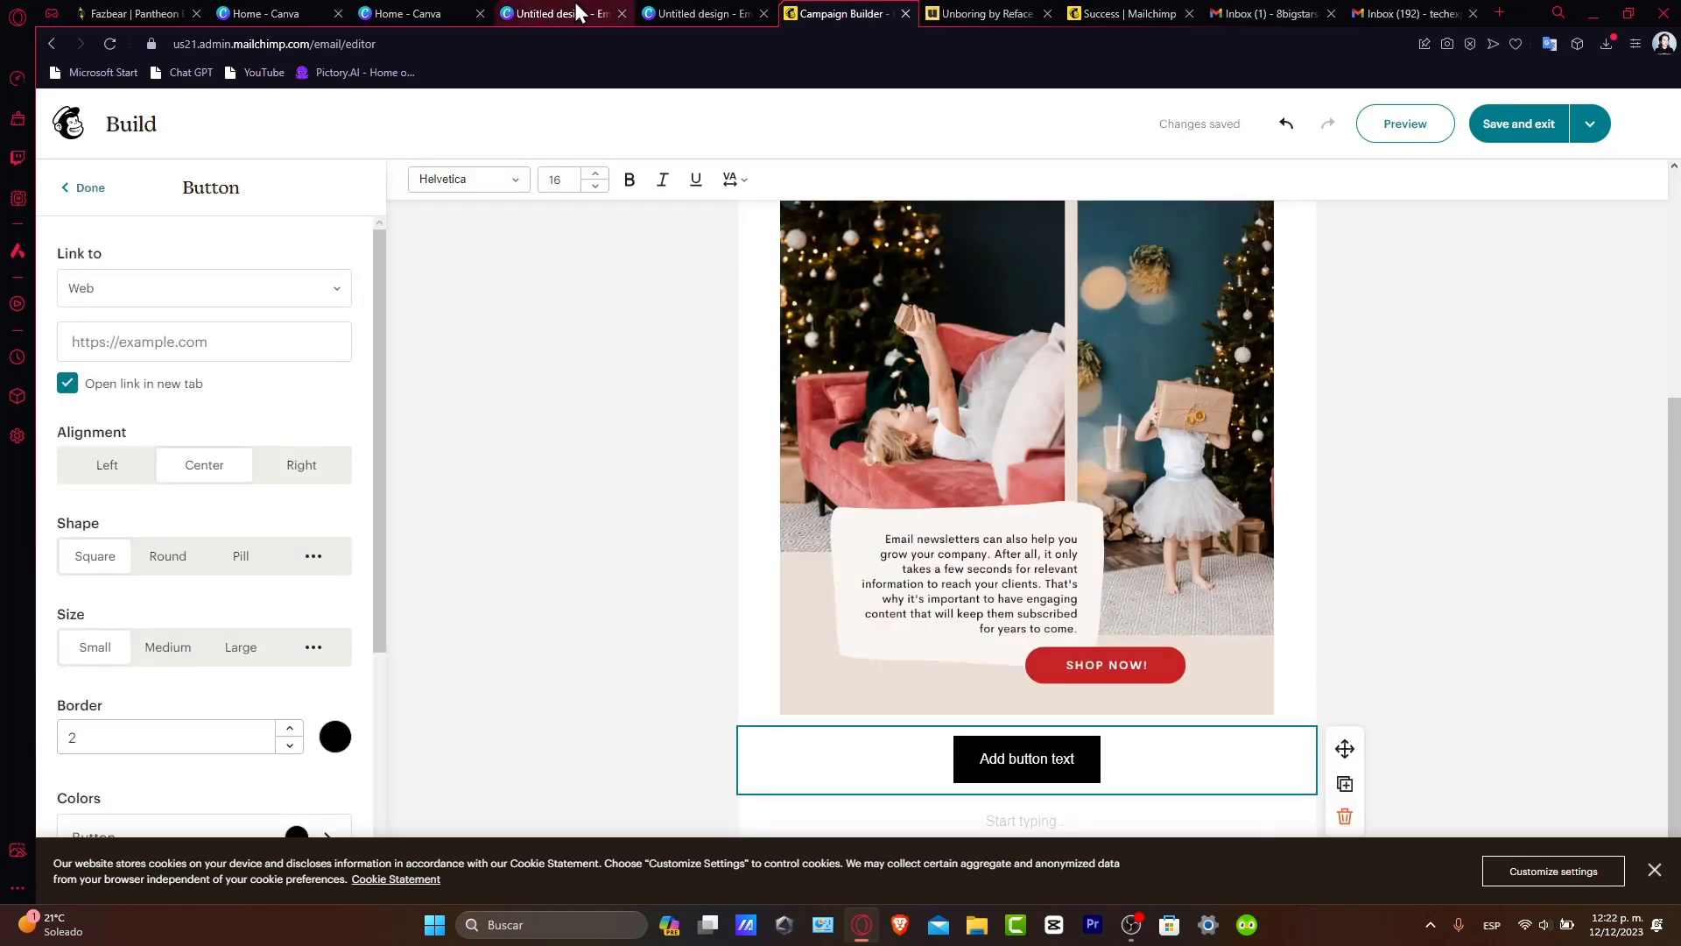
Delete the Shop Now! button group from the Canva newsletter and return to Mailchimp.
click(554, 12)
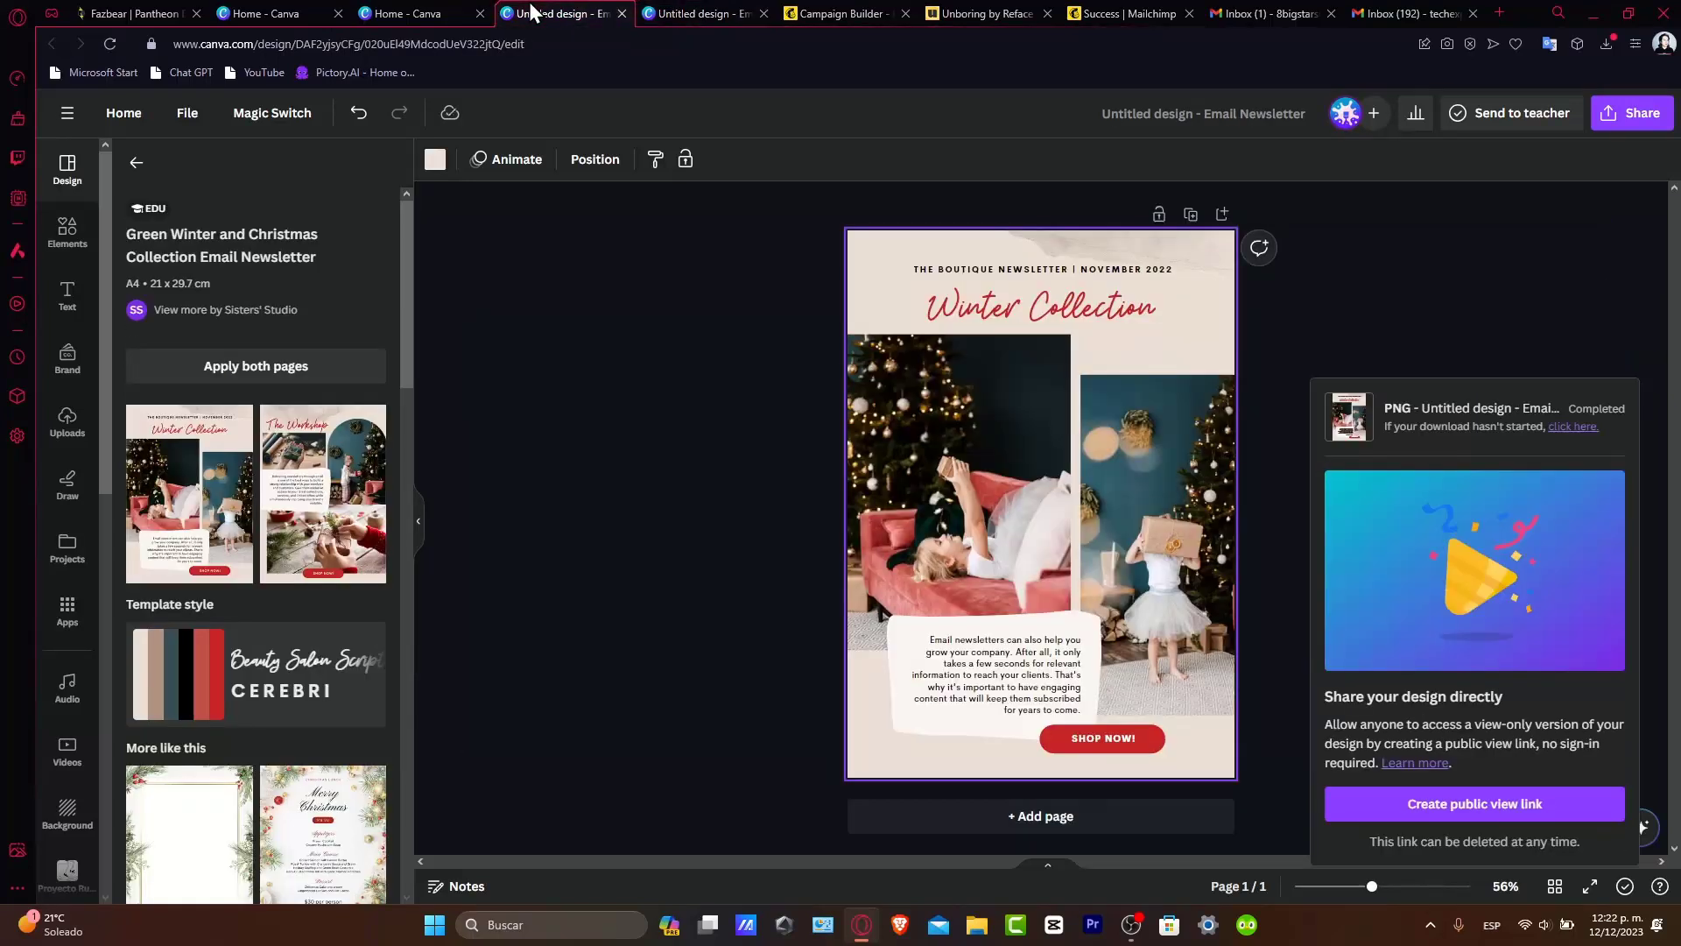
click(1102, 737)
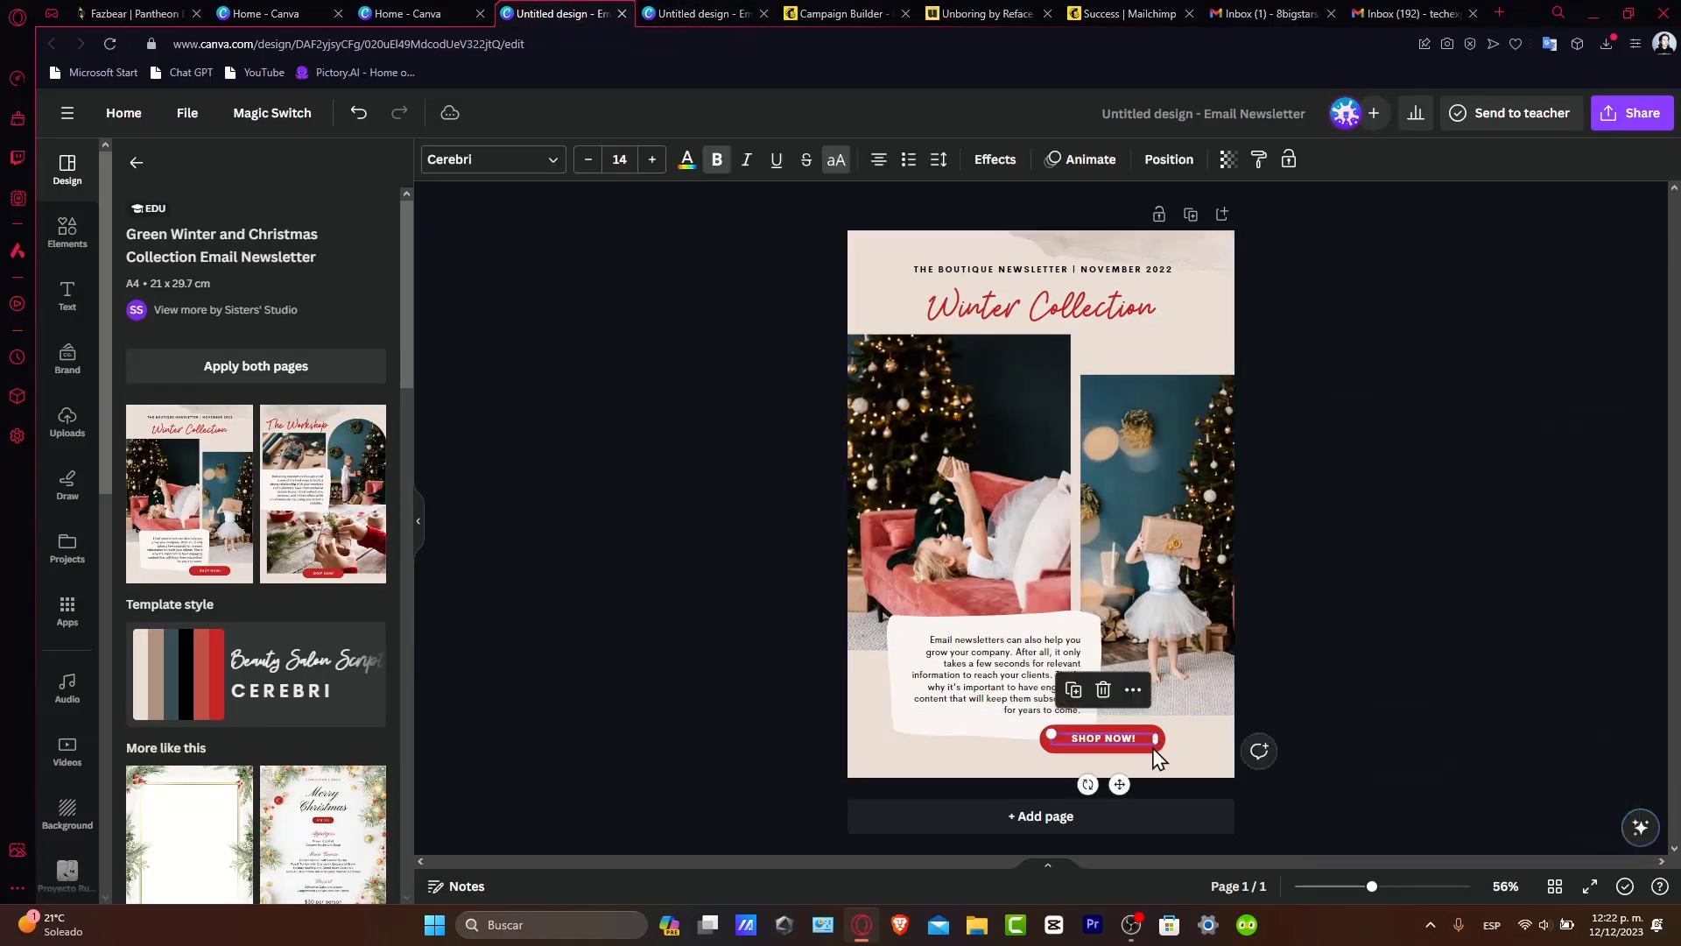
click(1100, 738)
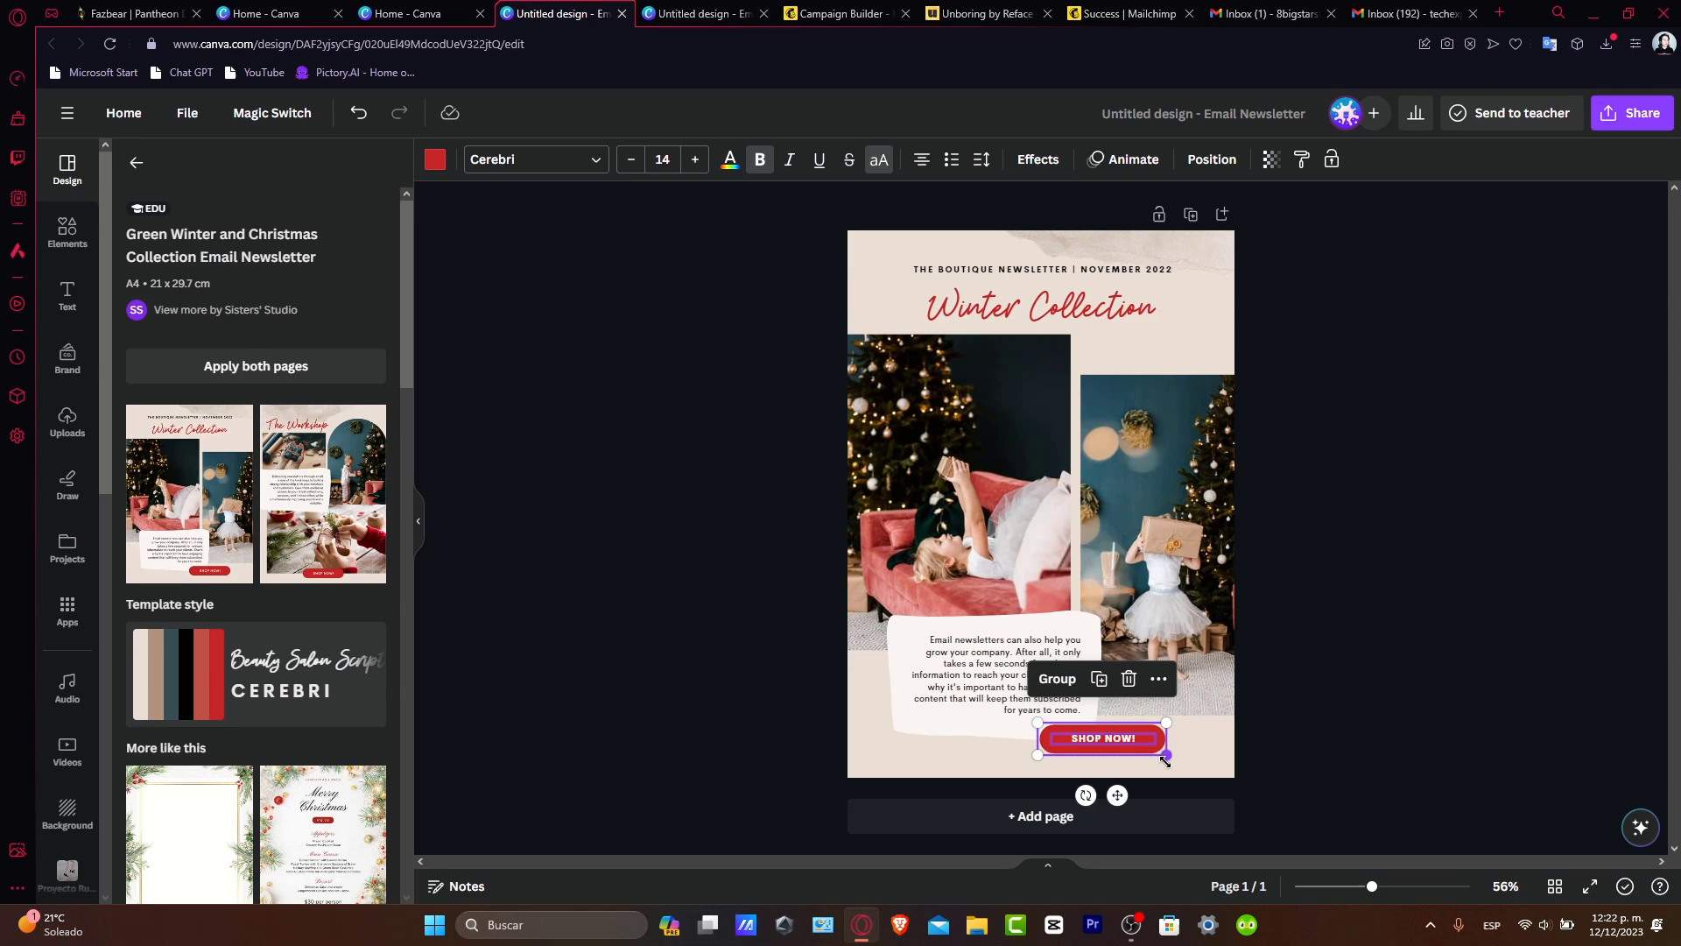
click(1313, 385)
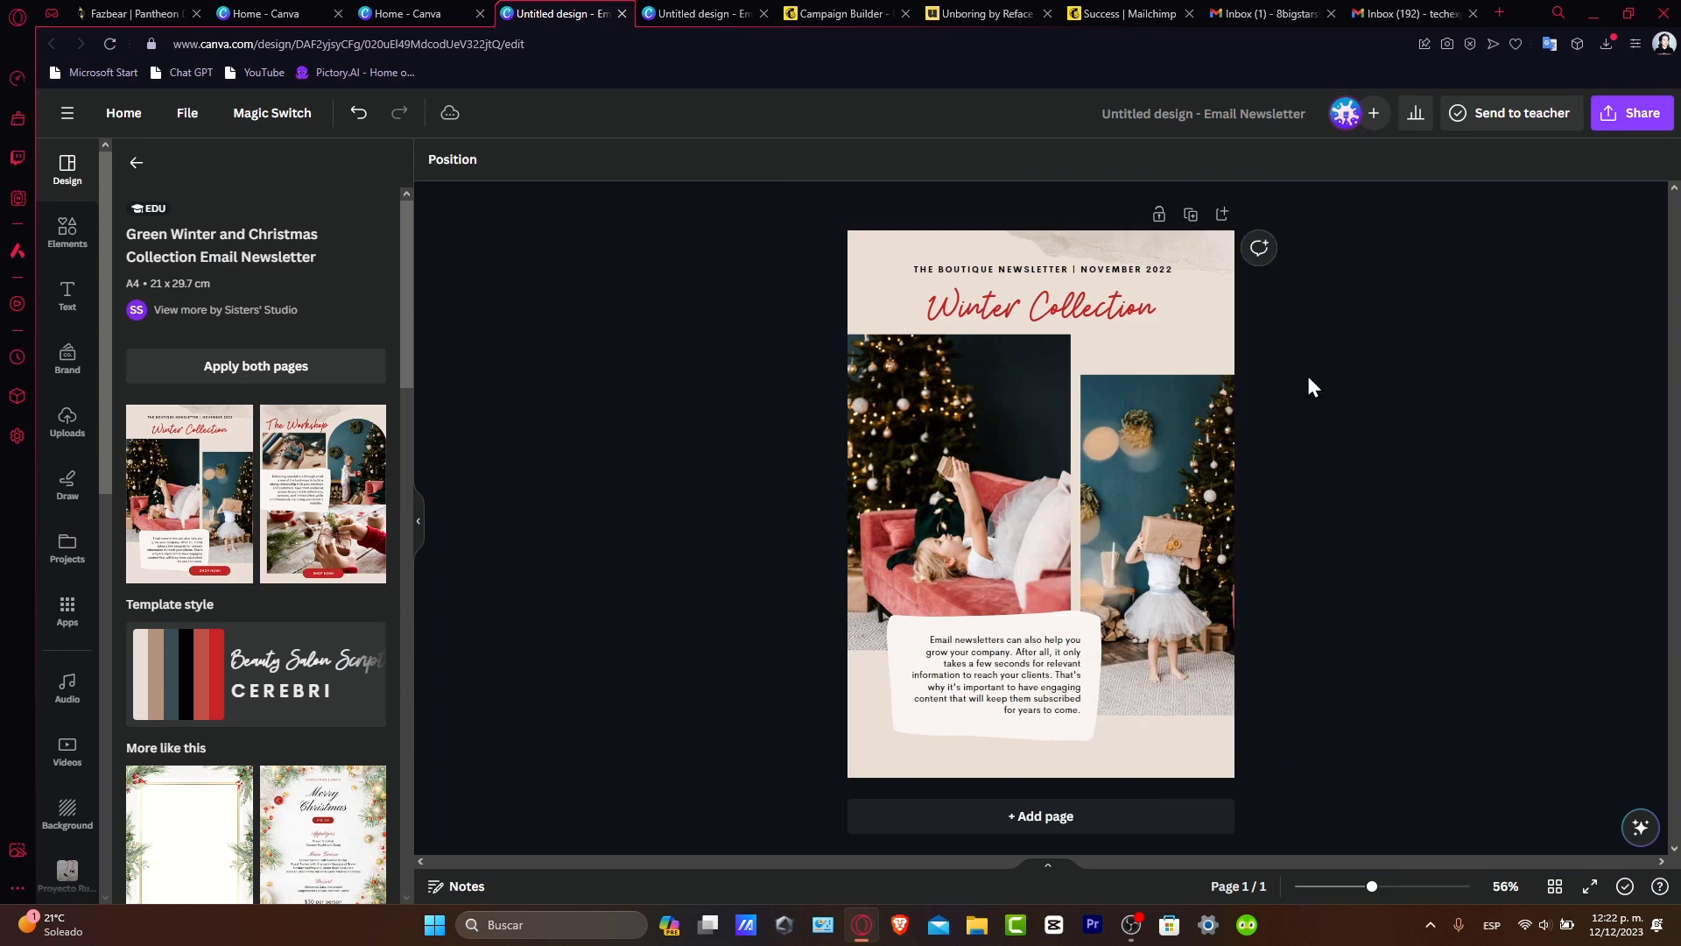
click(834, 12)
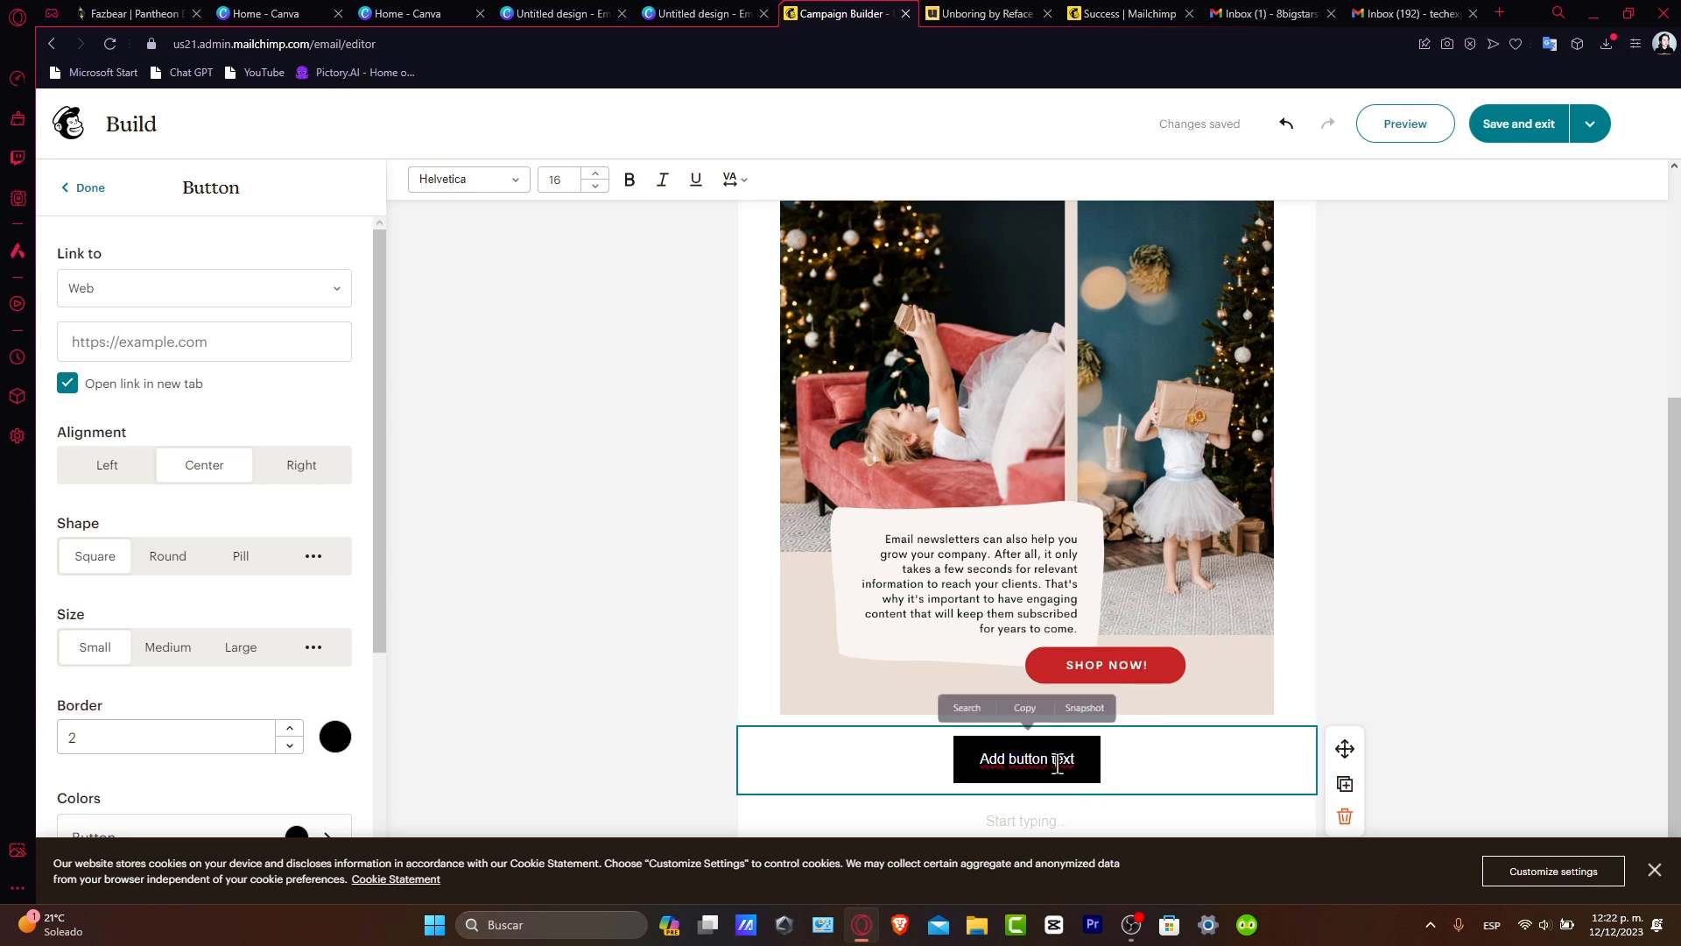
Label the button 'Shop now' and recolour it red.
text(Shop now)
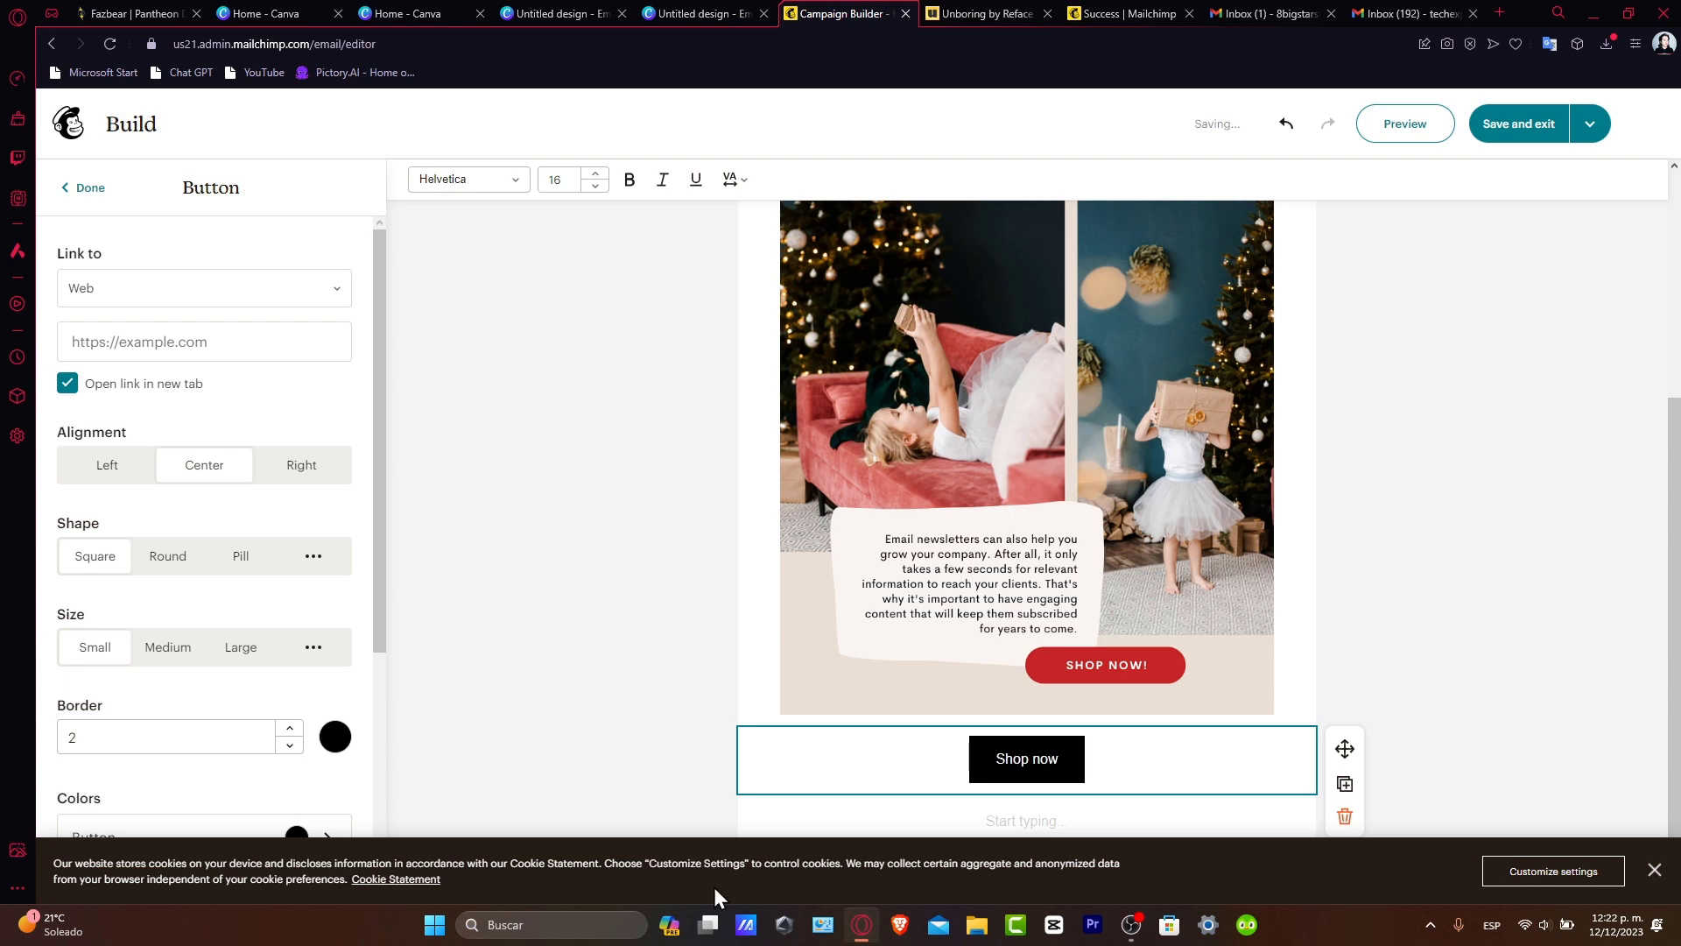
click(82, 189)
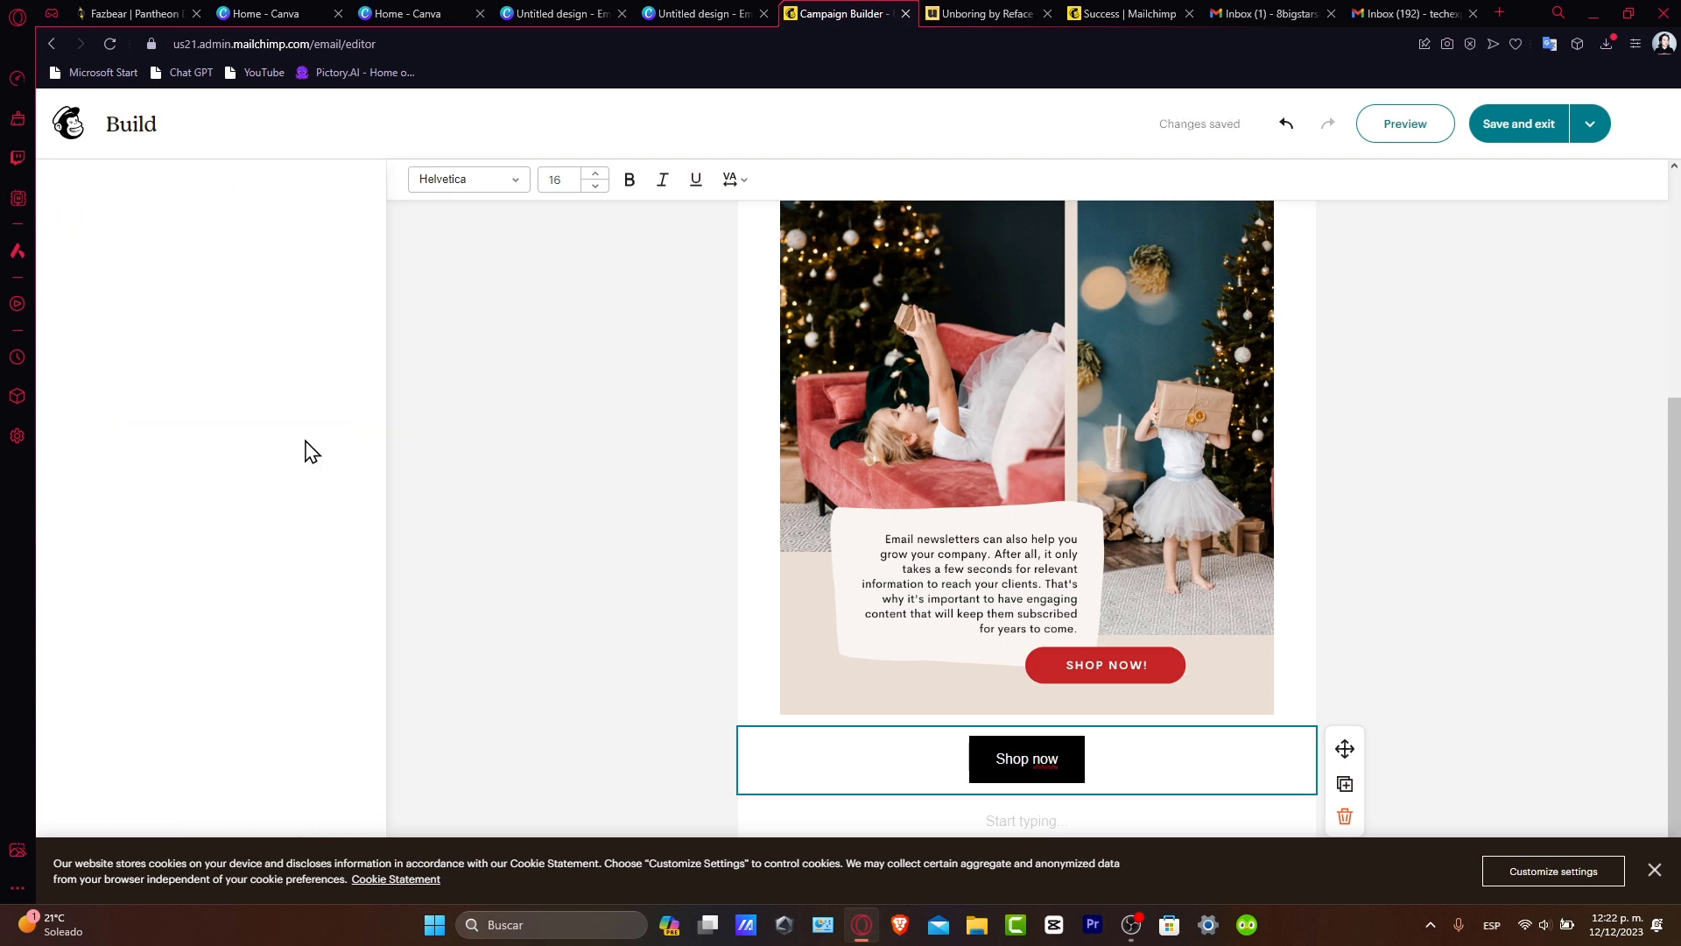
click(1024, 759)
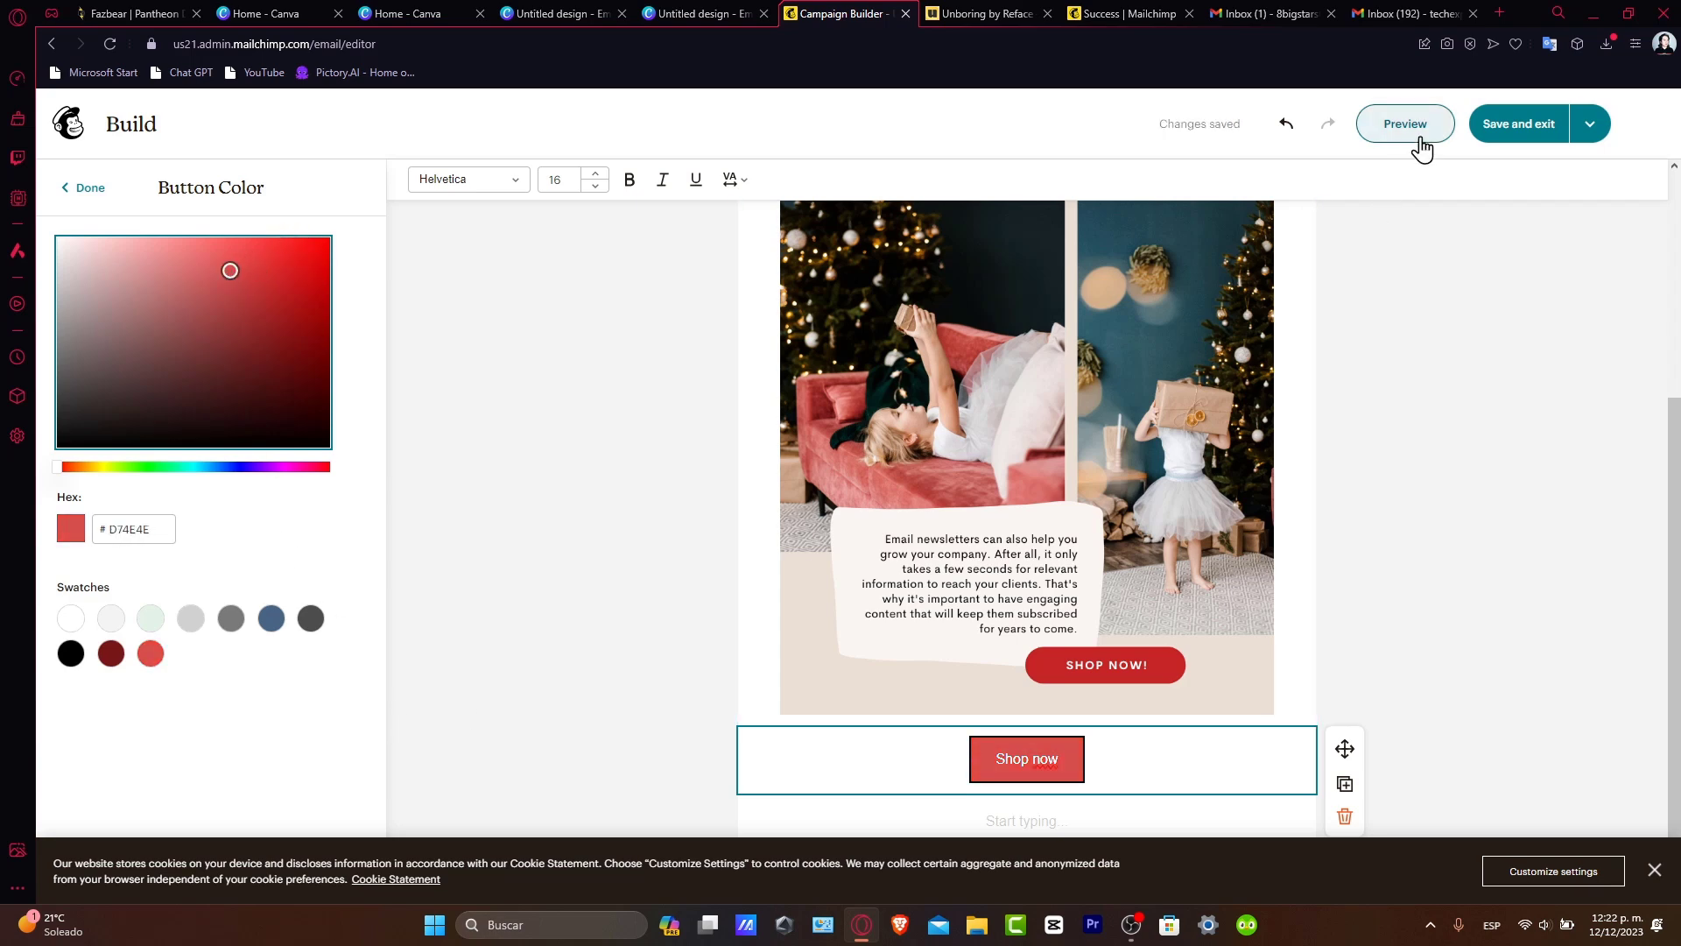
Preview the email in Desktop, Mobile and Inbox views, then return to editing.
click(1405, 123)
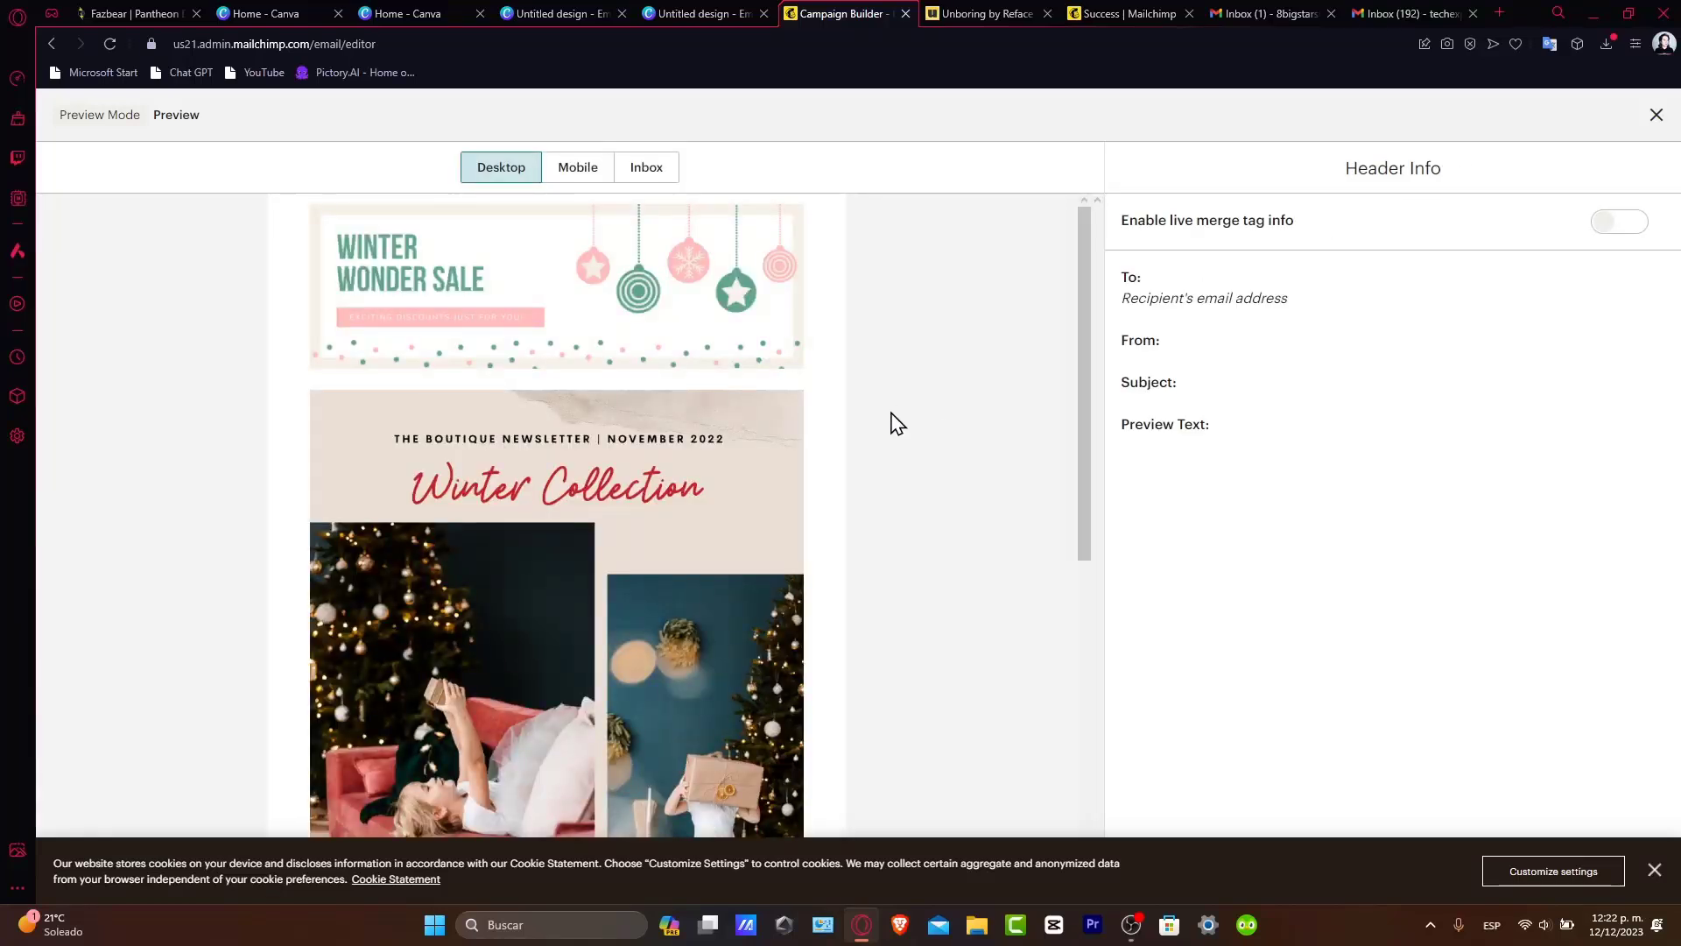
scroll(down, 3)
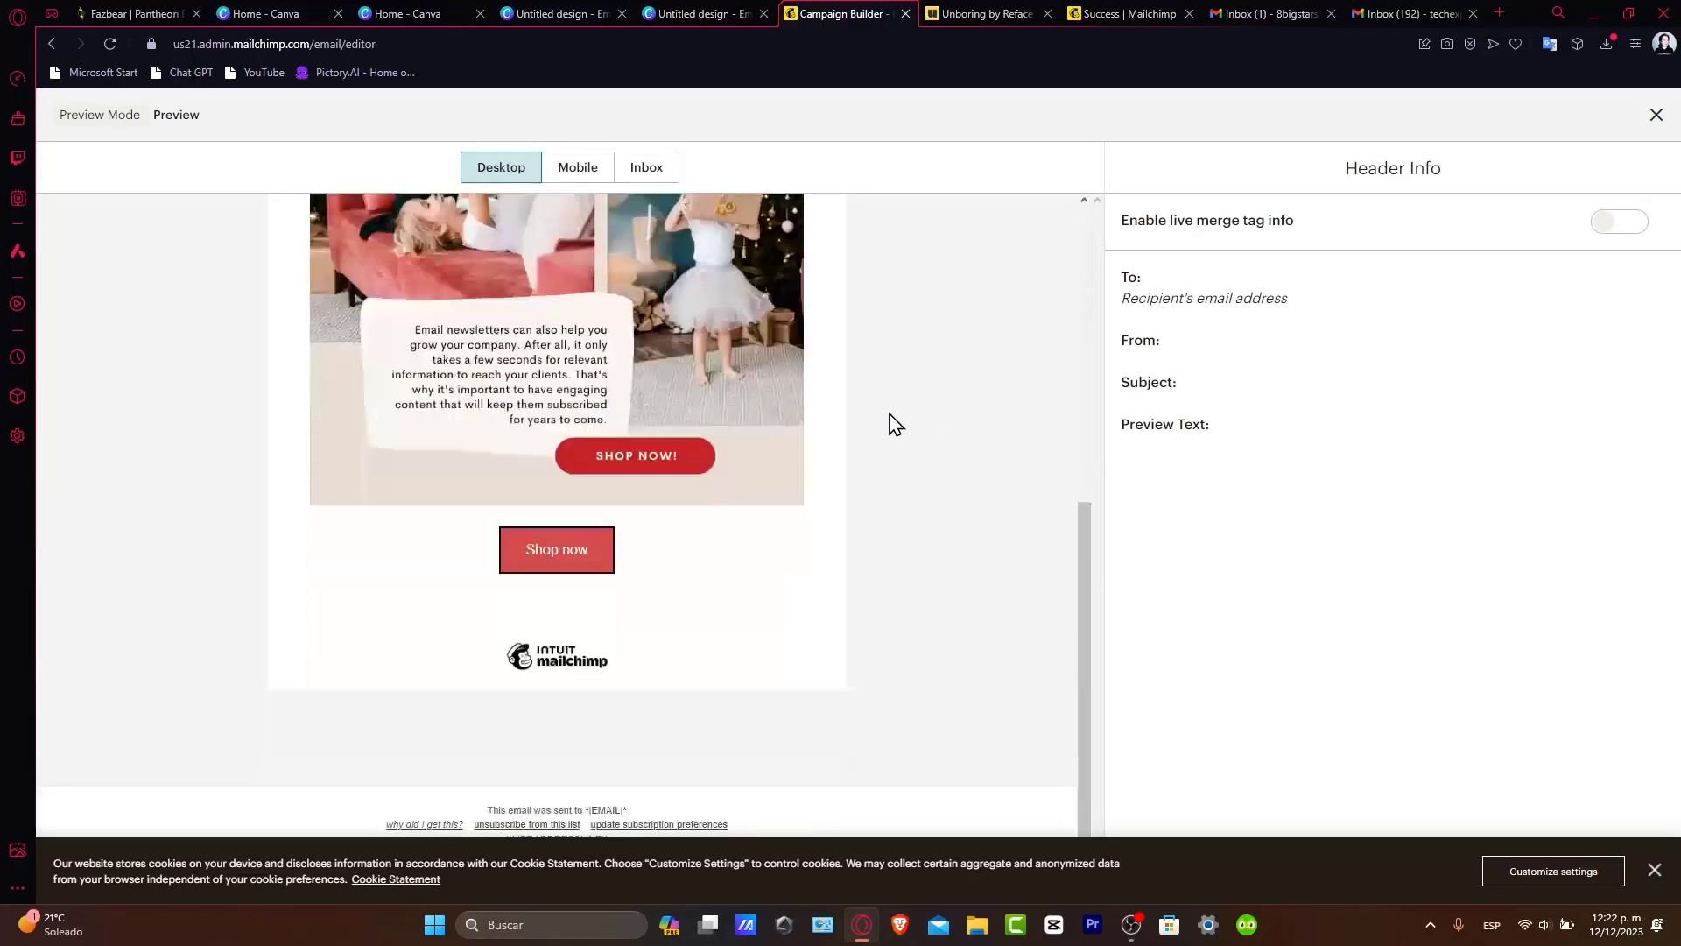
scroll(up, 3)
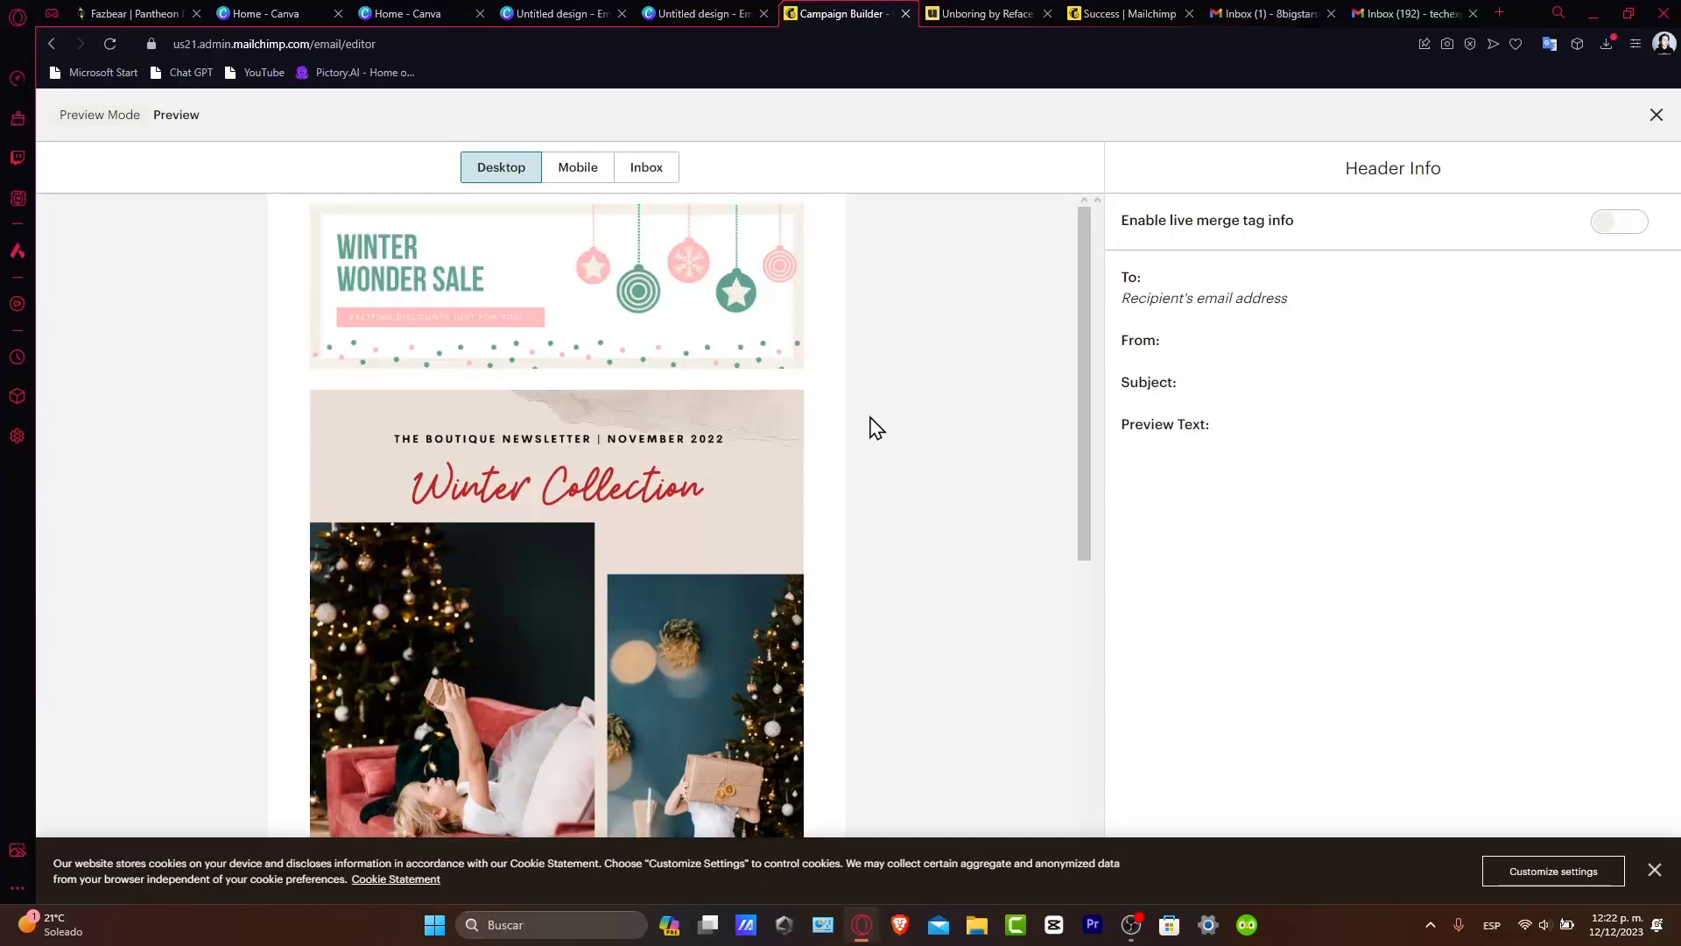
click(576, 168)
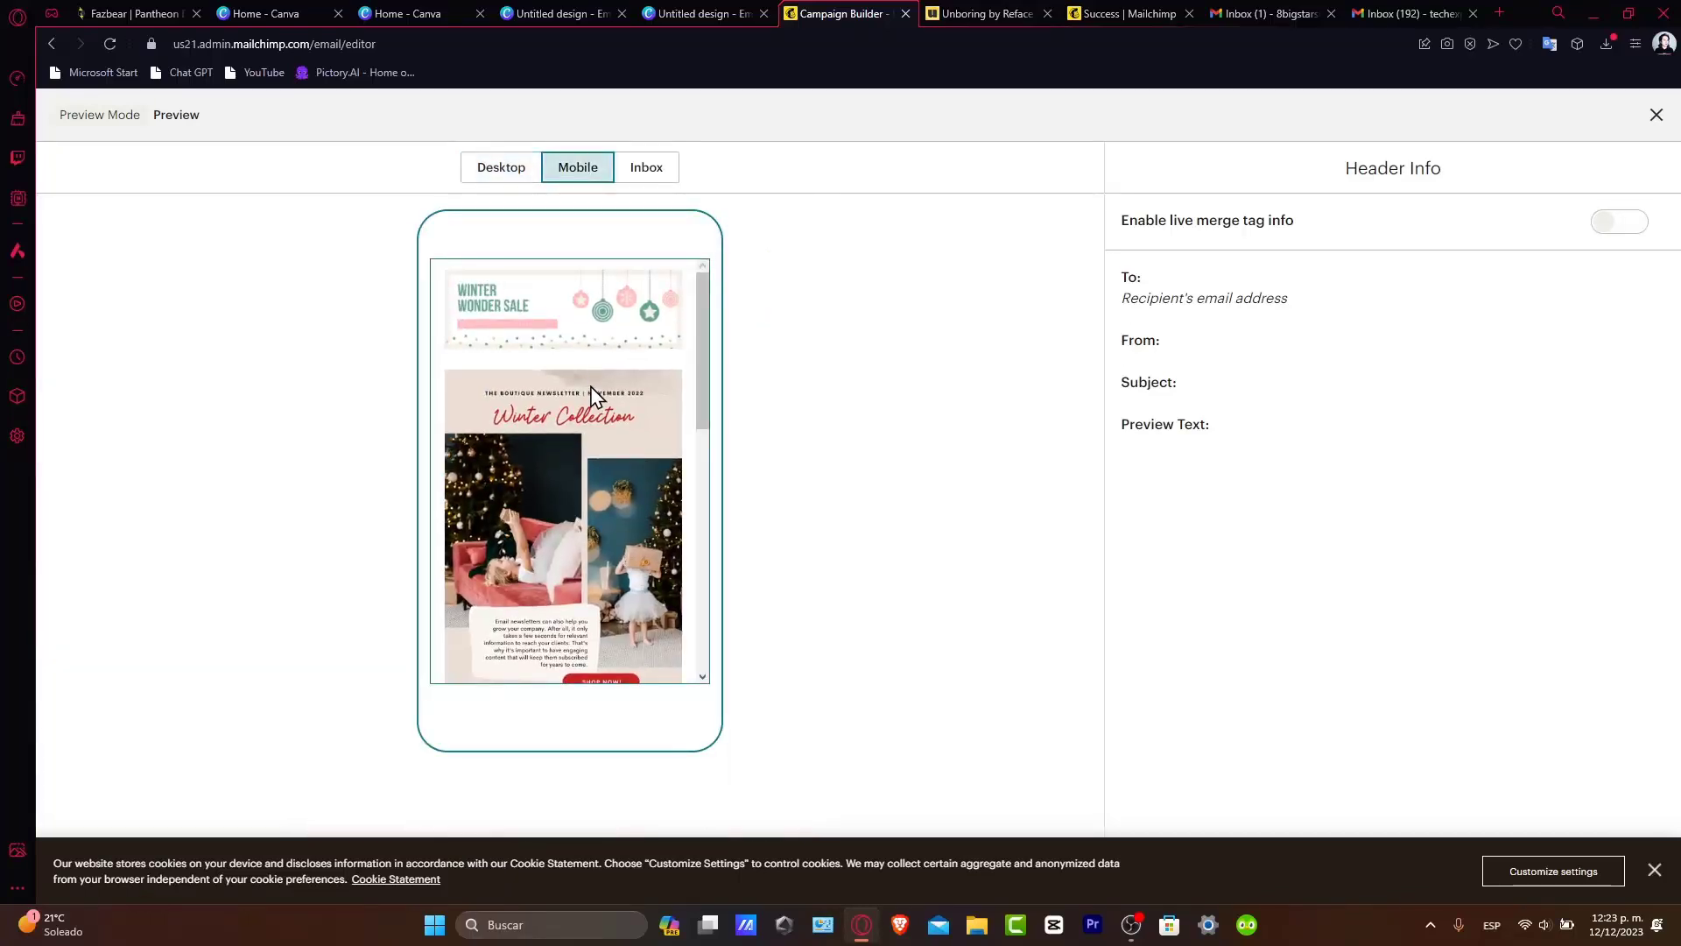
mouse_move(612, 440)
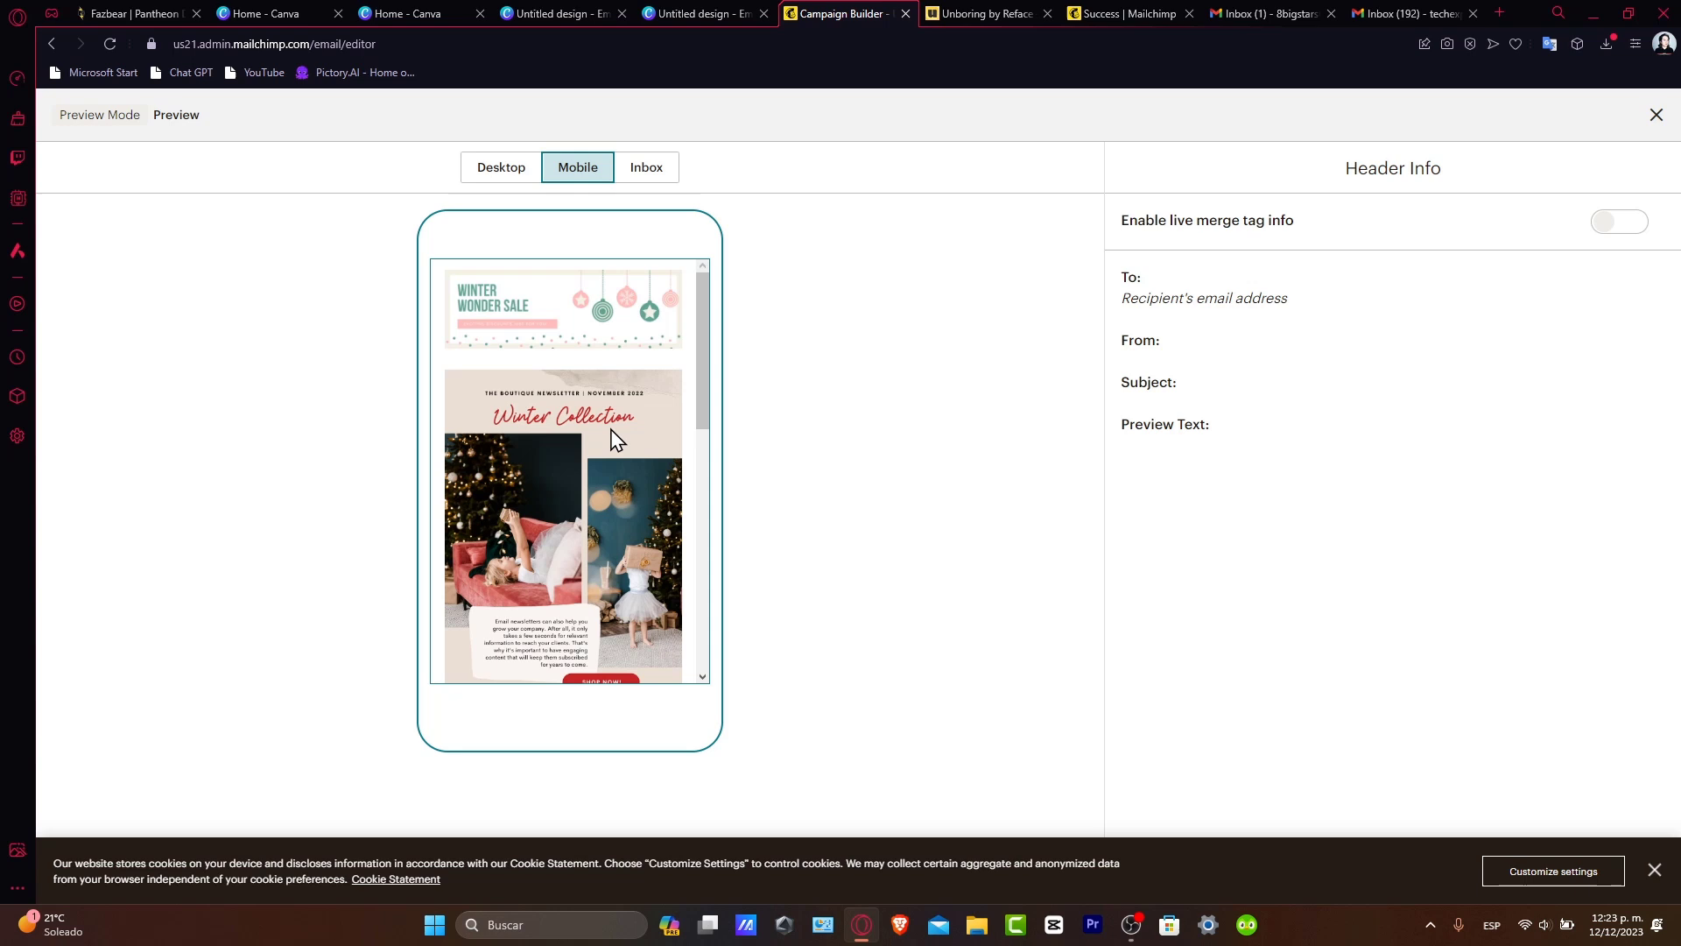
click(646, 167)
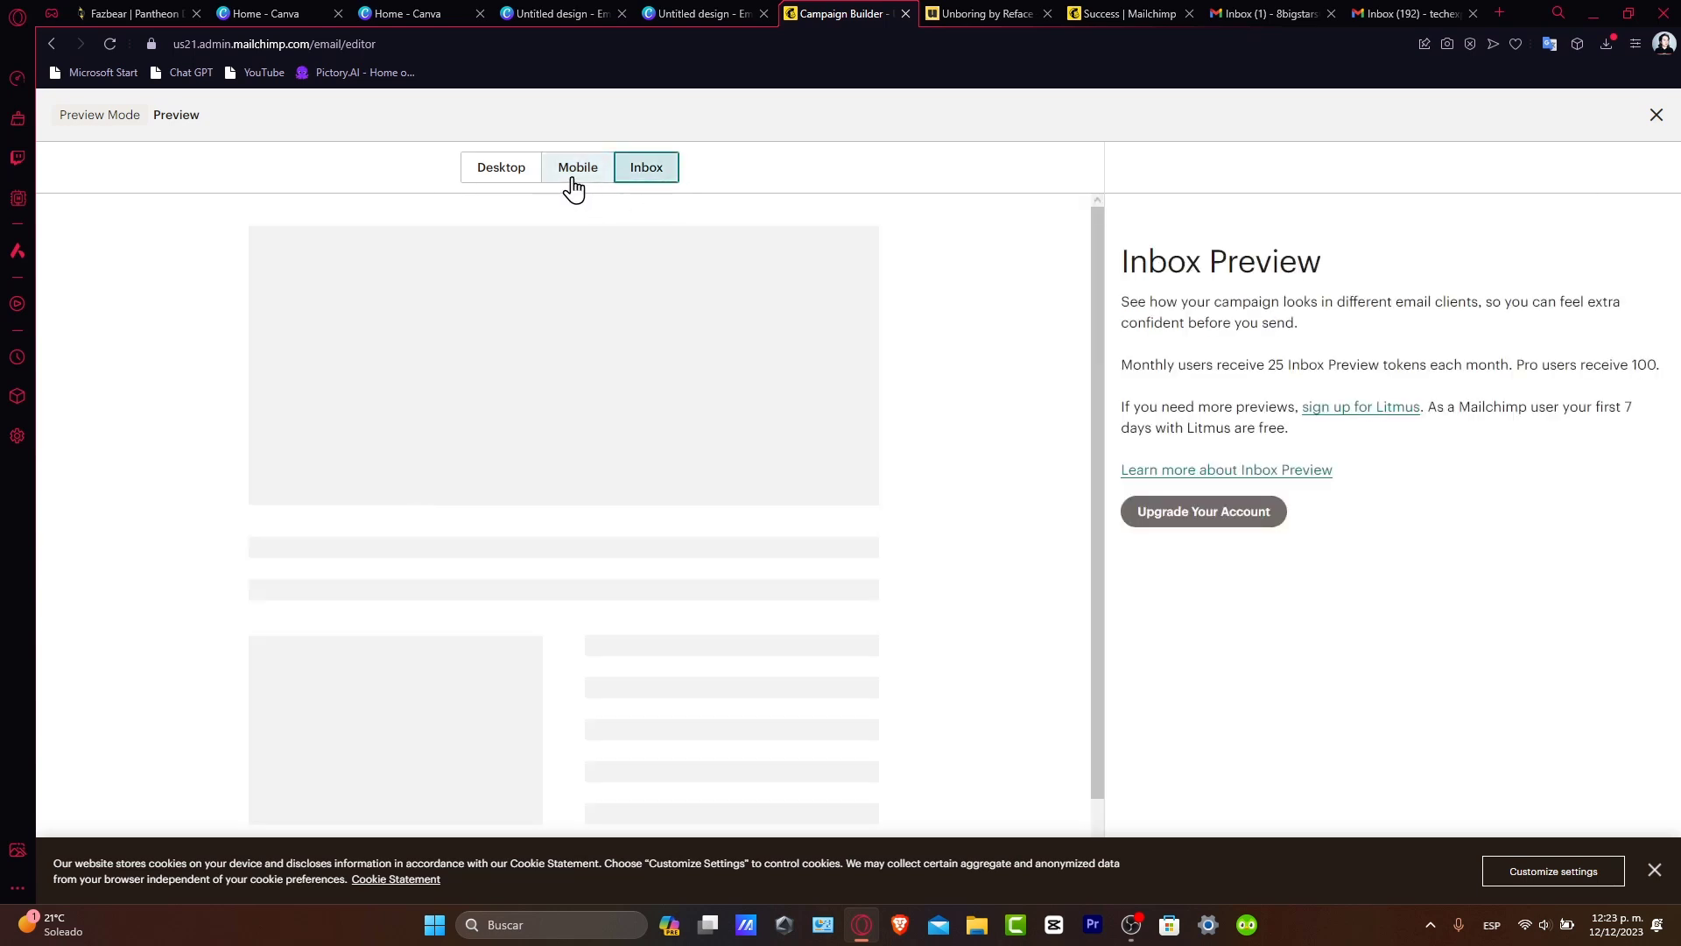
click(499, 168)
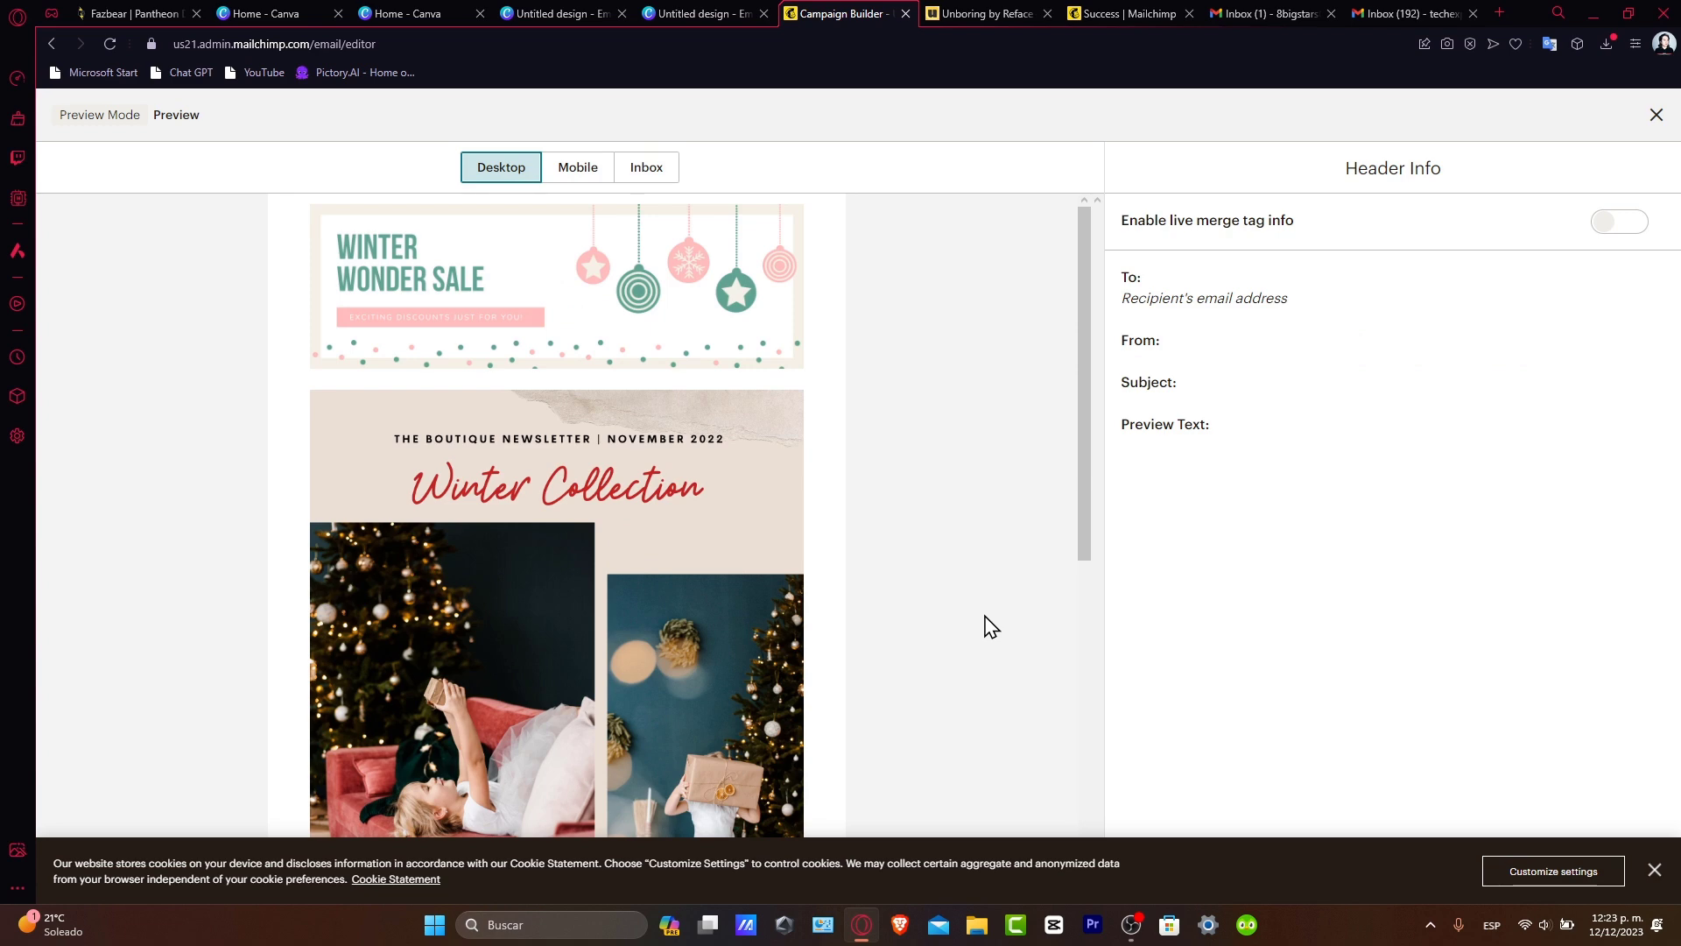
click(1655, 116)
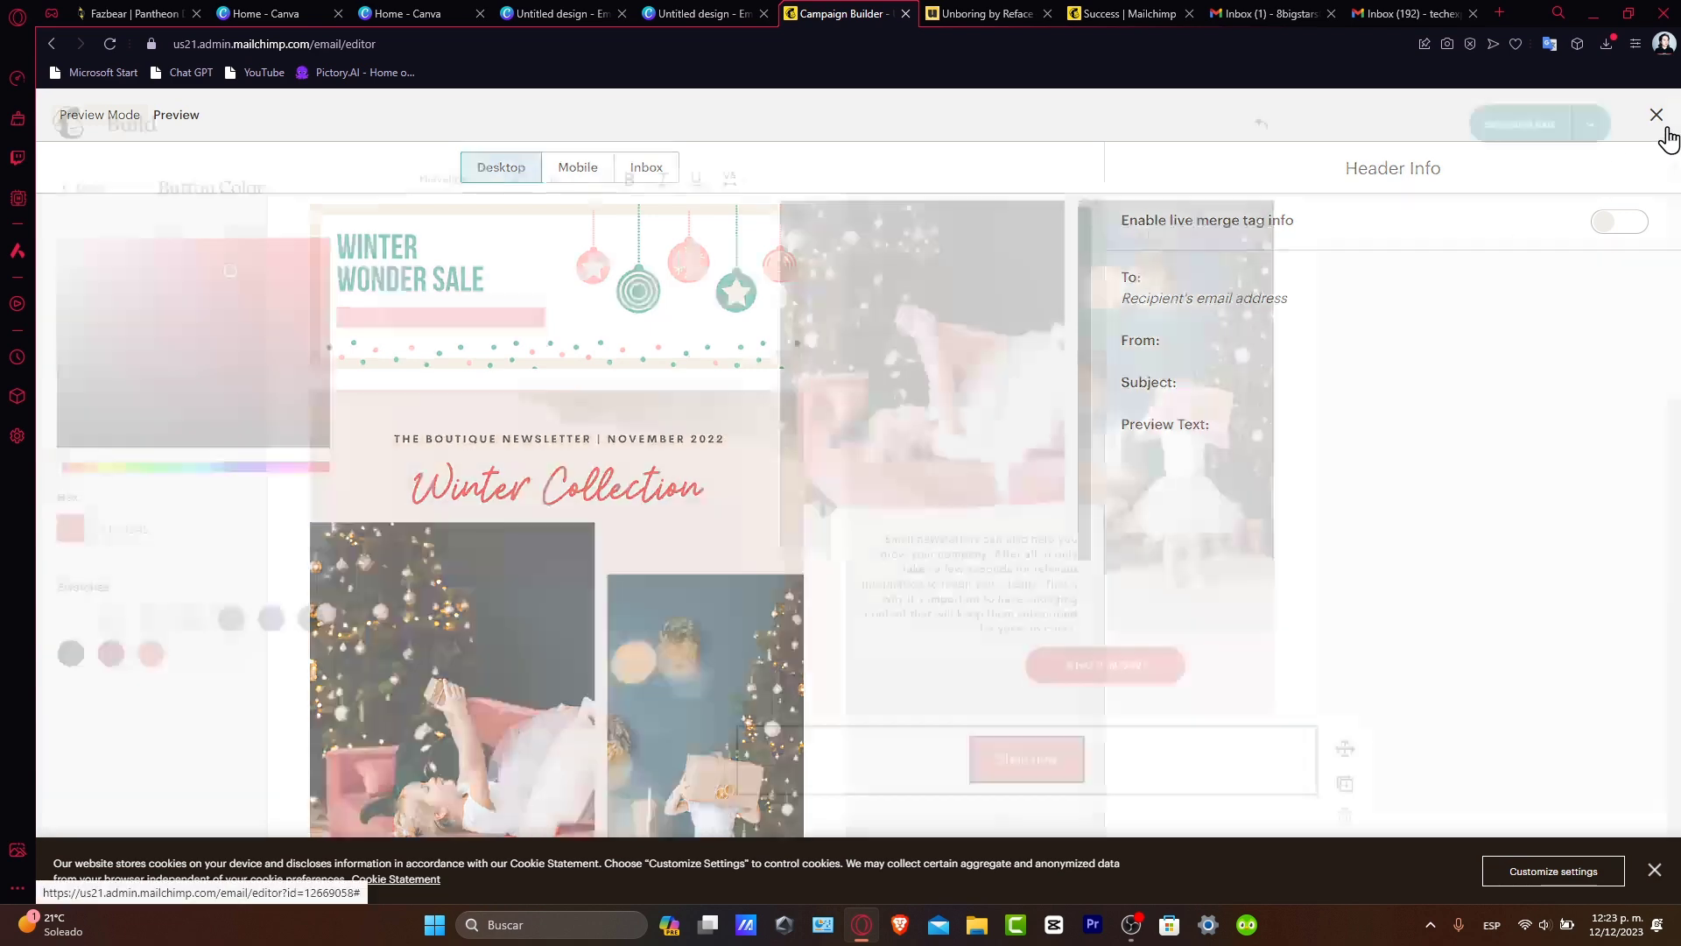
Save the email design and exit to the draft campaign's setup checklist.
click(1655, 116)
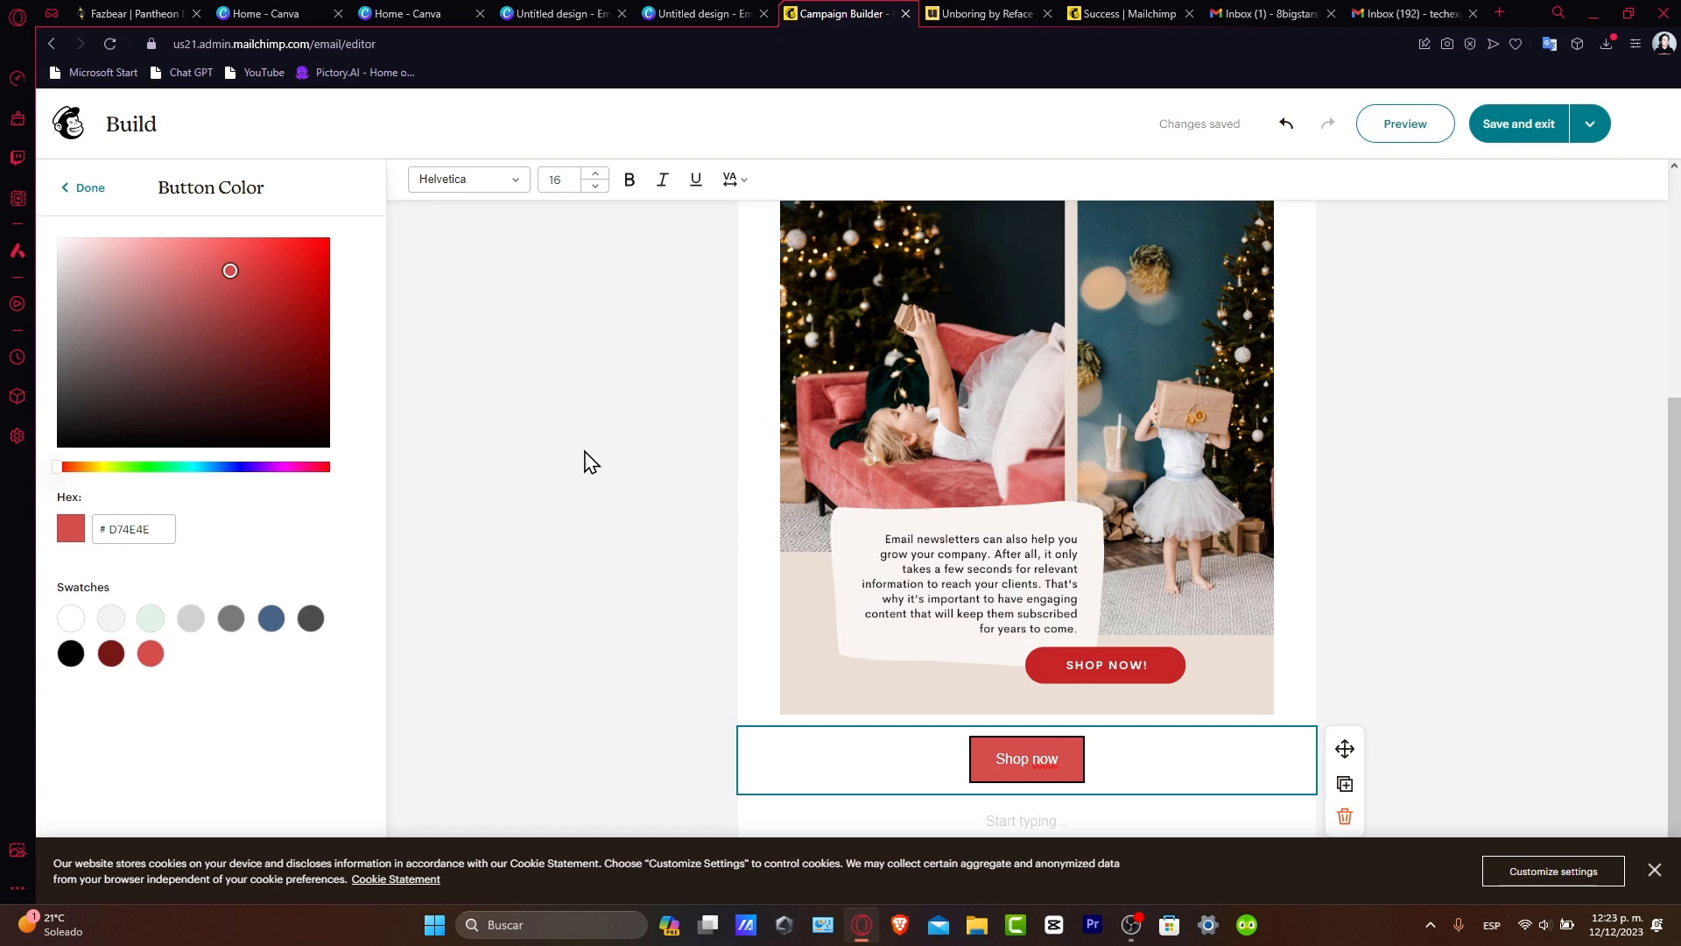
mouse_move(641, 474)
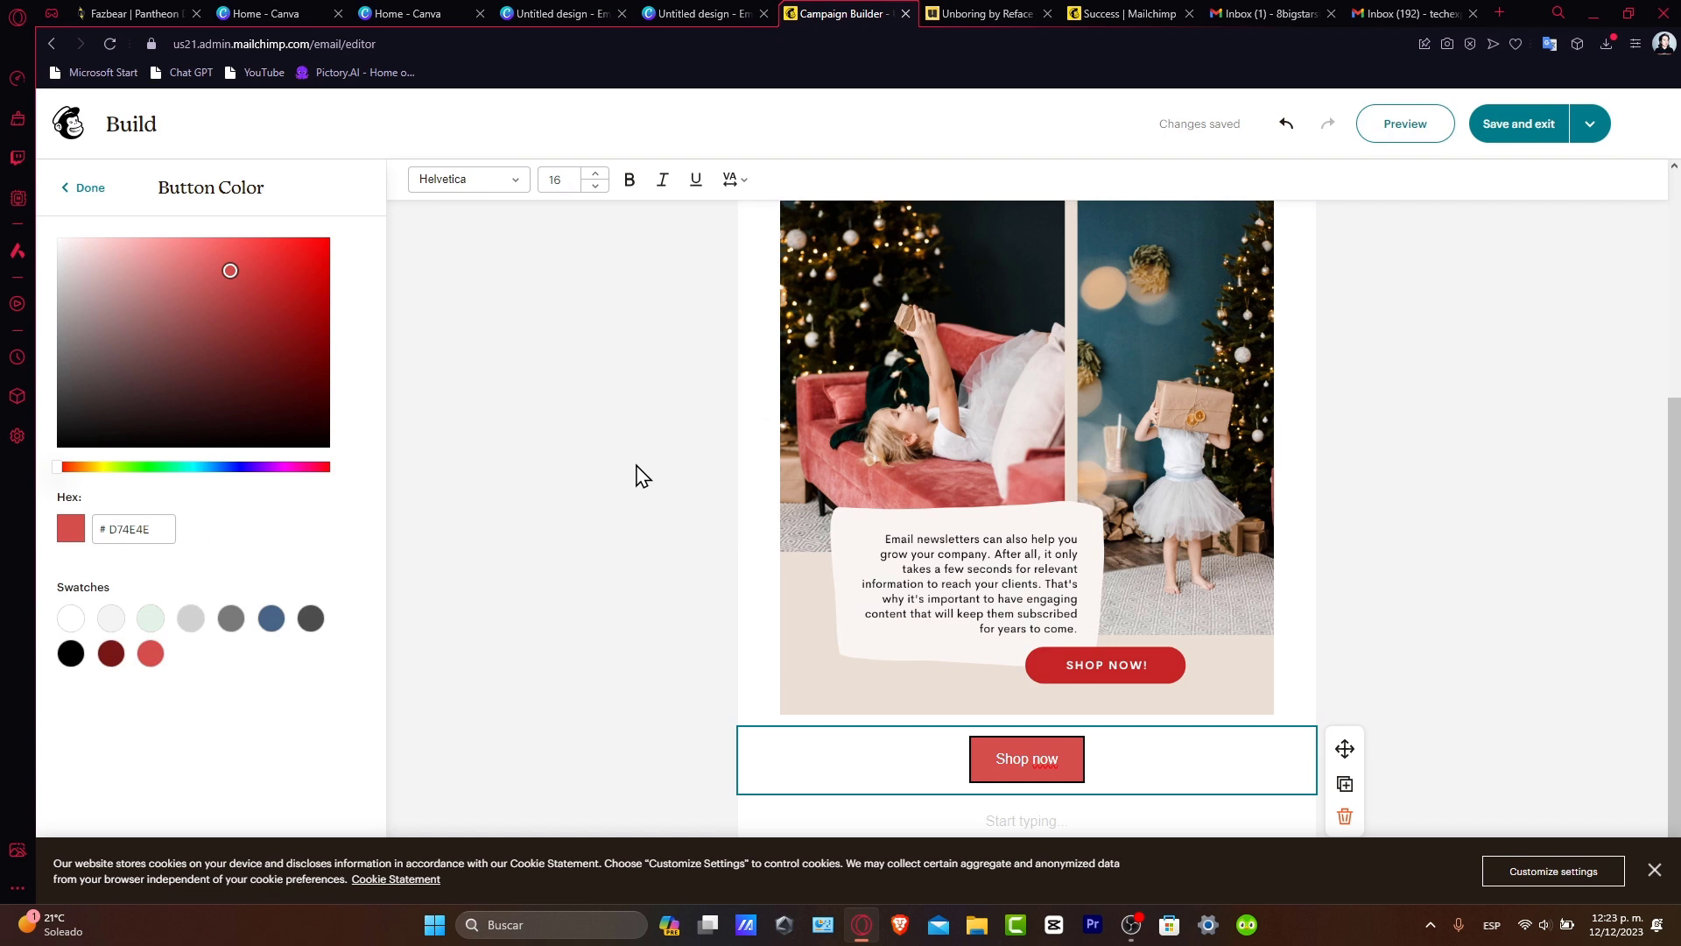
mouse_move(1552, 145)
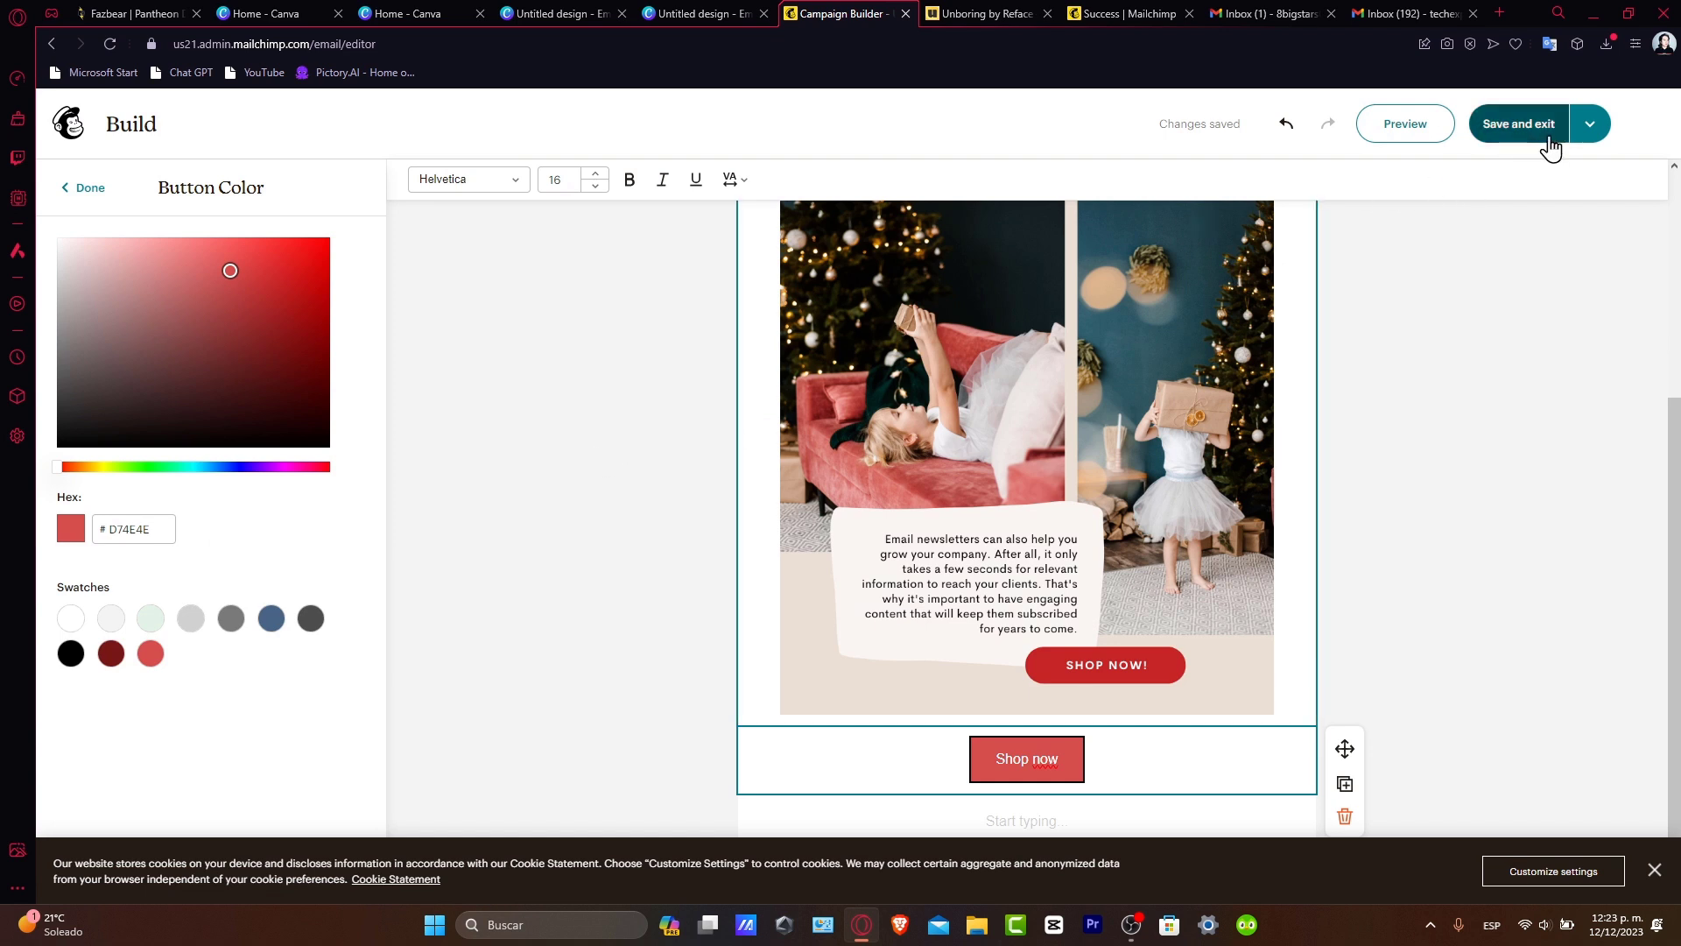
click(1517, 124)
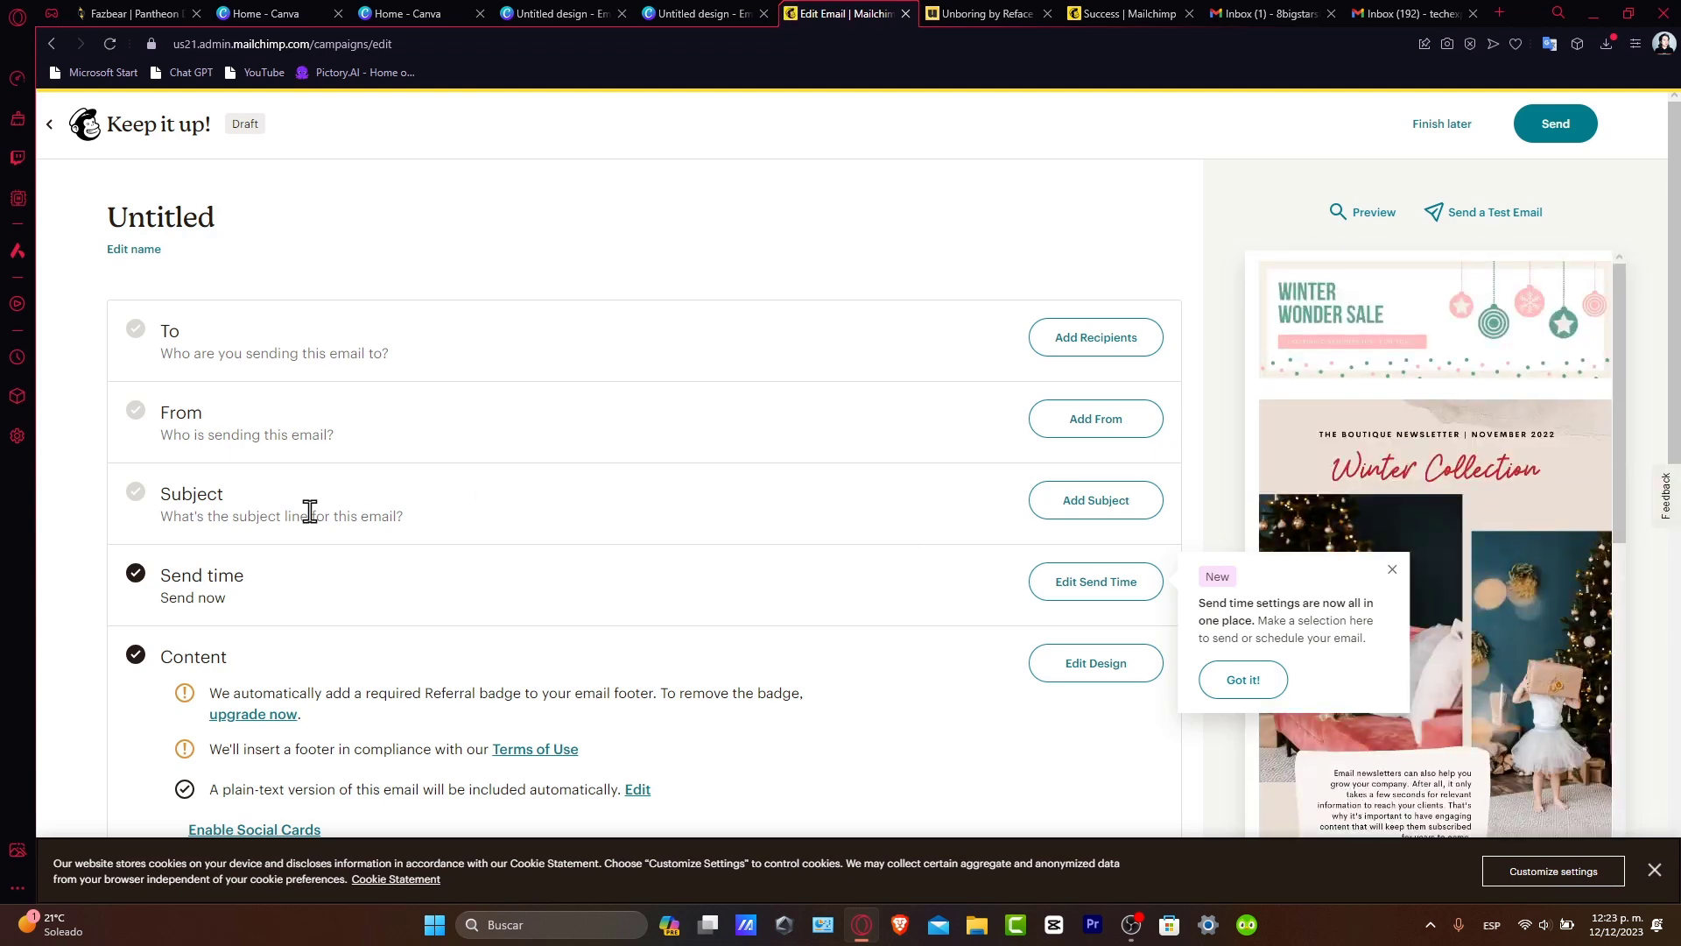
scroll(down, 3)
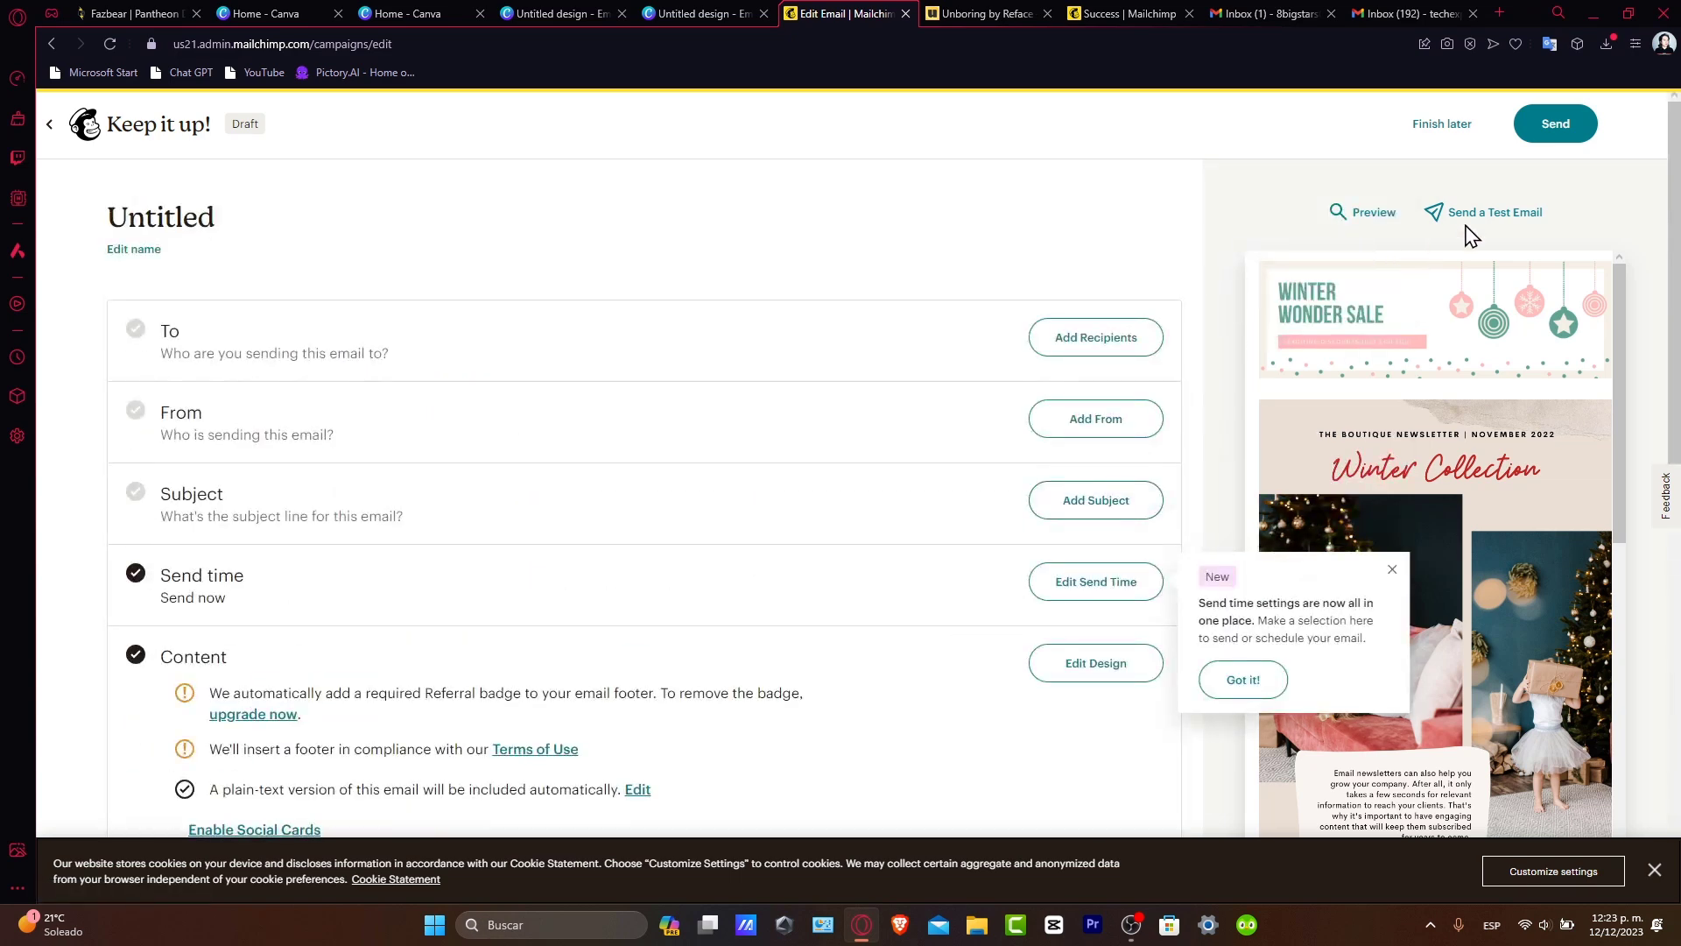
Look at the Send a Test Email option, dismiss it, and start the campaign preview.
click(1494, 212)
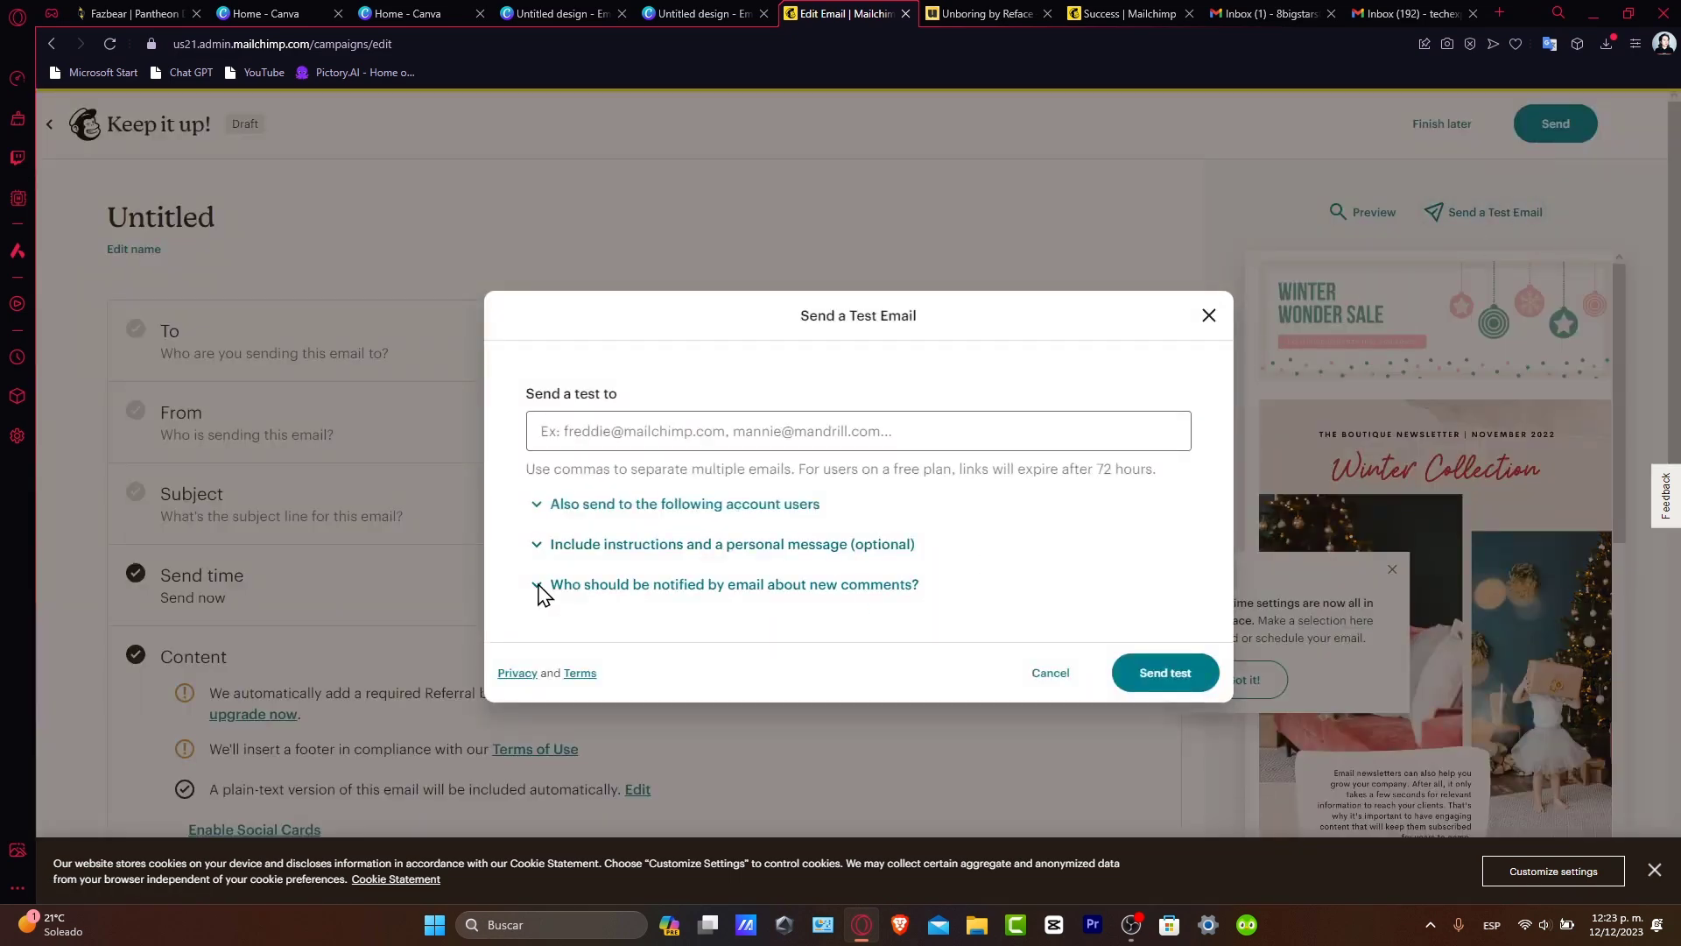
click(1207, 316)
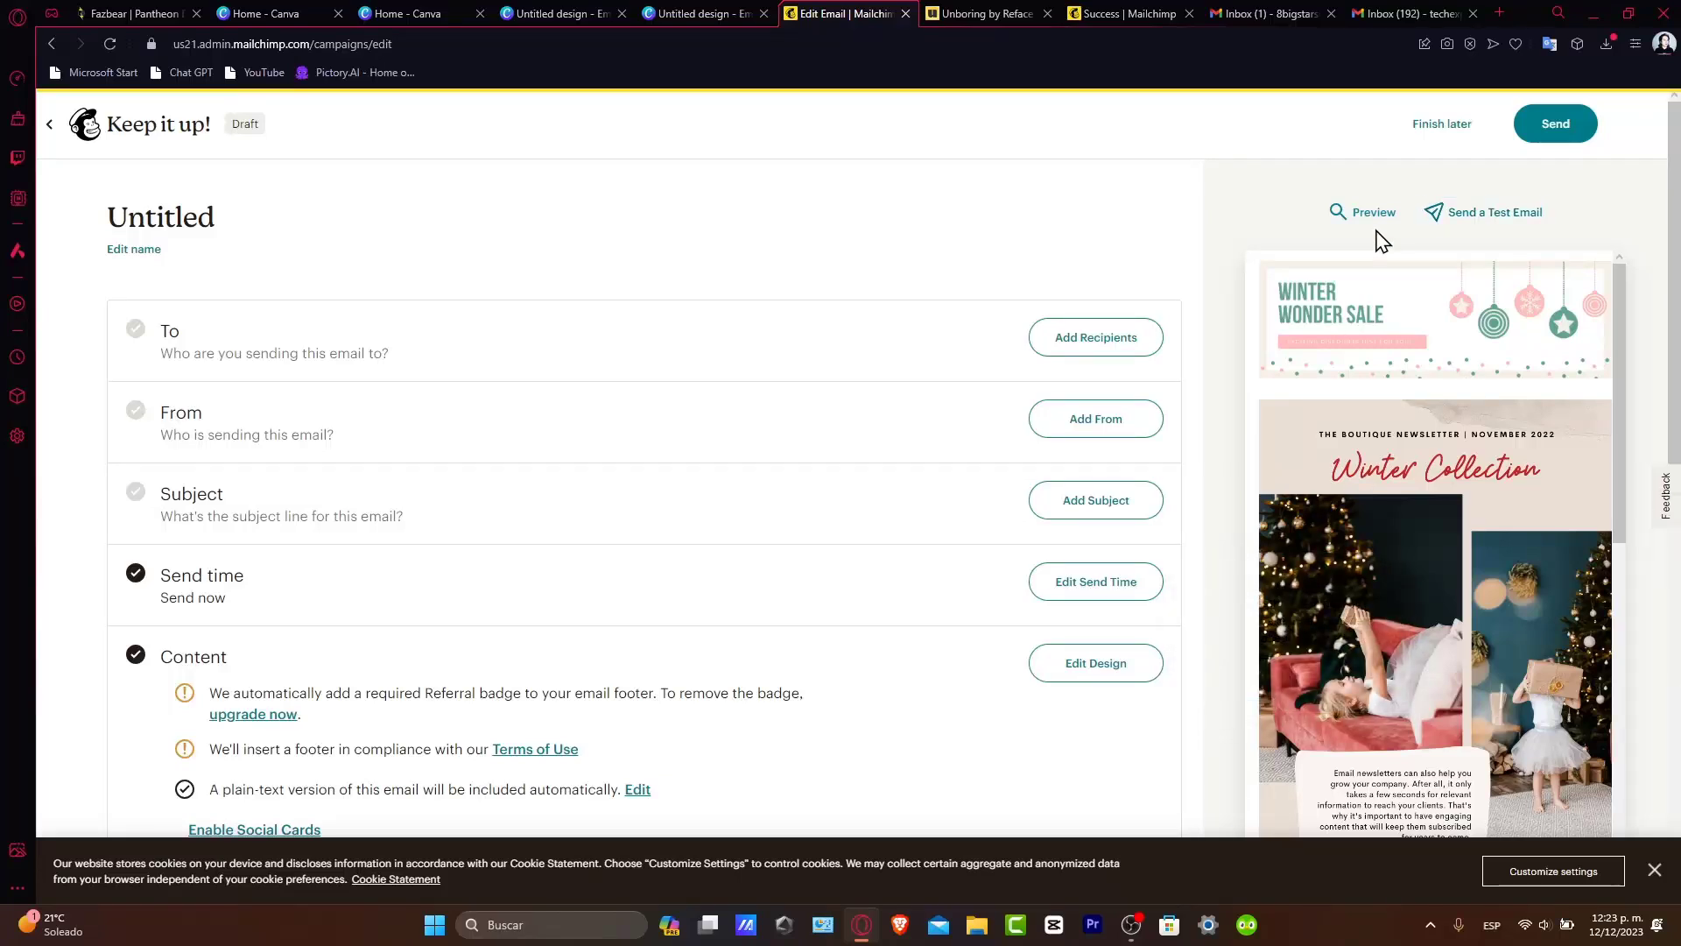
click(1370, 212)
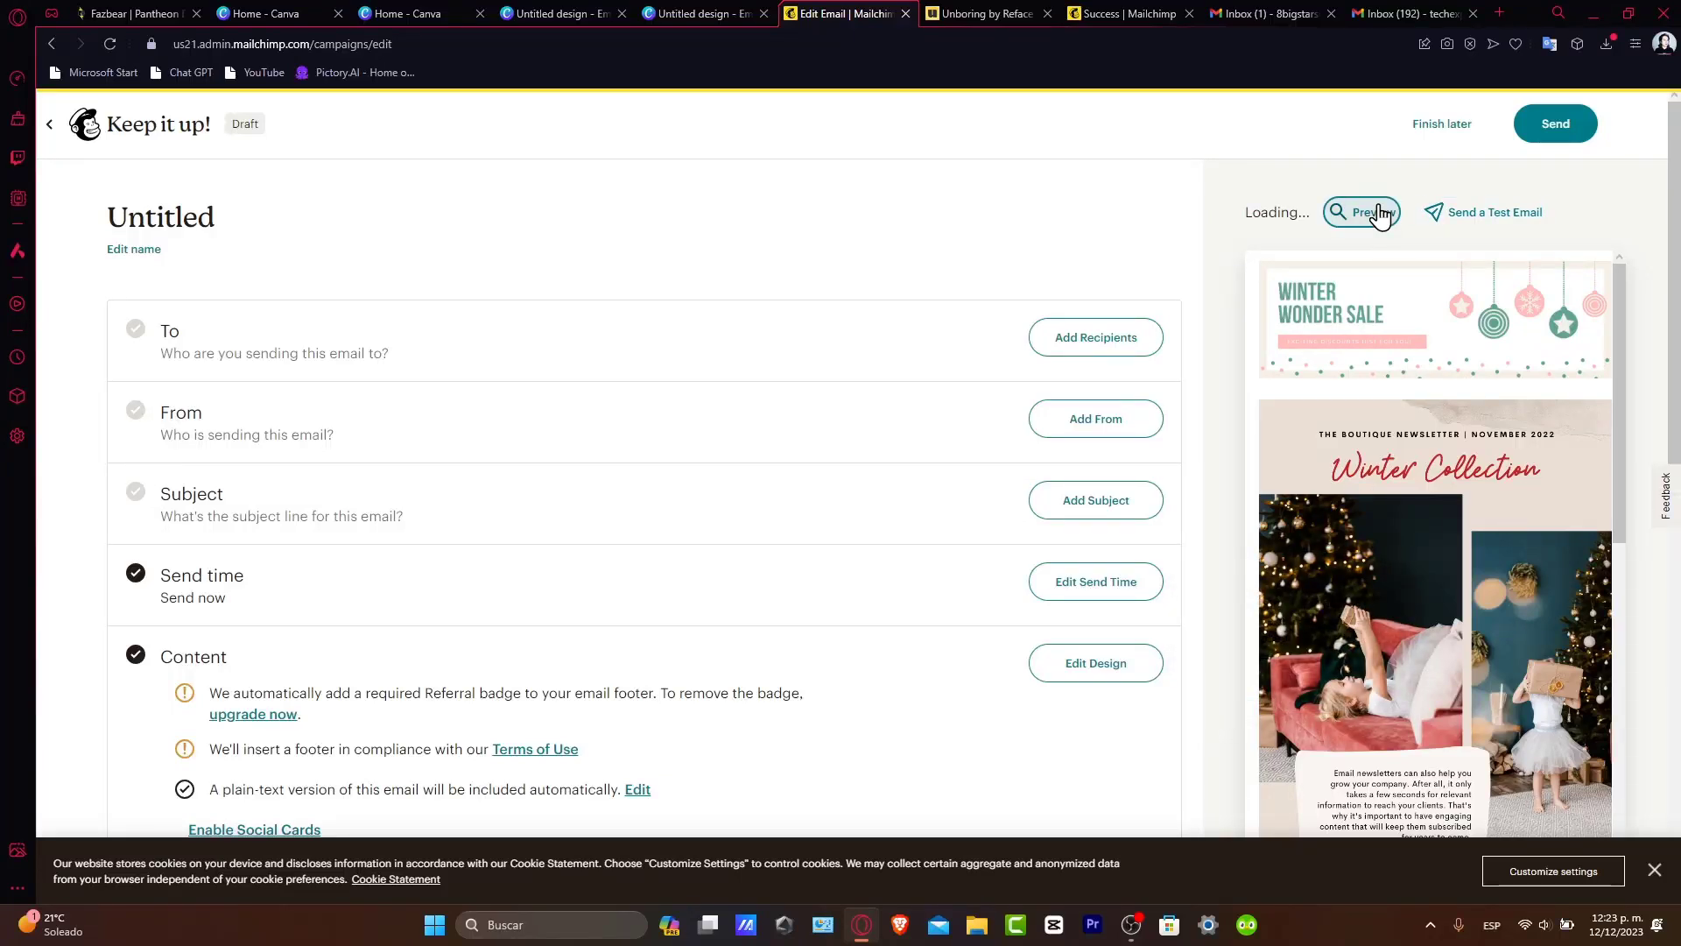
Scroll the Desktop preview down to the red Shop now button and Mailchimp footer.
click(1363, 212)
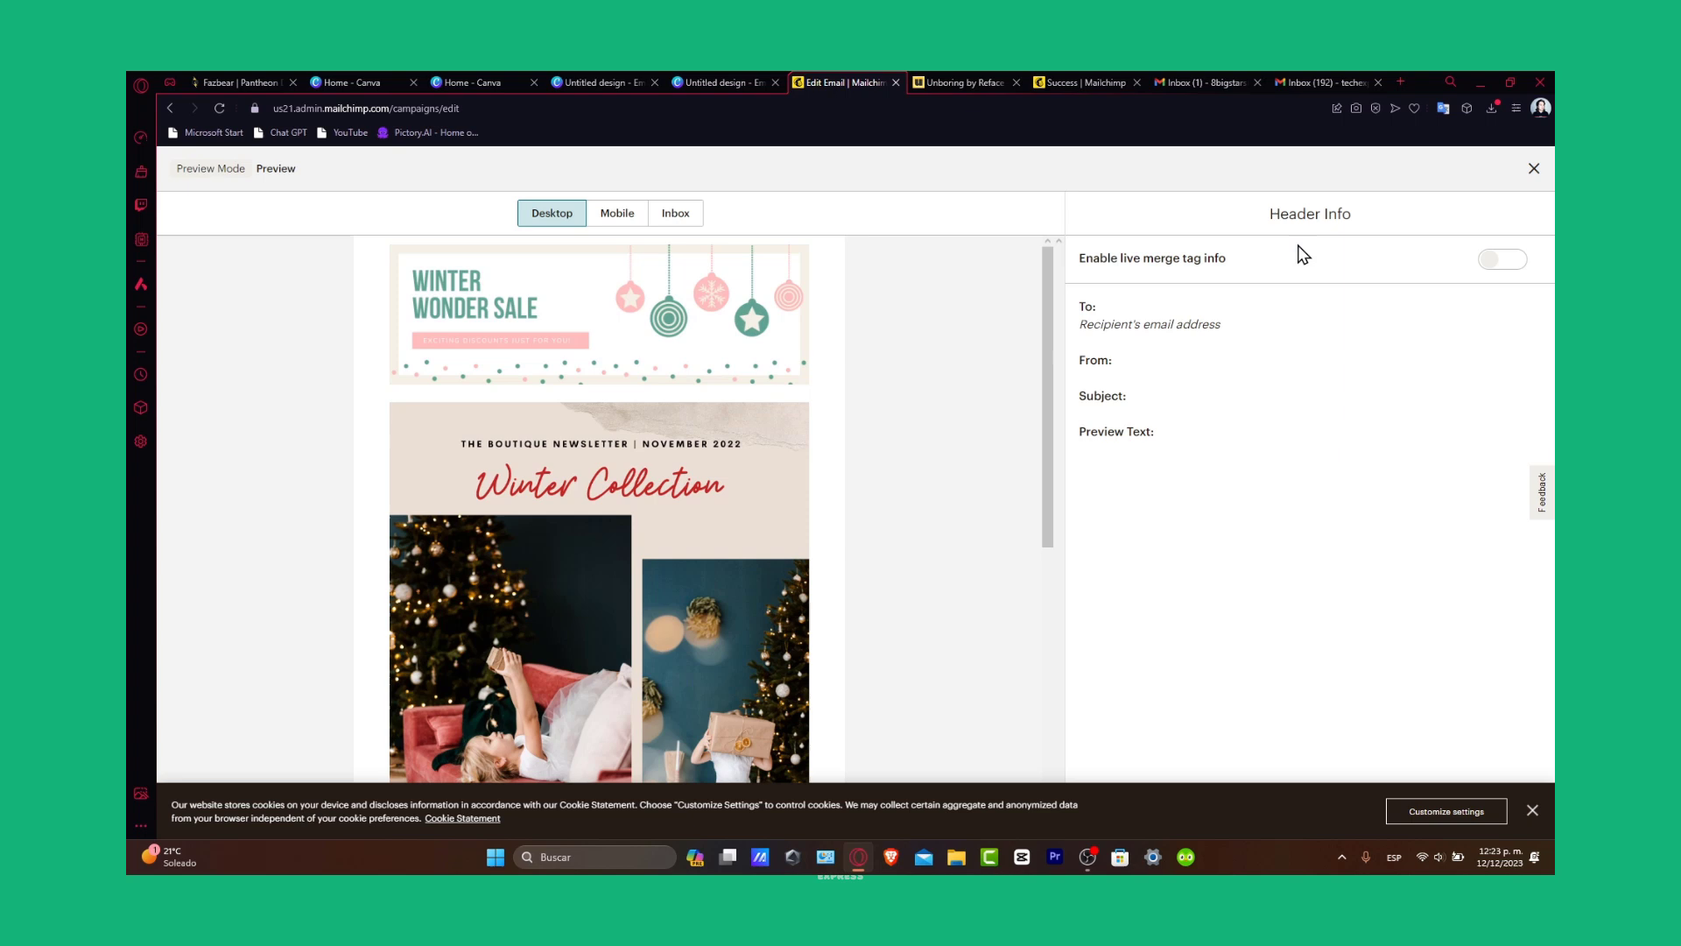
scroll(down, 3)
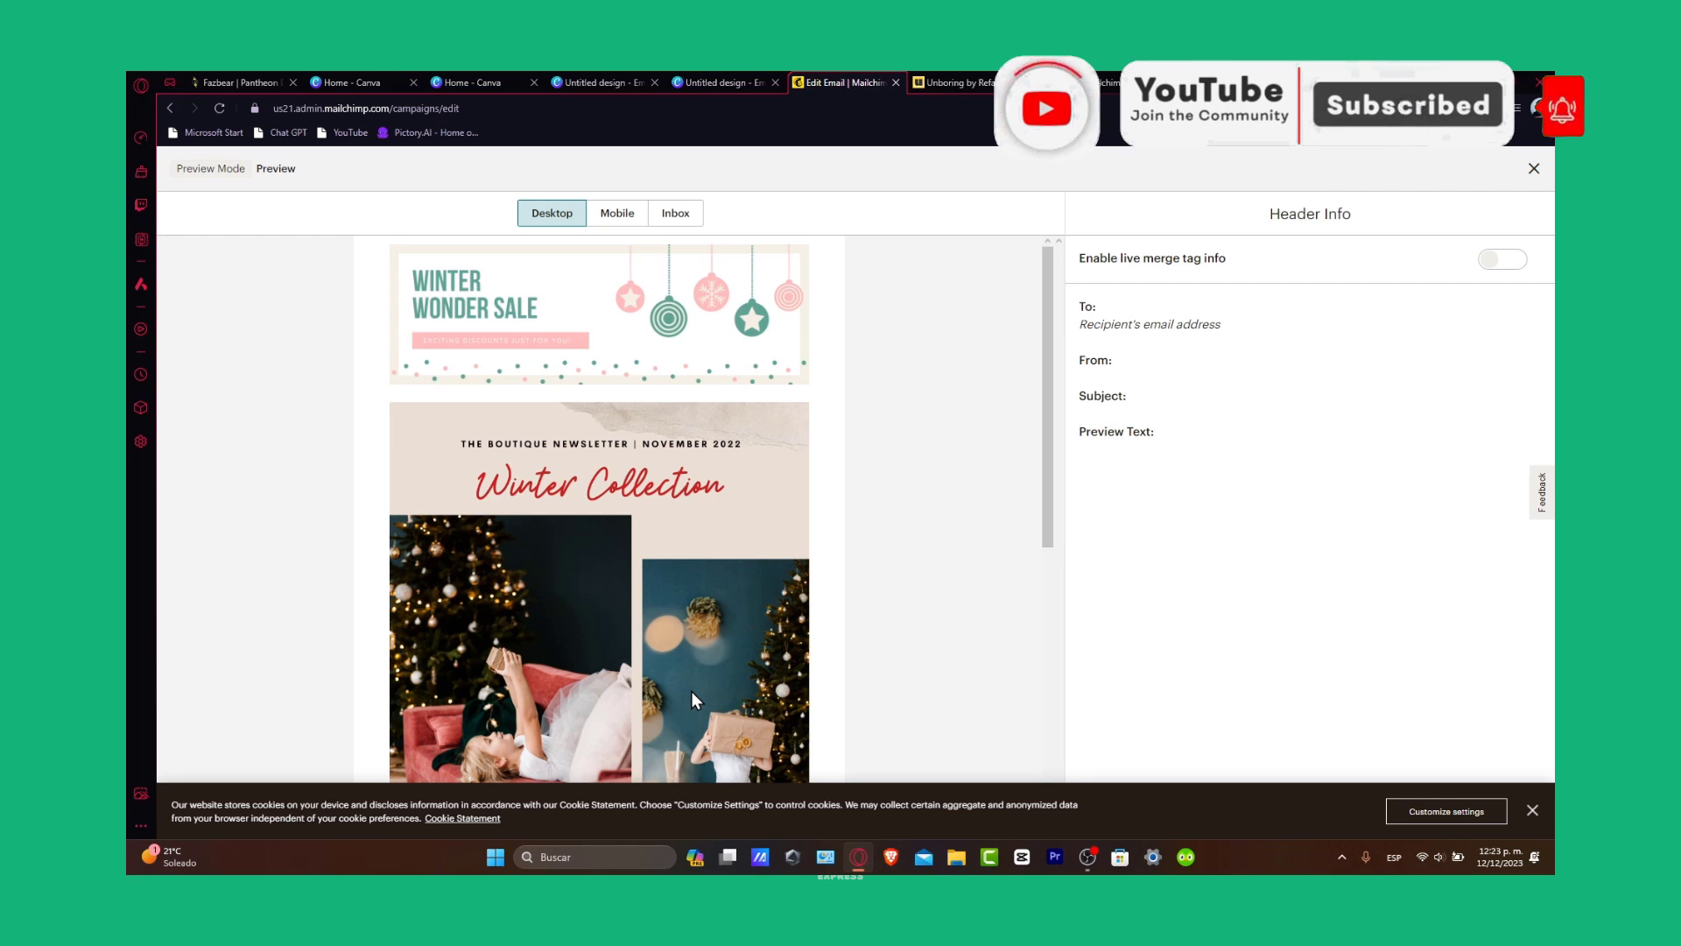
scroll(down, 3)
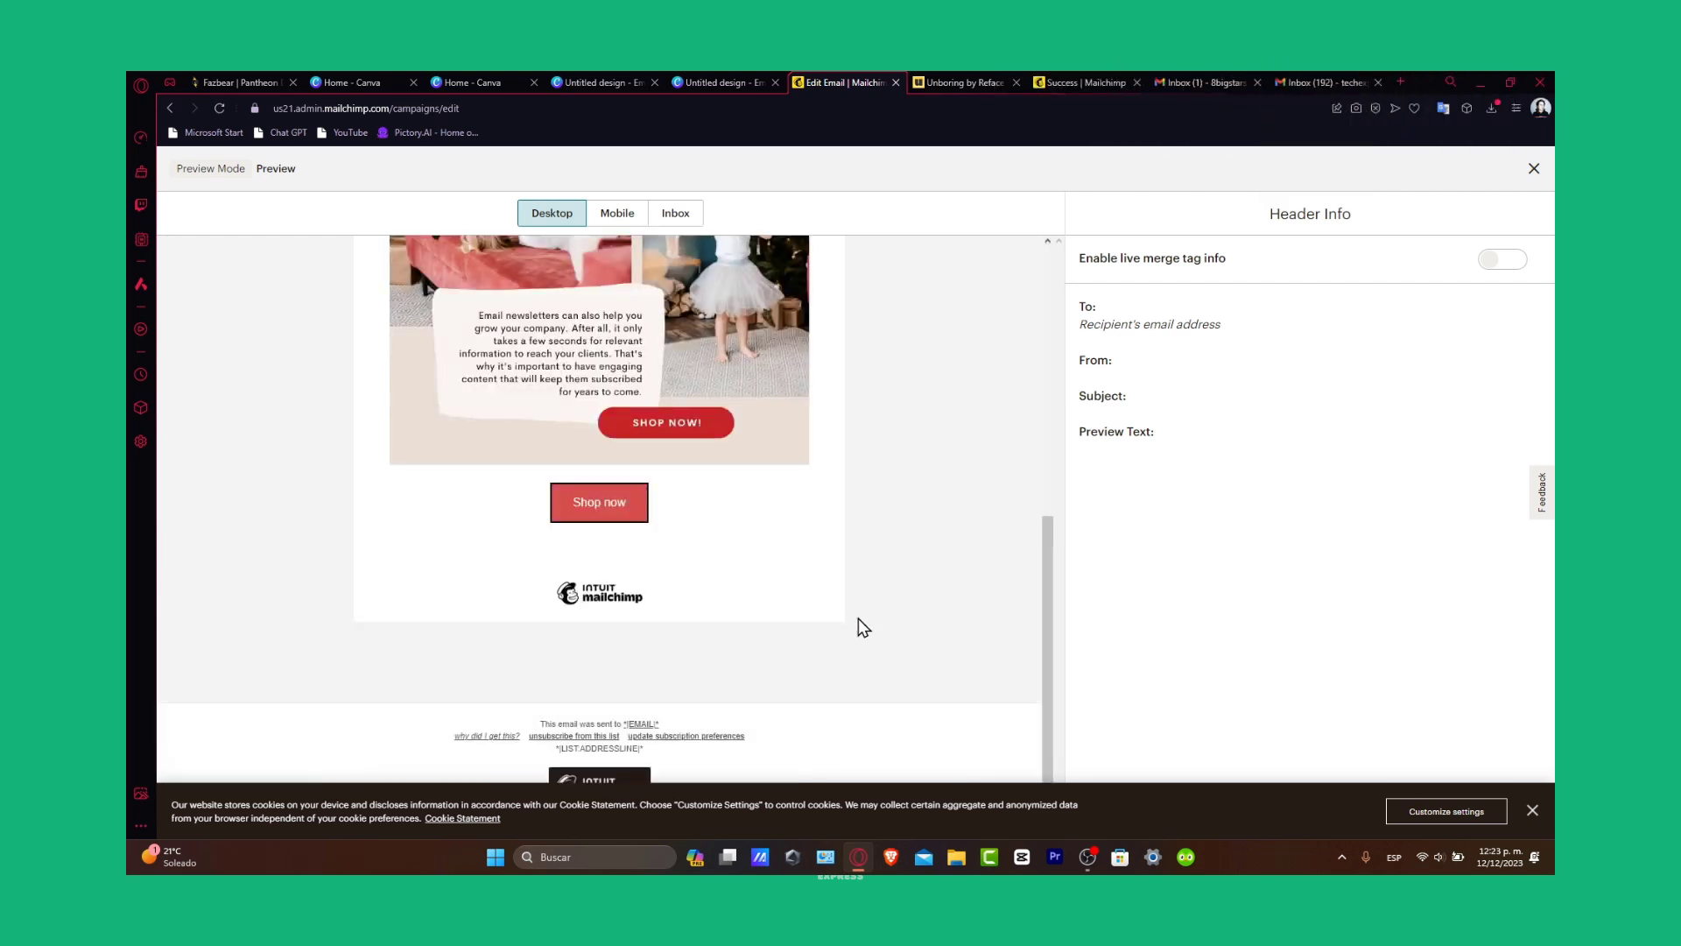